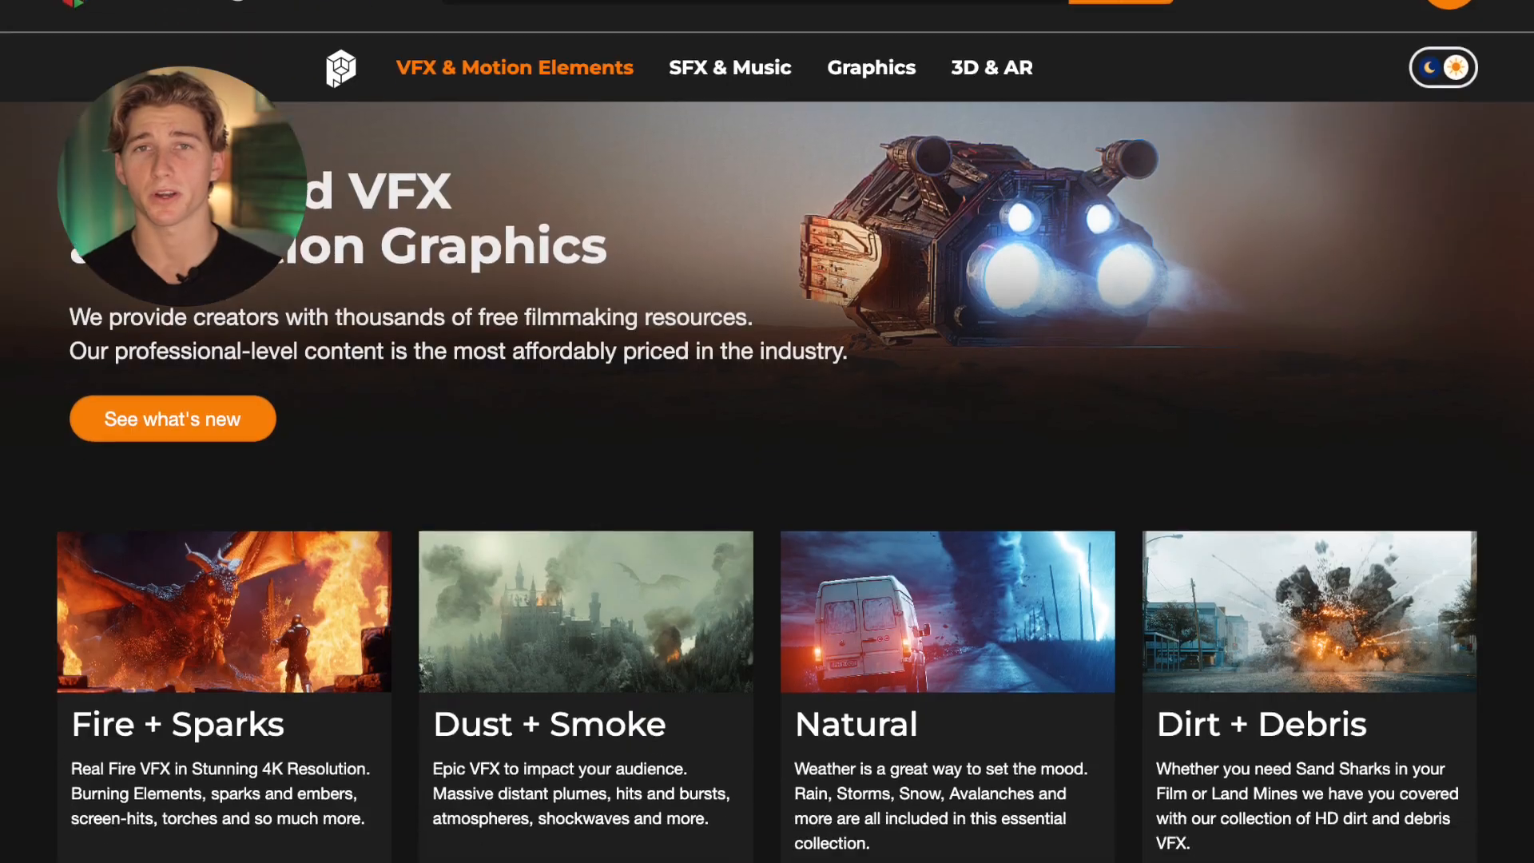
- Browse the FootageCrate homepage and bring up the VFX & Motion Elements category menu
scroll(down, 3)
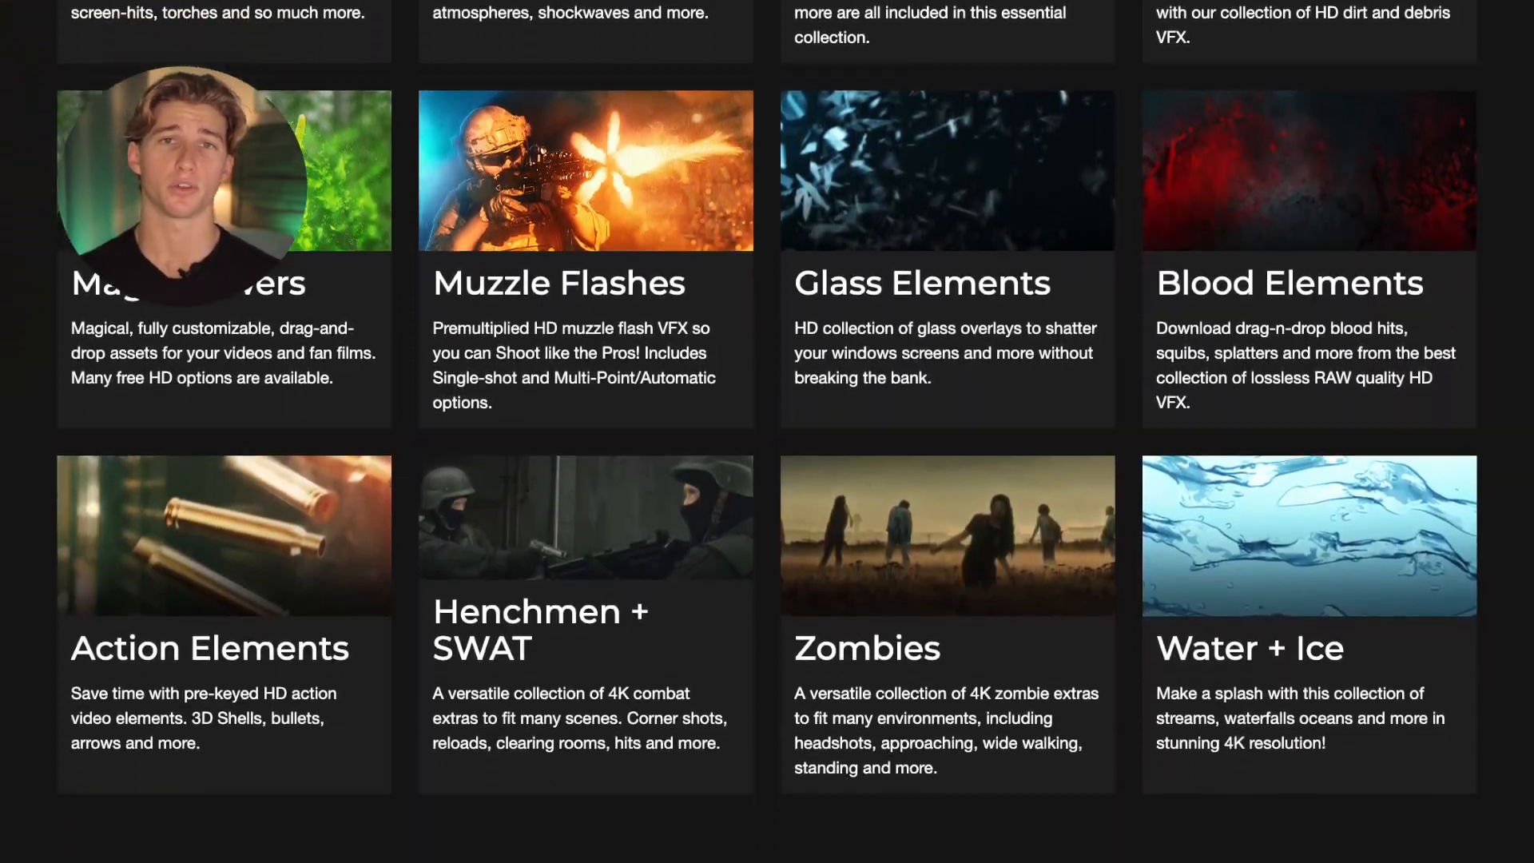
scroll(up, 3)
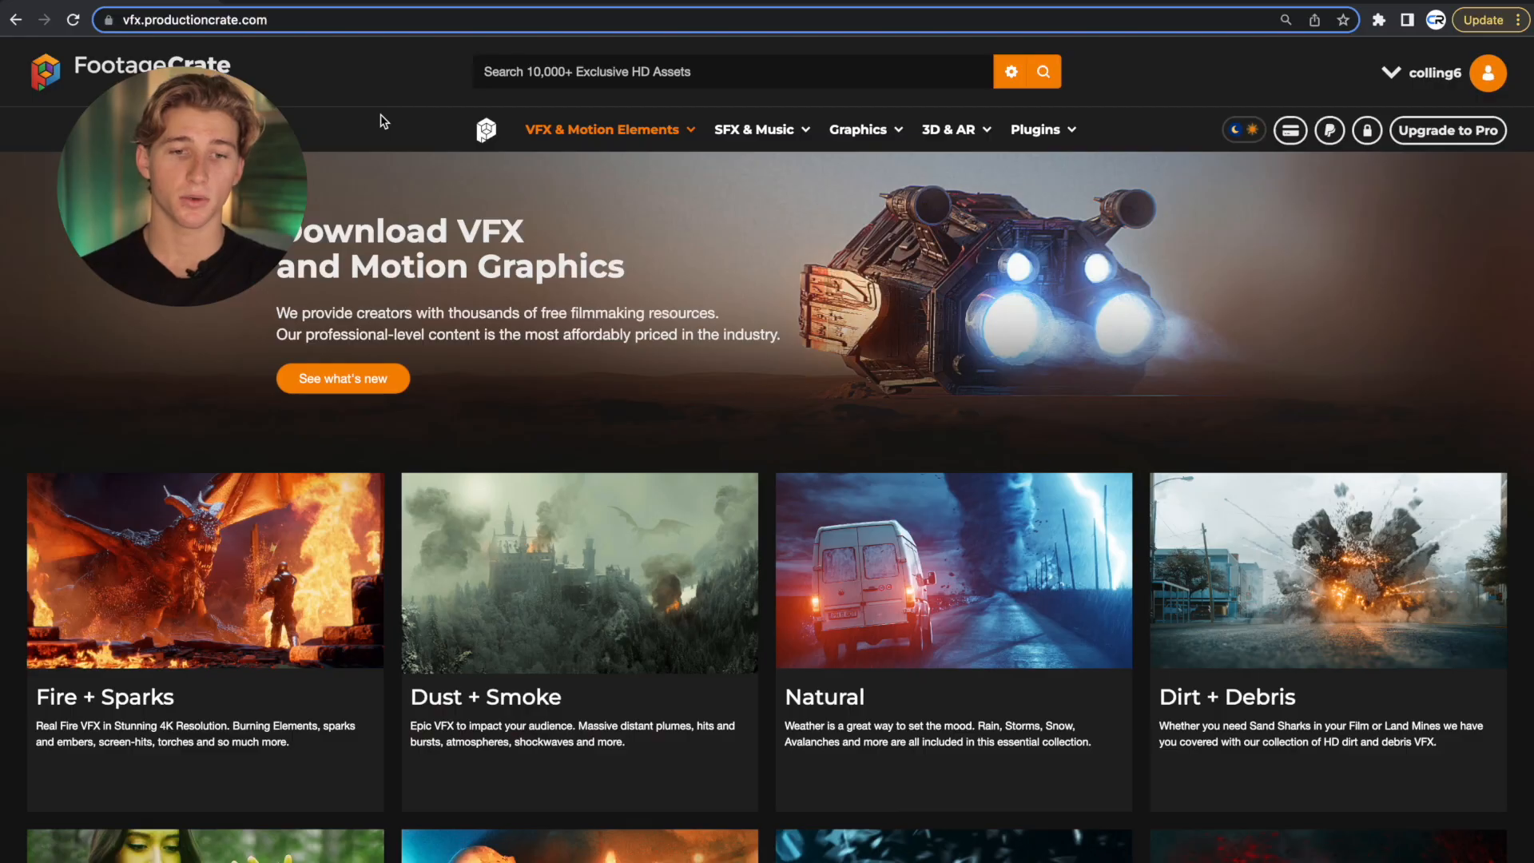
click(600, 128)
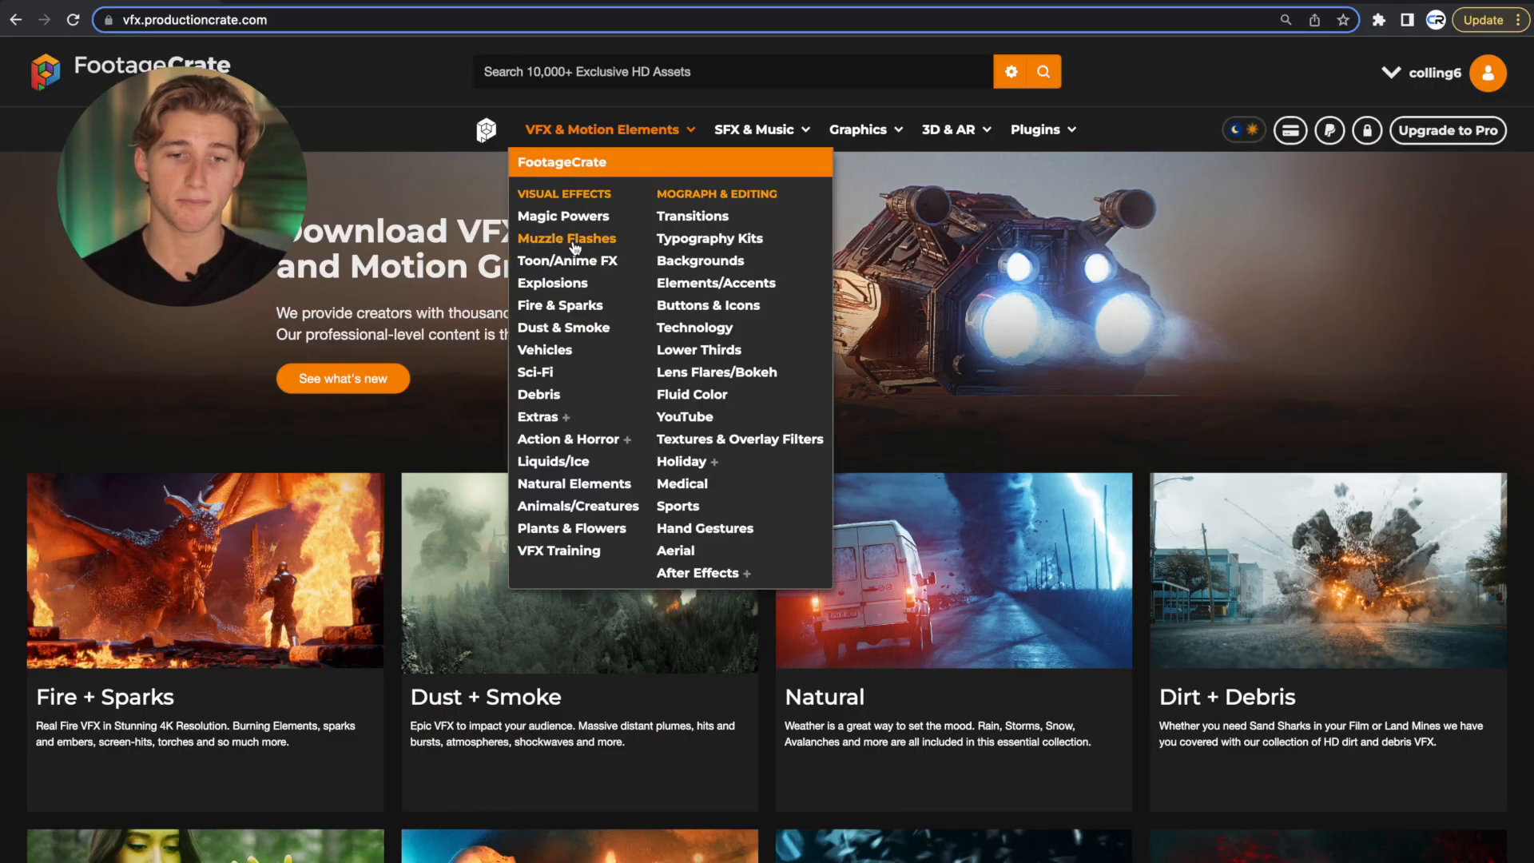
- Download Looping Red Witch Energy Ball 1 in HD from Magic Powers > Spells + Beams
click(564, 216)
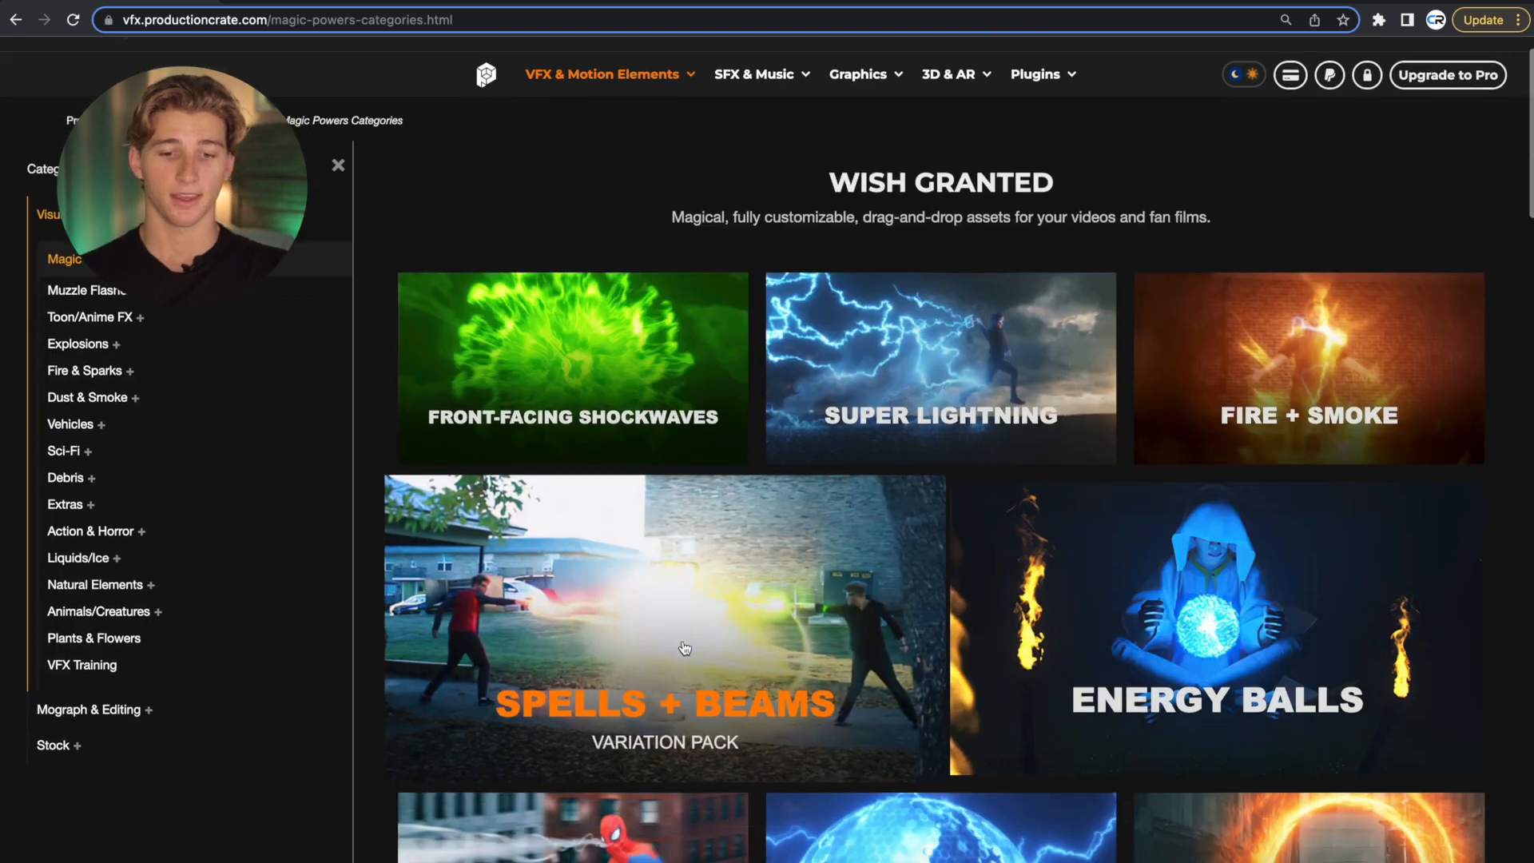
click(665, 627)
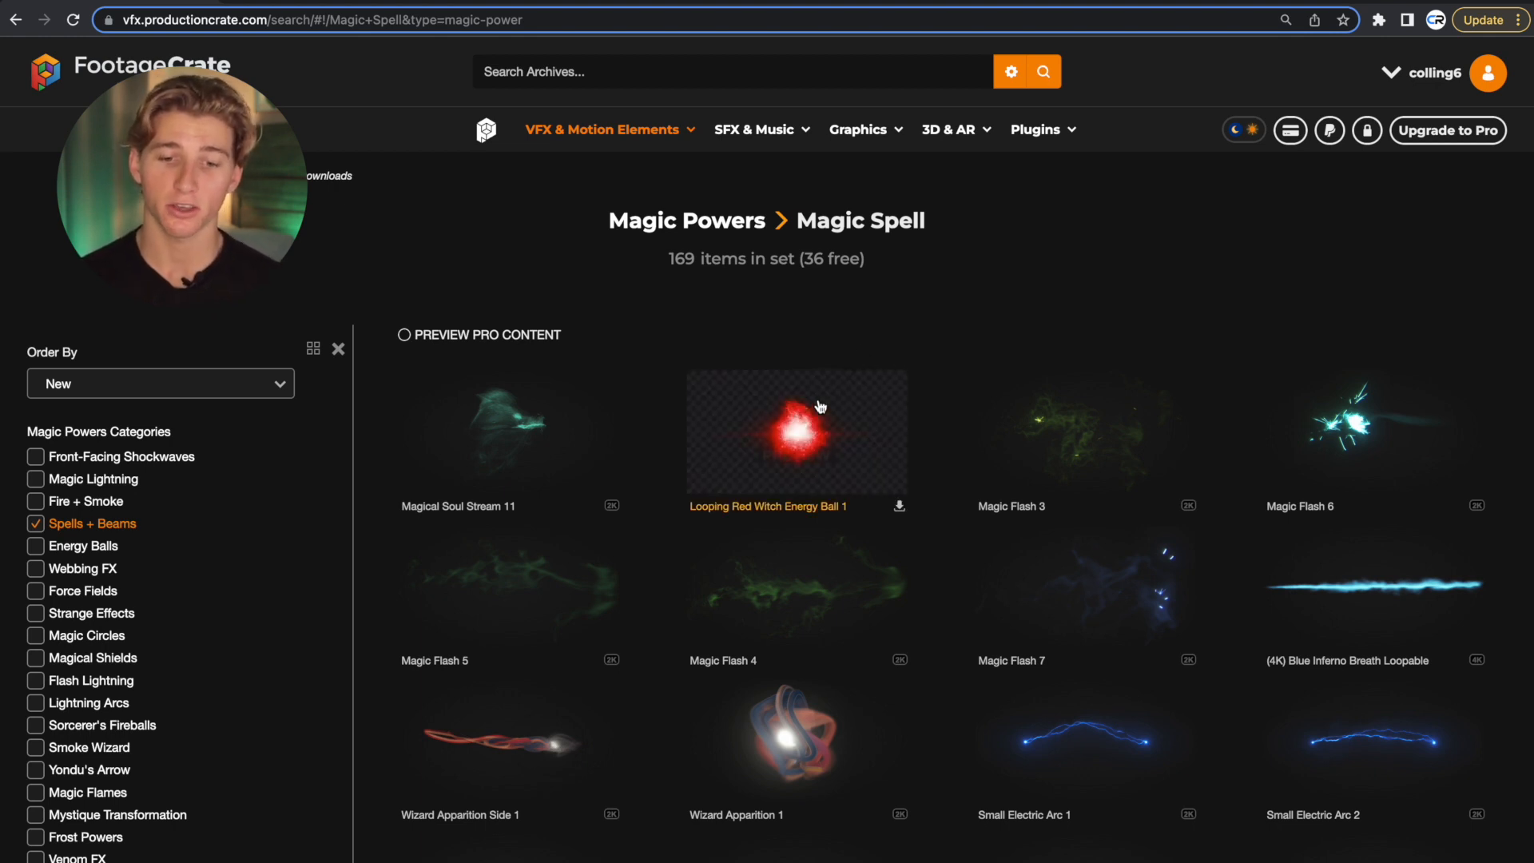
click(796, 434)
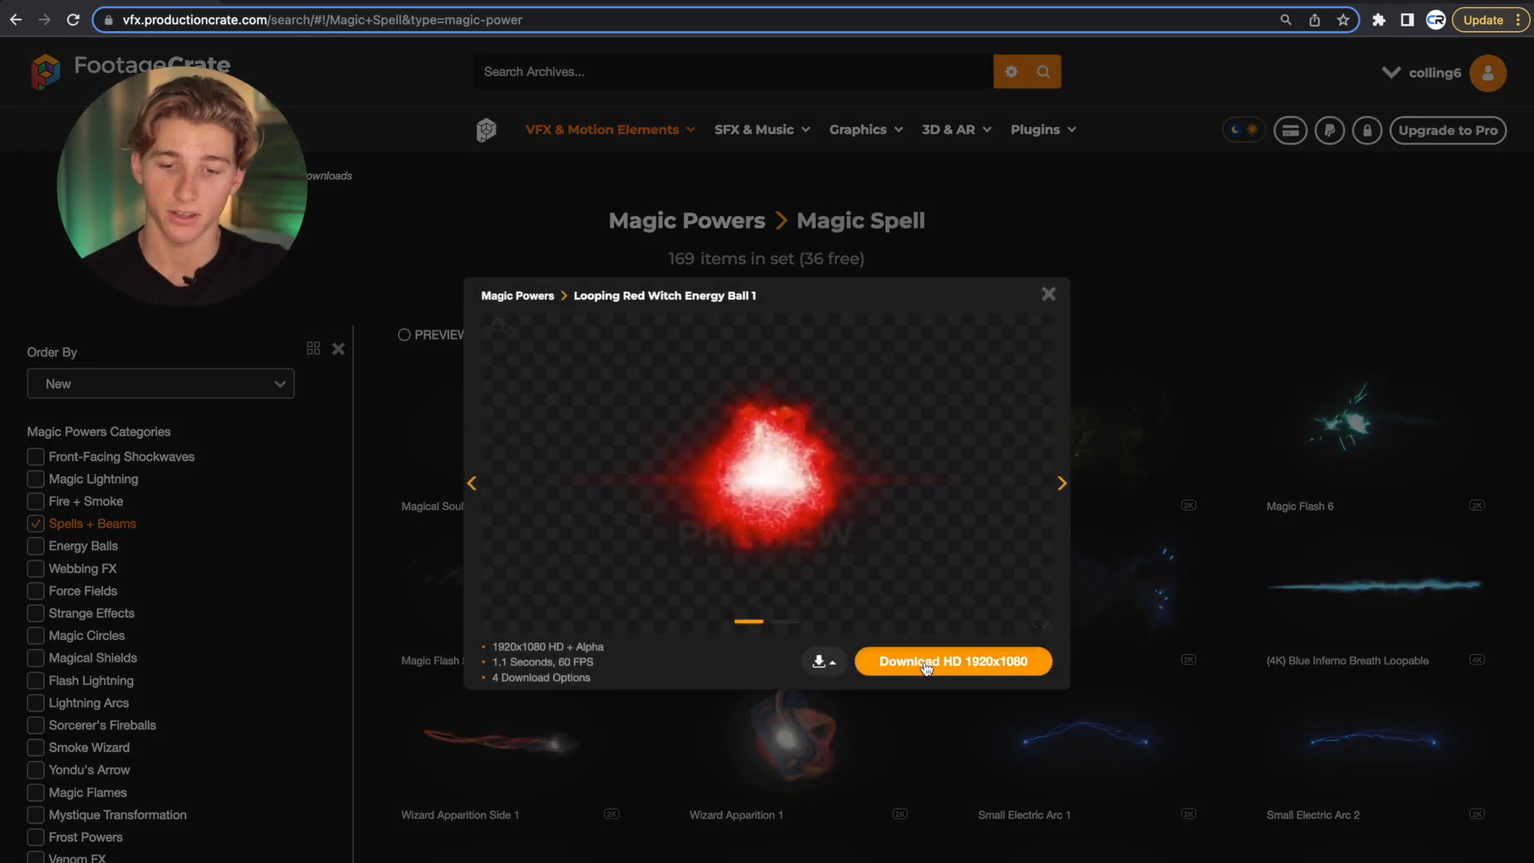
click(1049, 294)
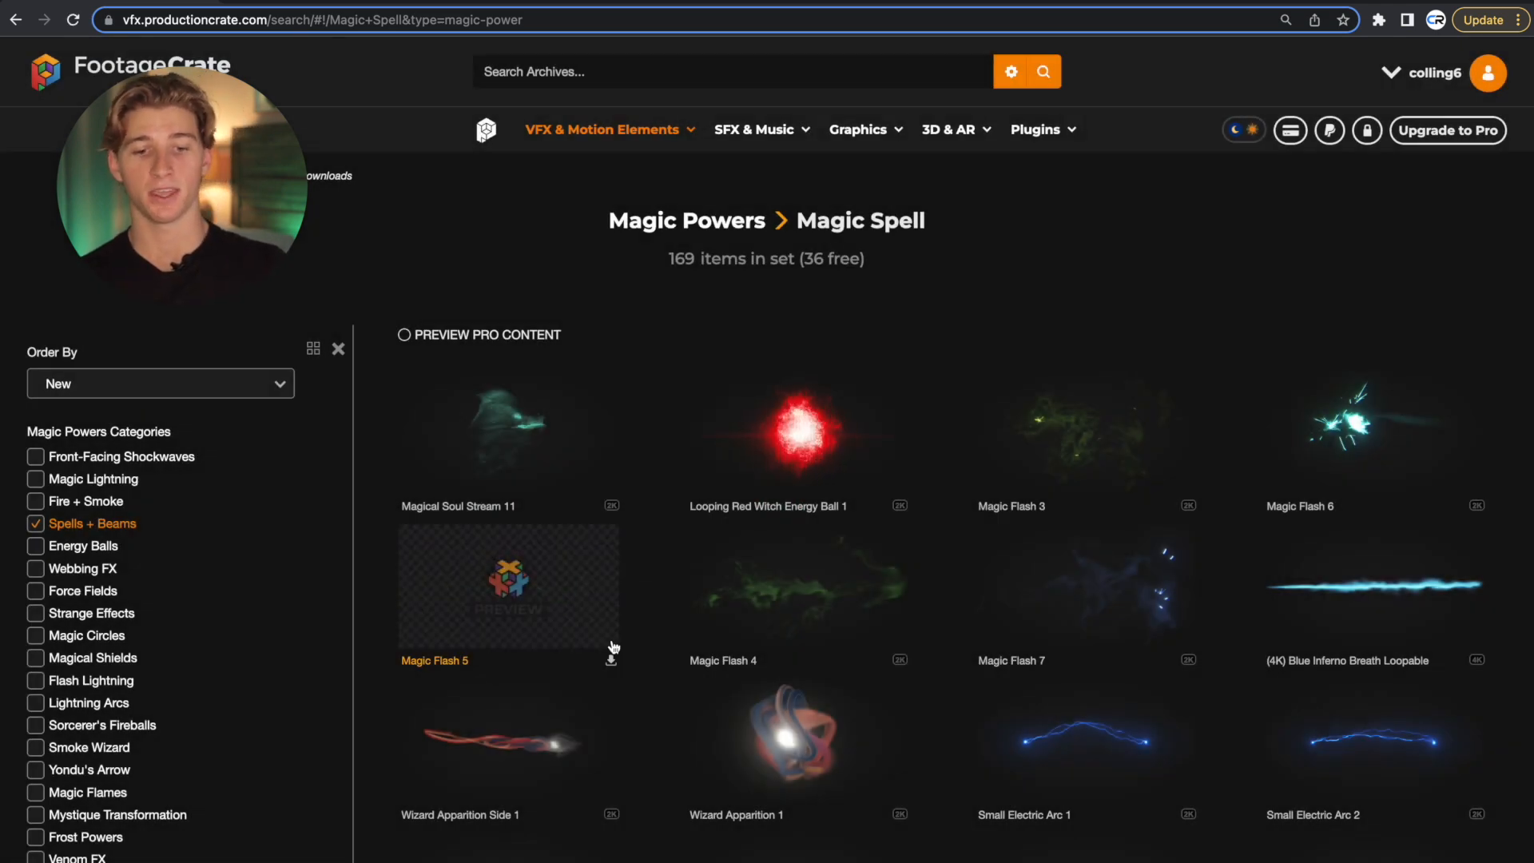
- Preview the blue Magic Spell 9 beam clip and close its preview
scroll(down, 3)
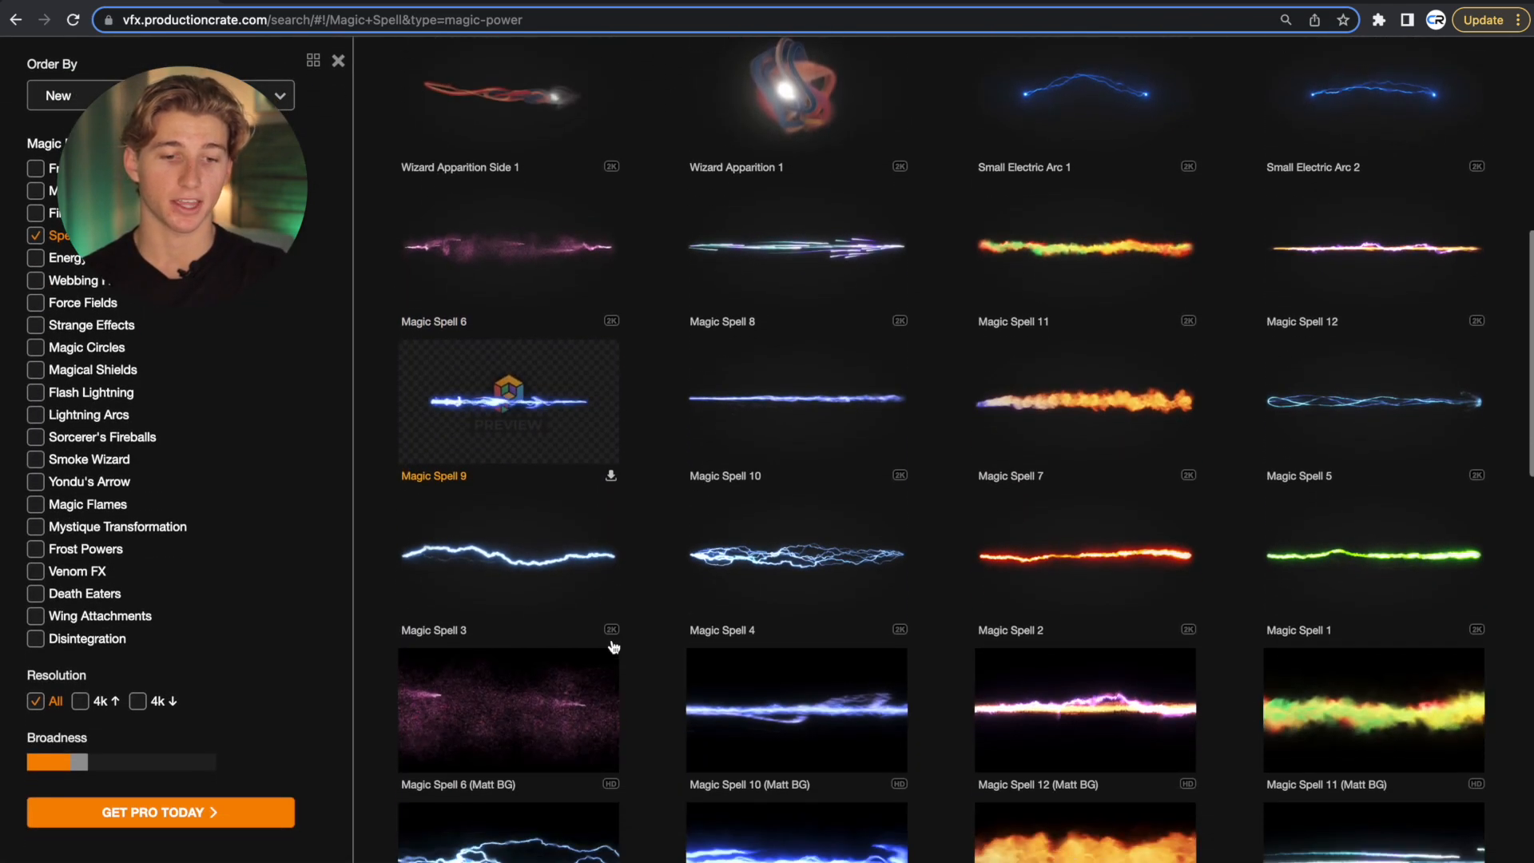
click(508, 402)
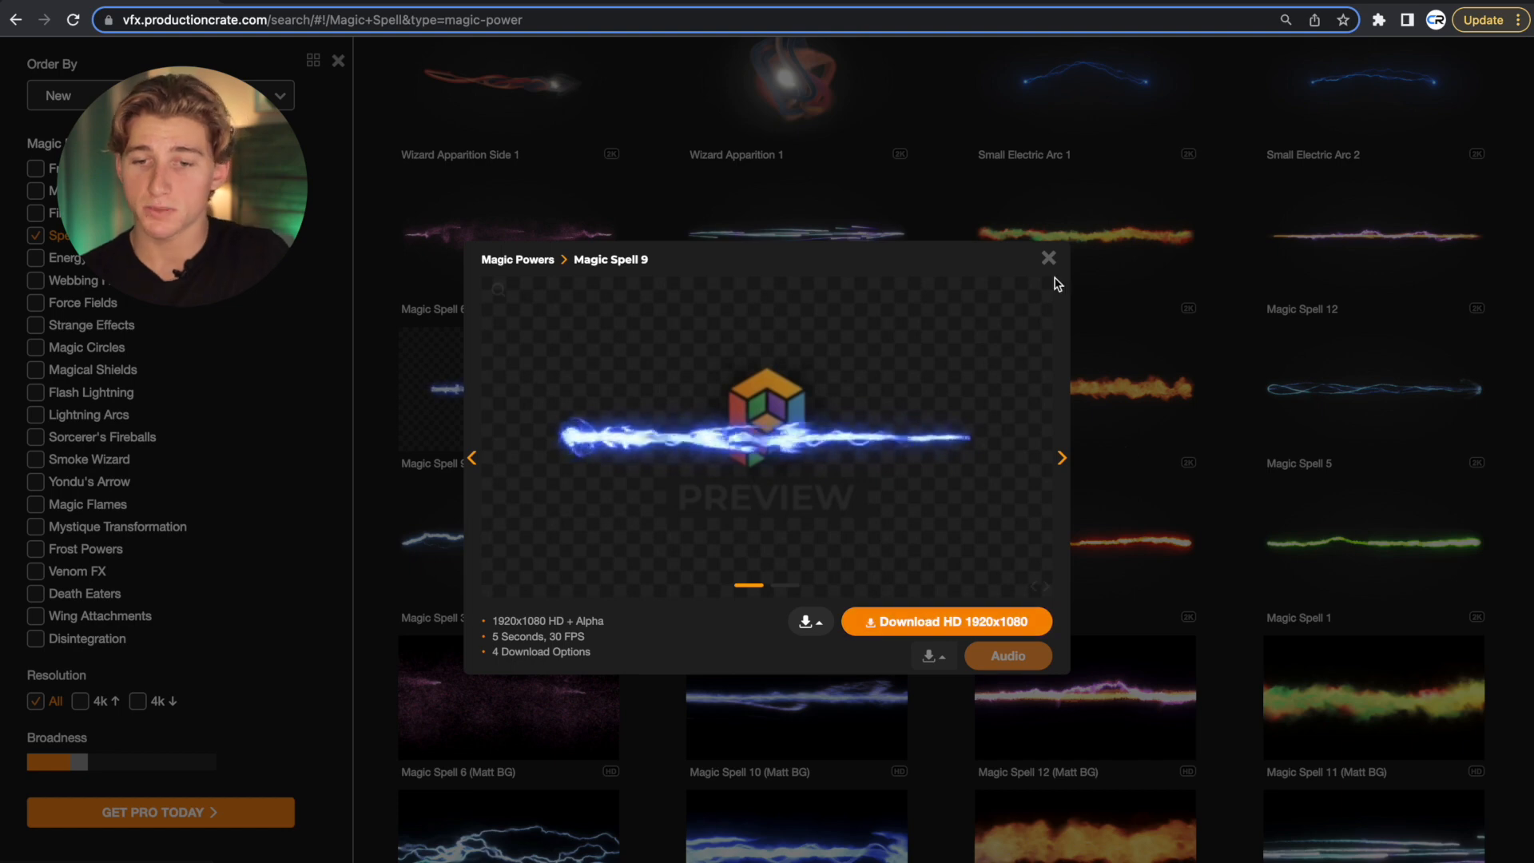
click(1049, 258)
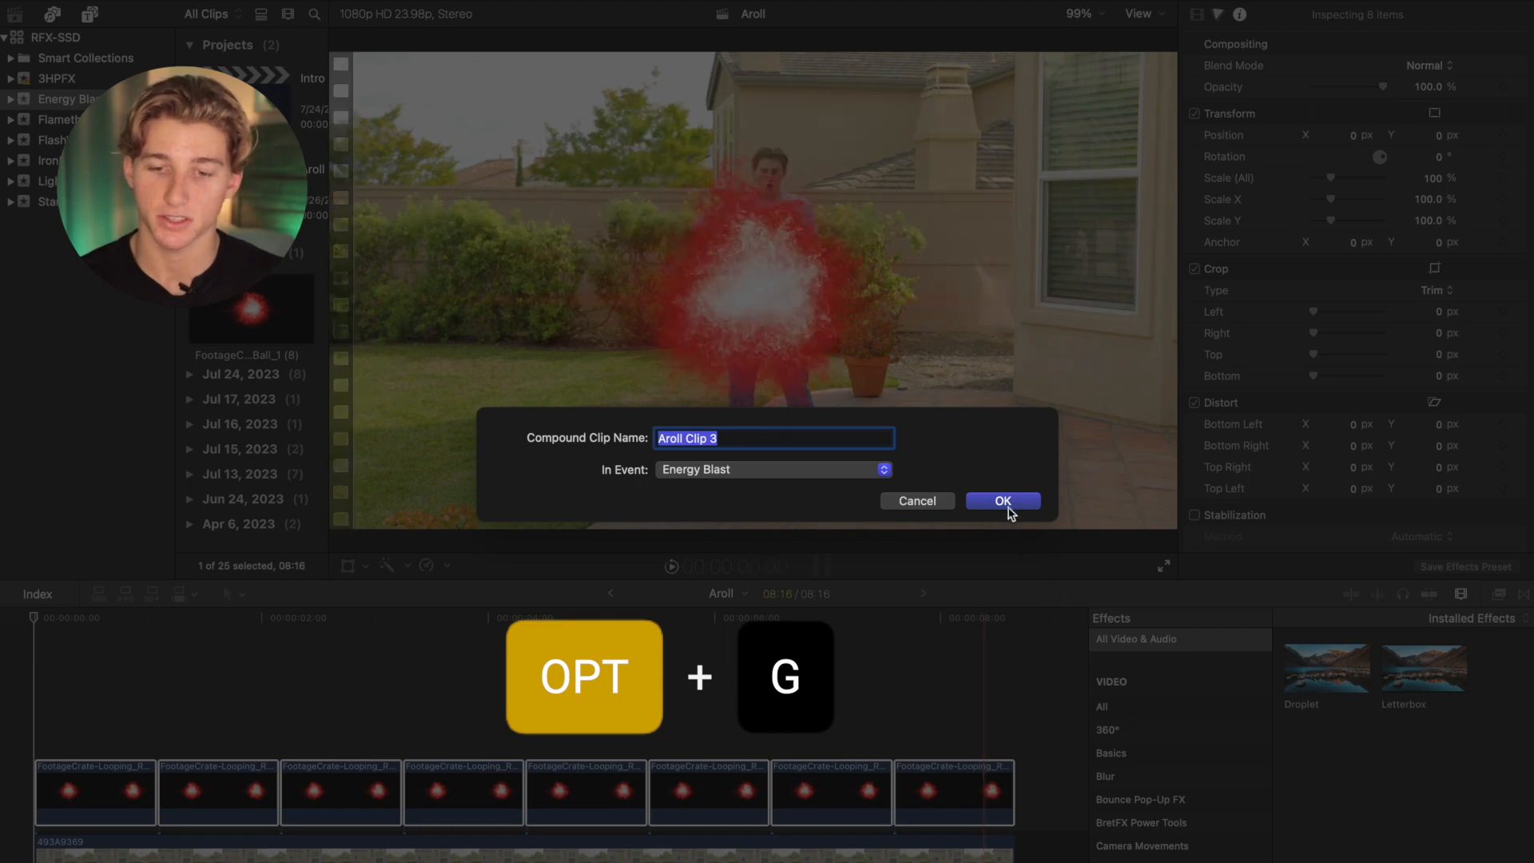
- Confirm creating the compound clip Aroll Clip 3 from the red energy ball clips
click(1001, 500)
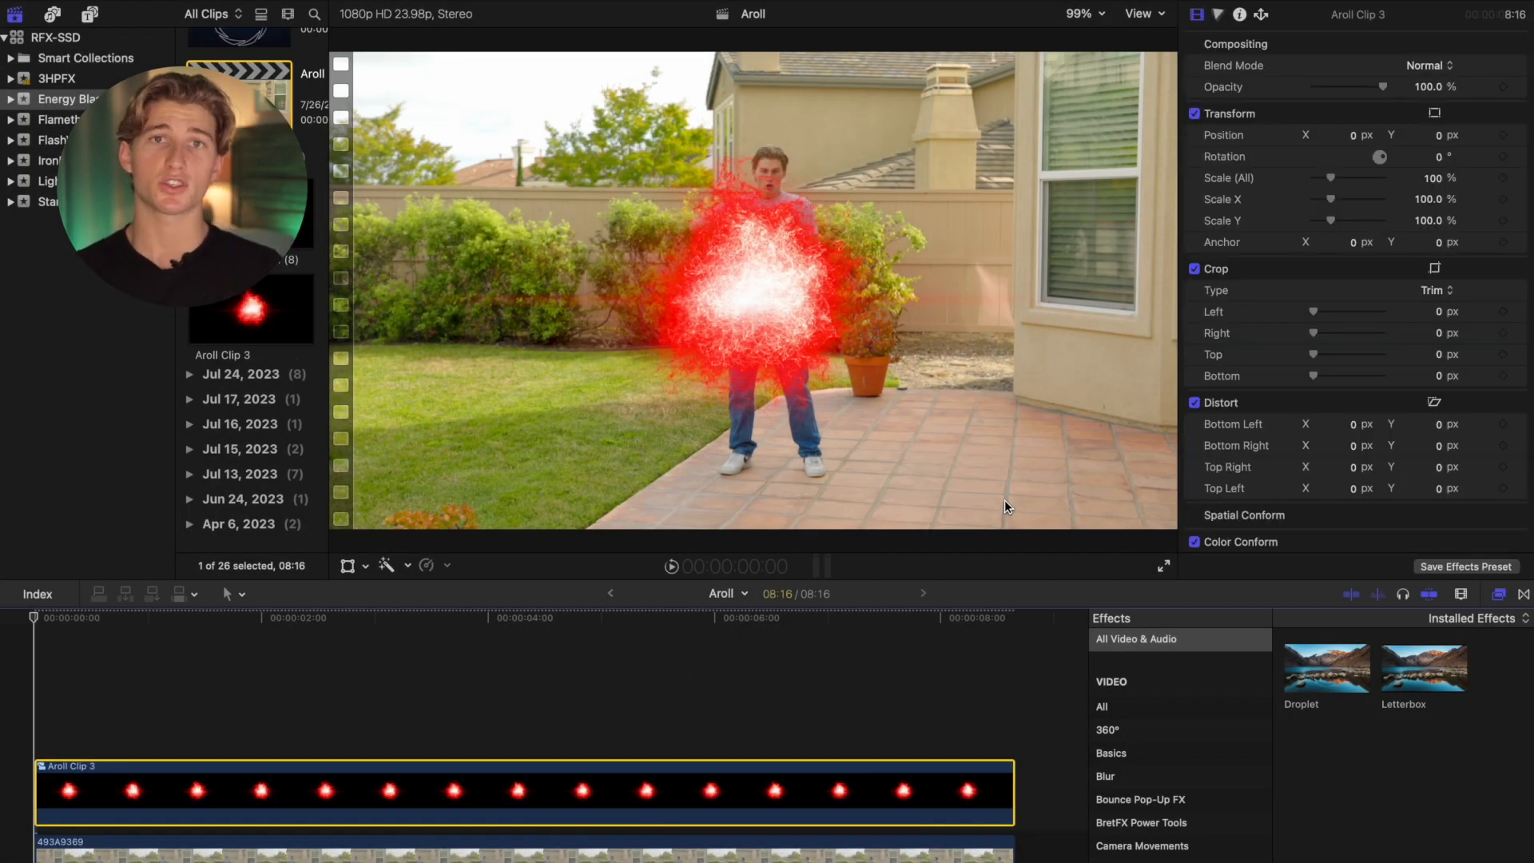
mouse_move(370, 571)
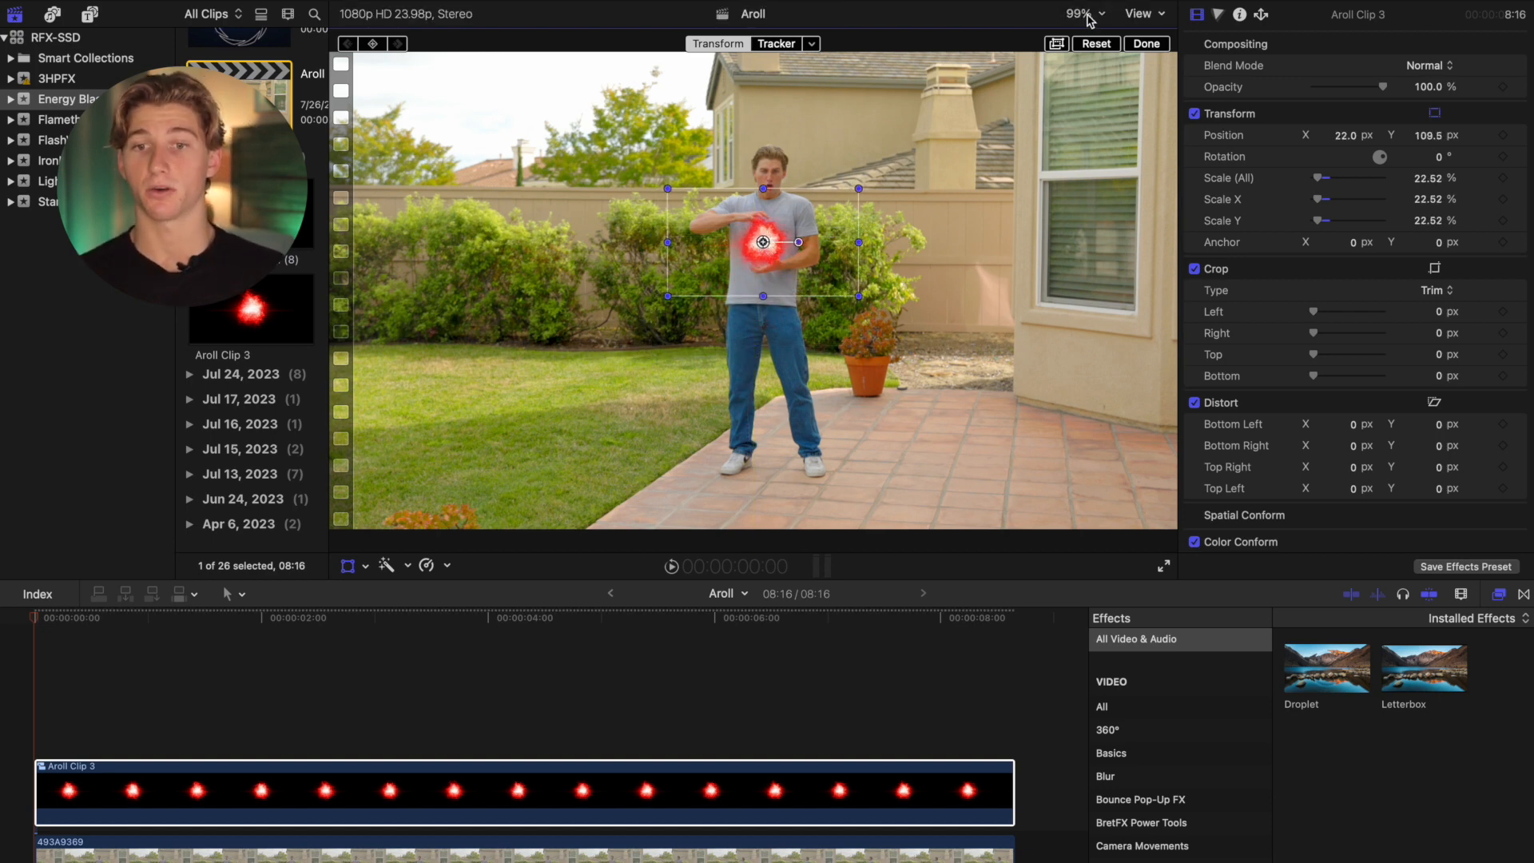
- Scale the orb to about 18% and place it between the man's hands at 400% viewer zoom
click(1082, 15)
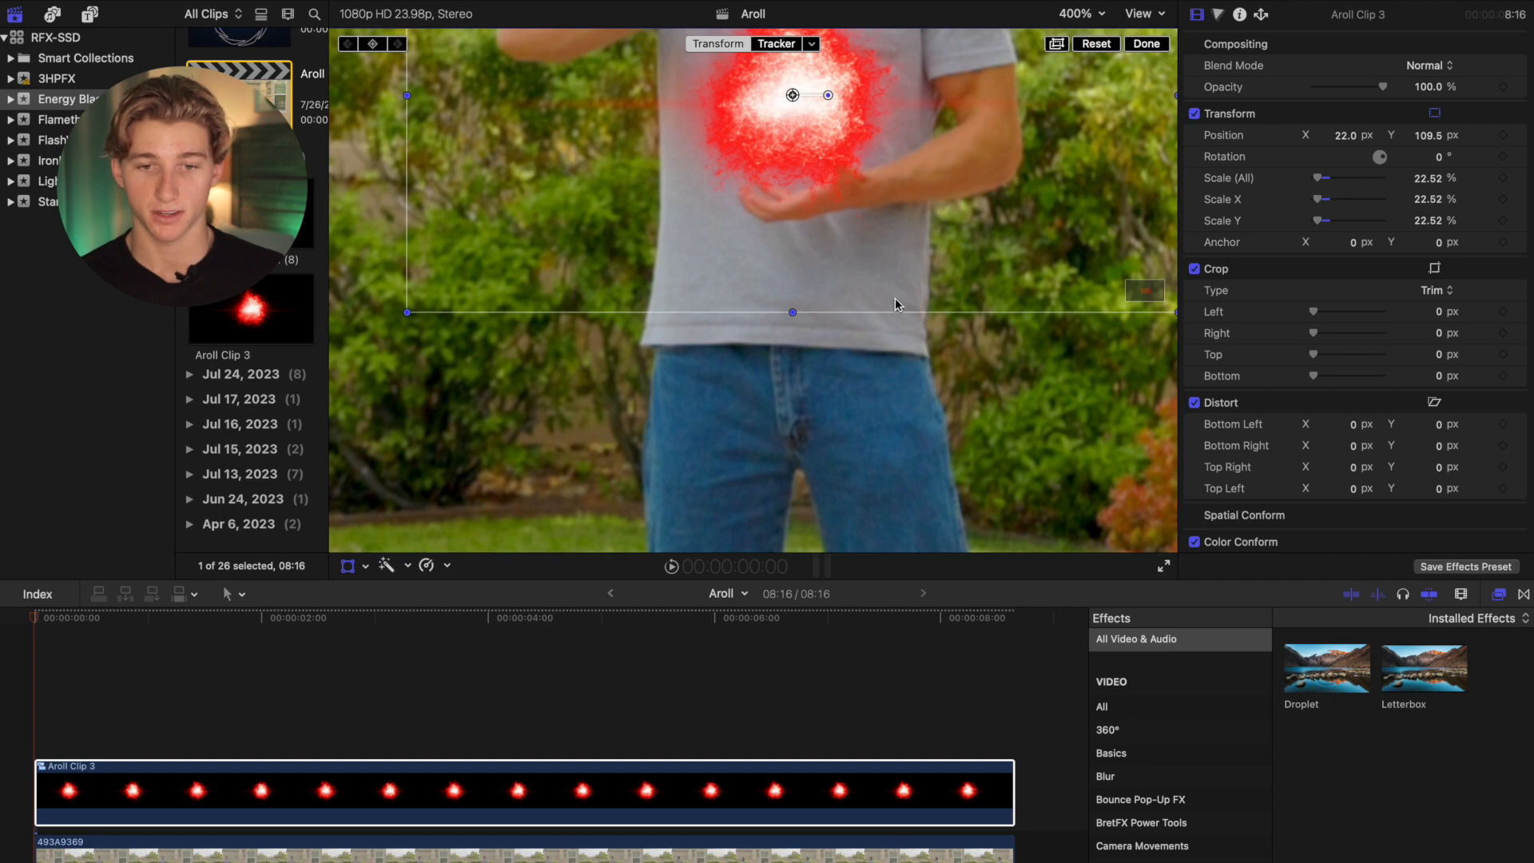
drag(406, 313, 475, 269)
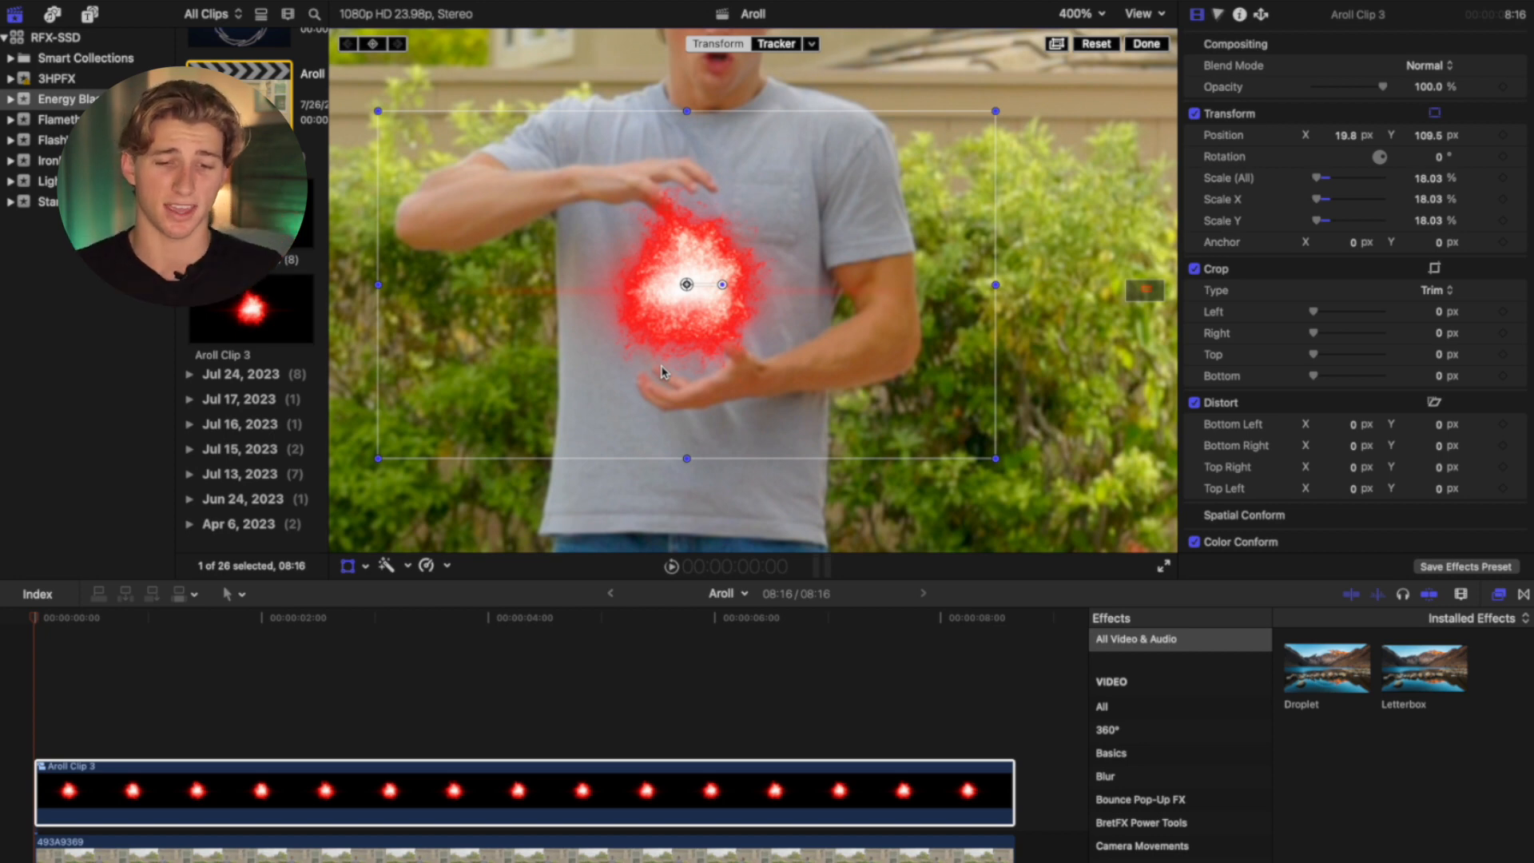
mouse_move(687, 304)
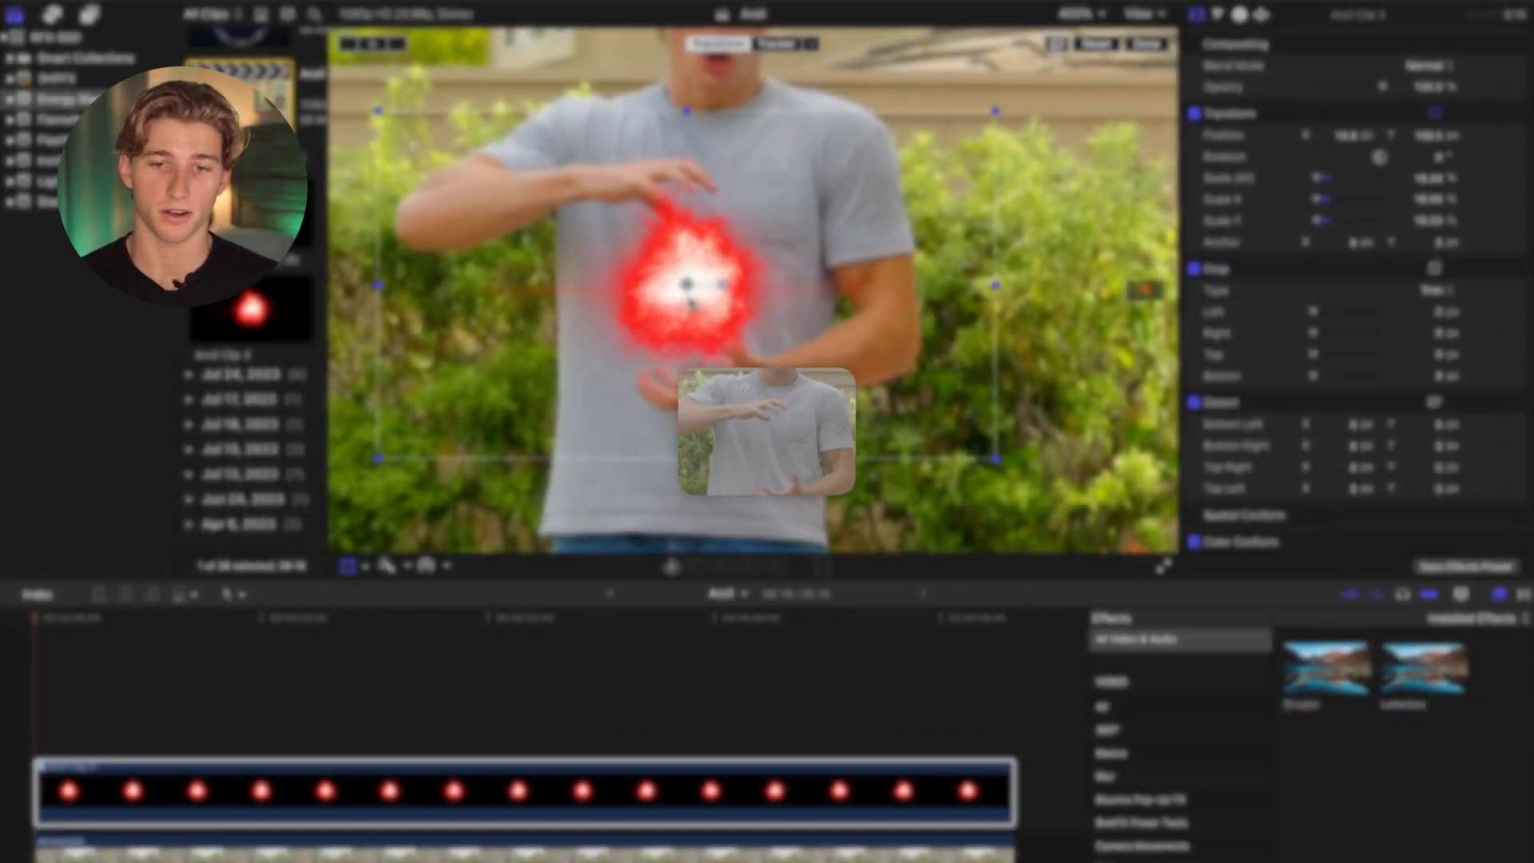
- Add an object tracker on the hands with Rotation disabled and analyze the movement
click(775, 44)
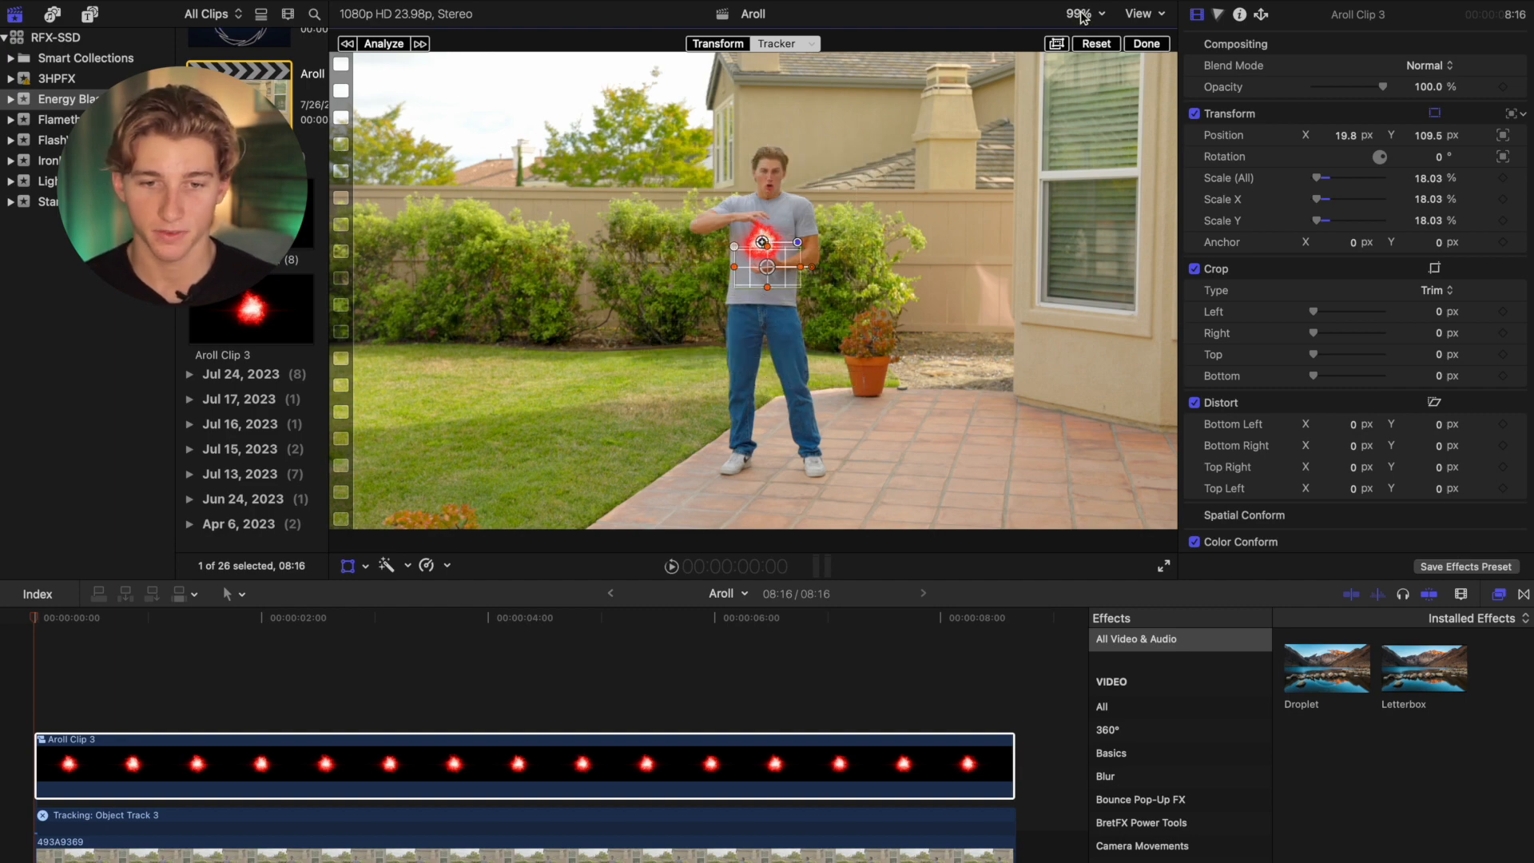
click(775, 43)
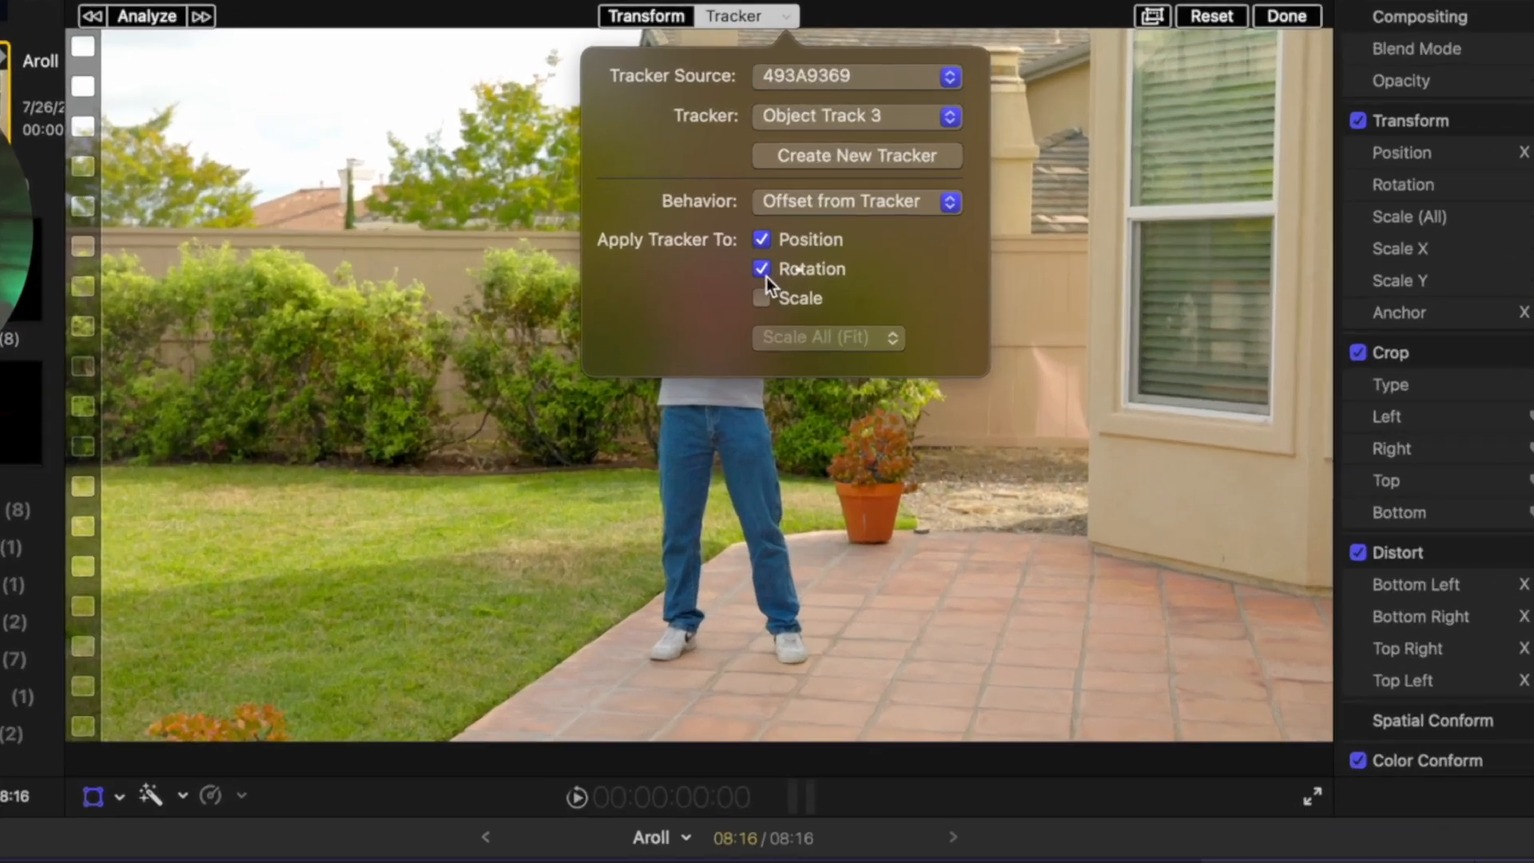
click(762, 268)
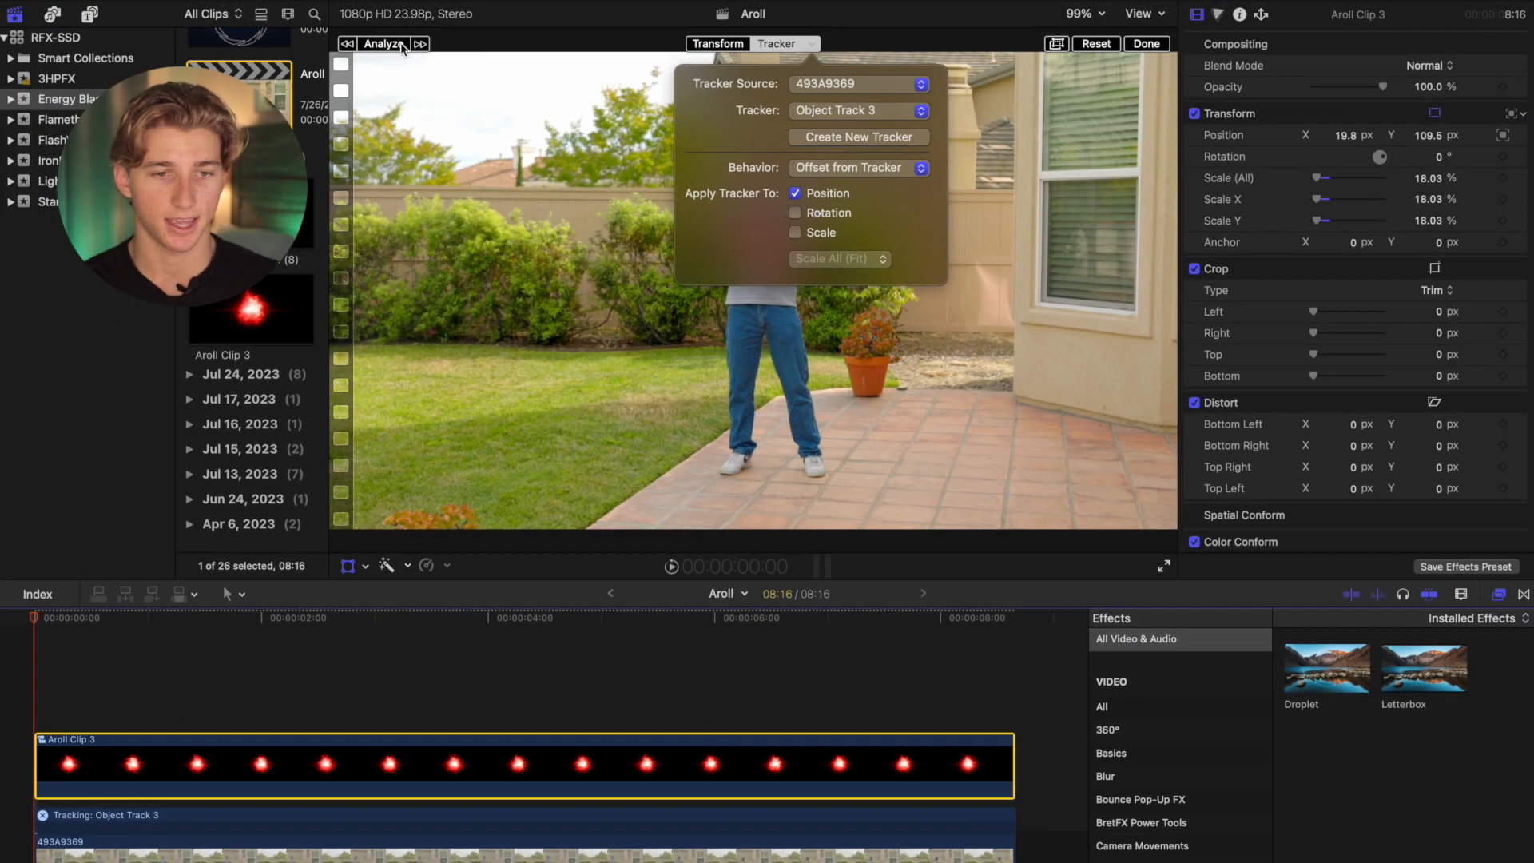
click(382, 44)
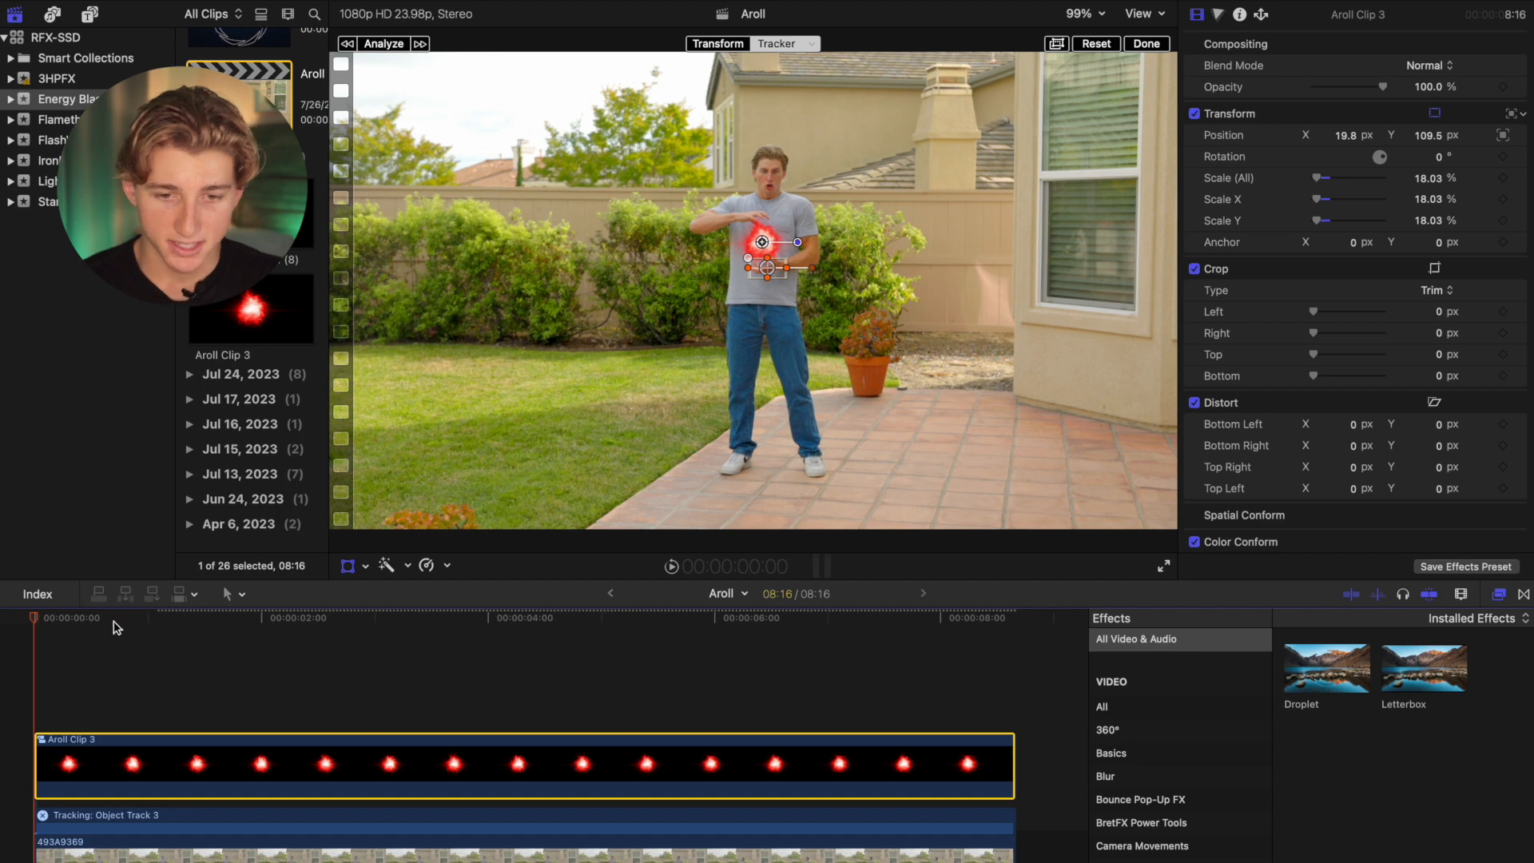
click(272, 617)
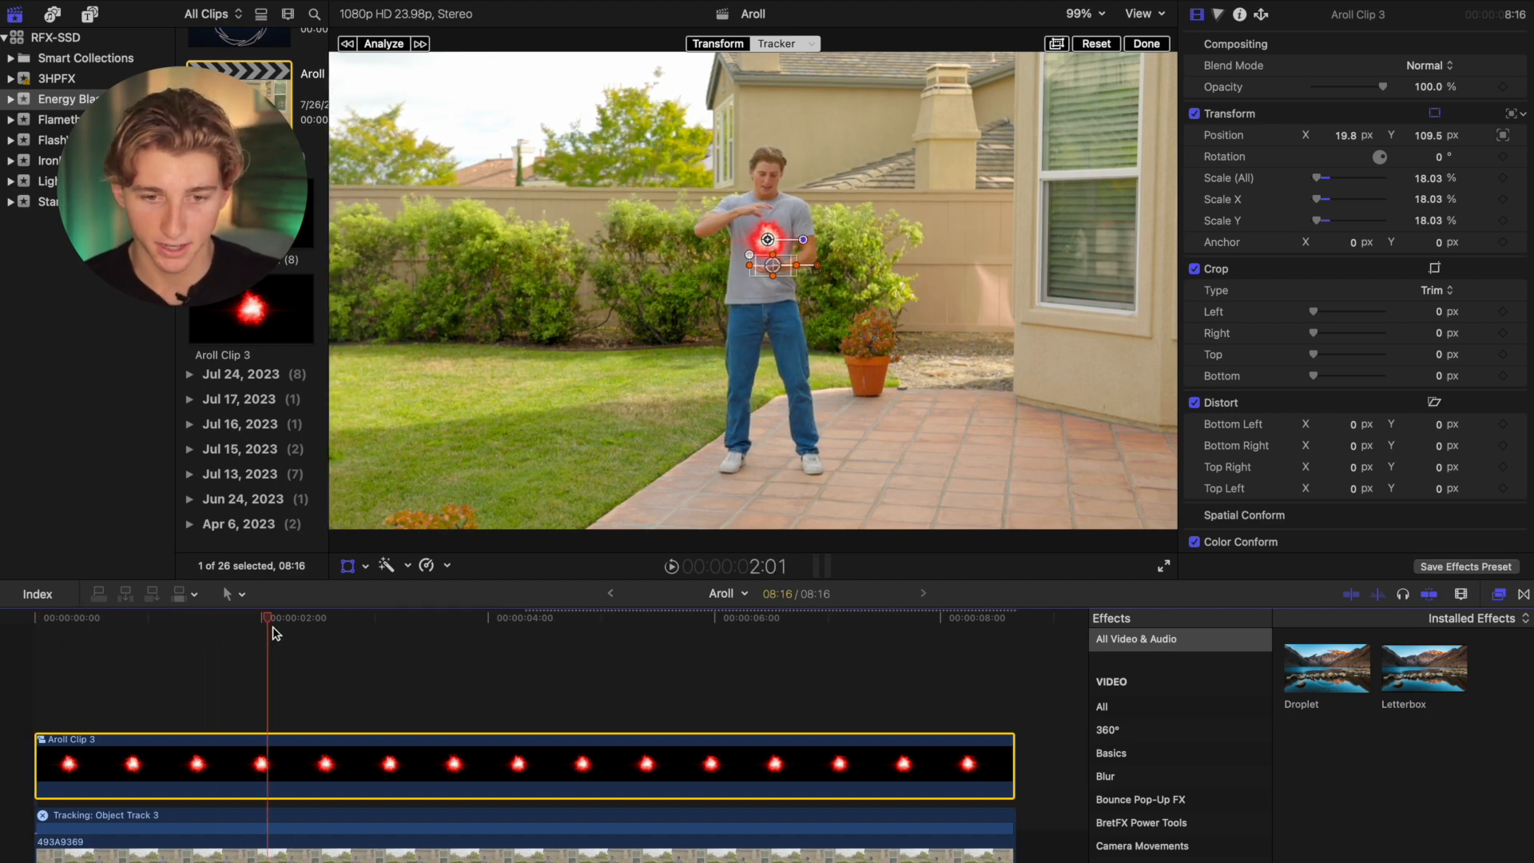
click(529, 617)
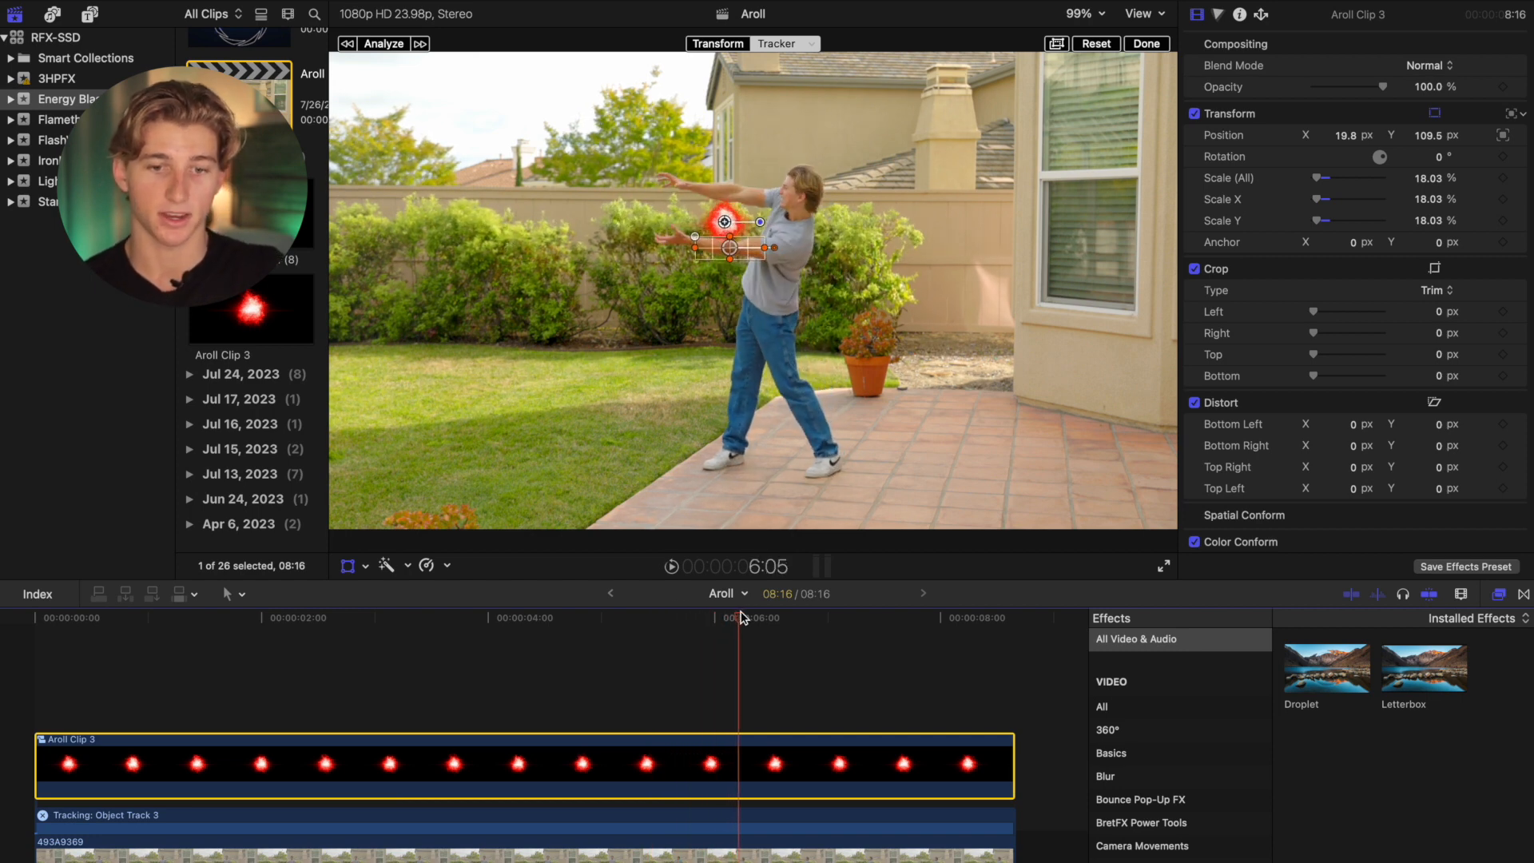
click(873, 617)
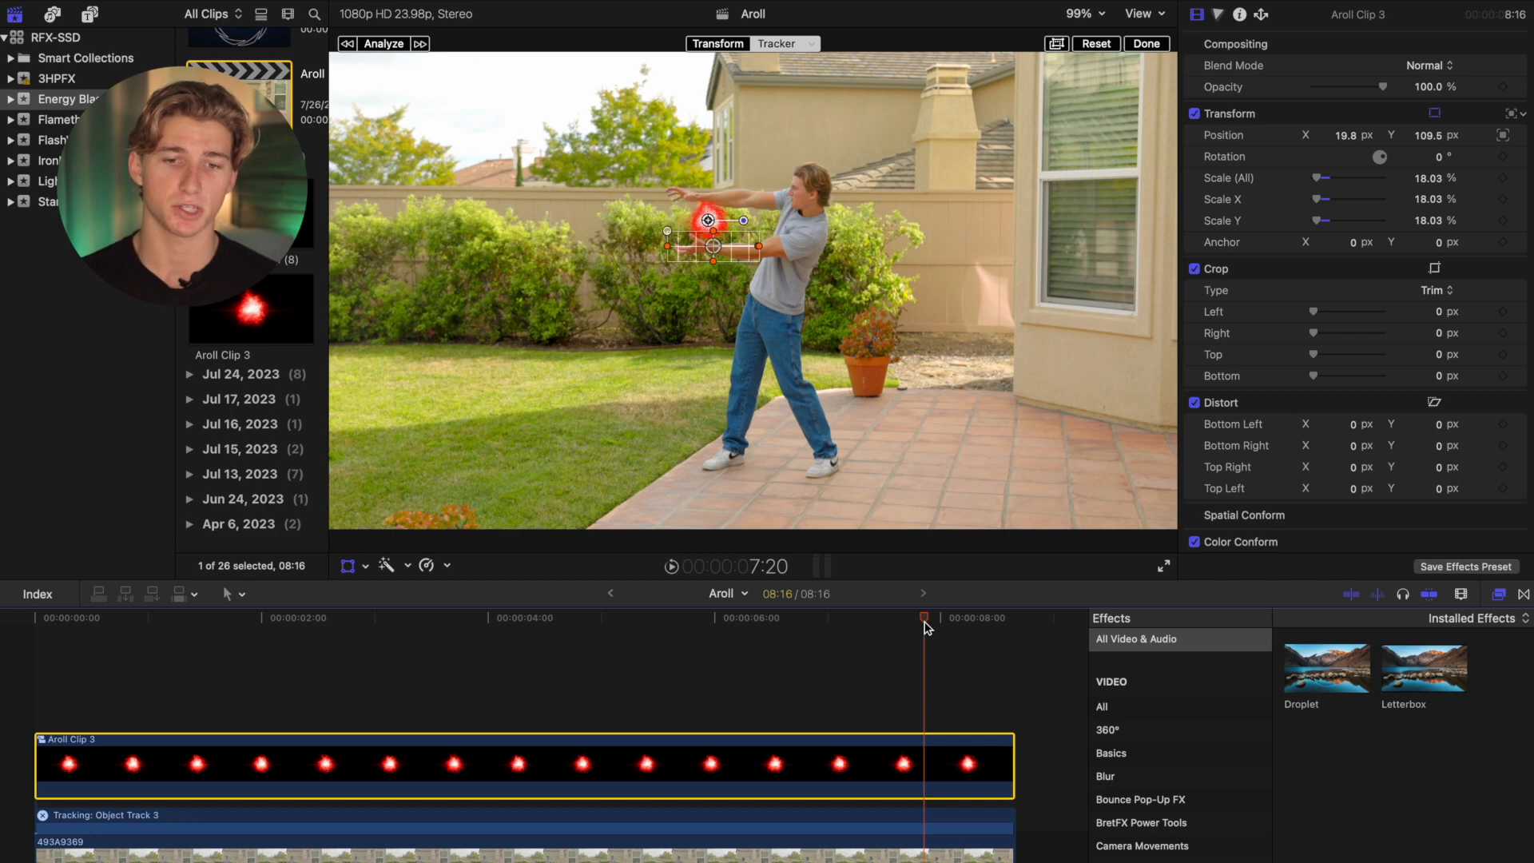
mouse_move(171, 626)
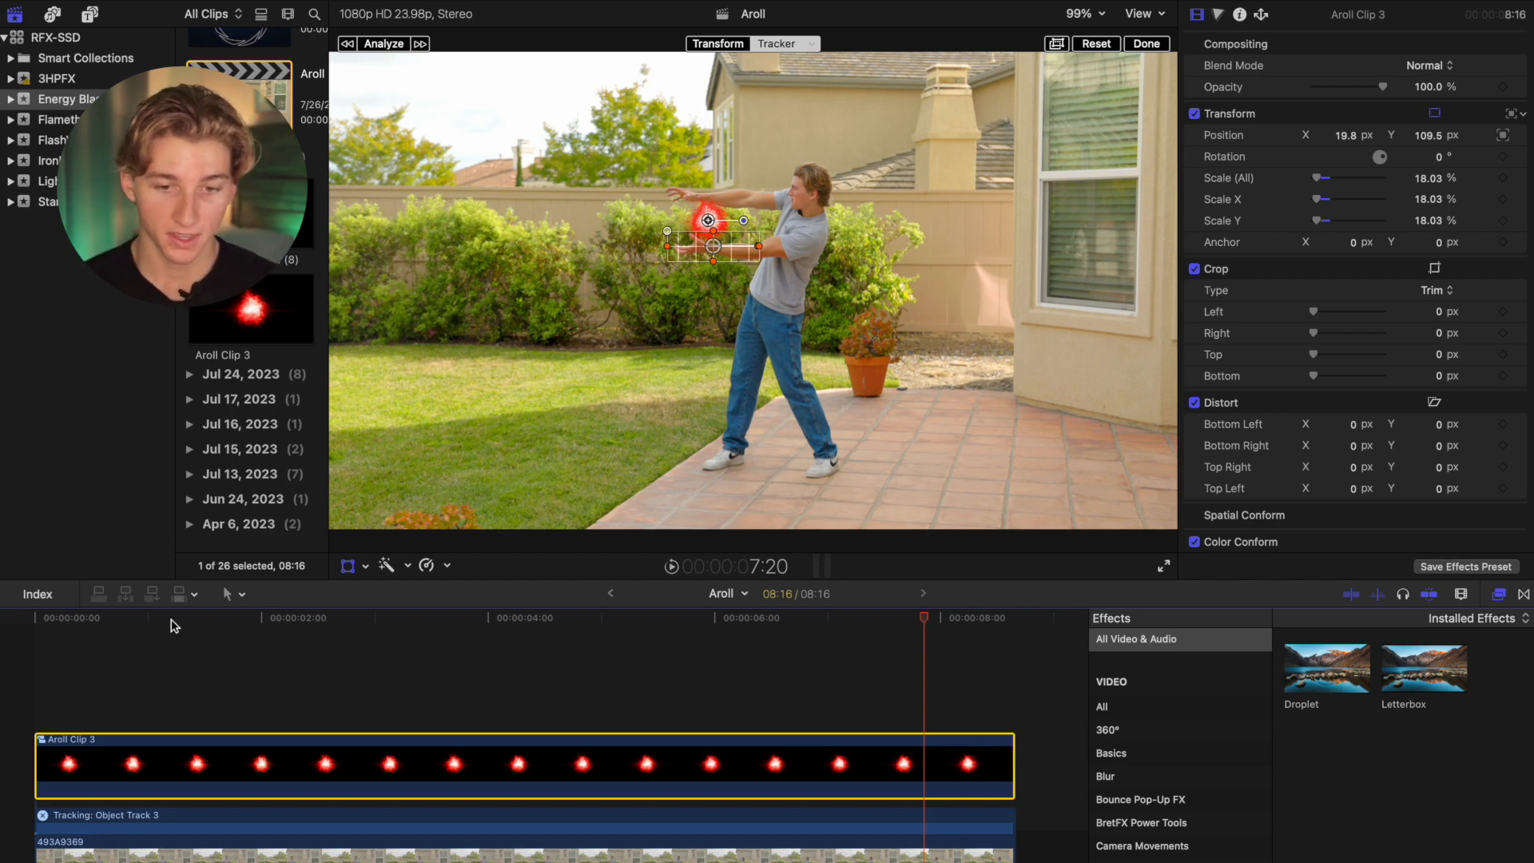
click(561, 617)
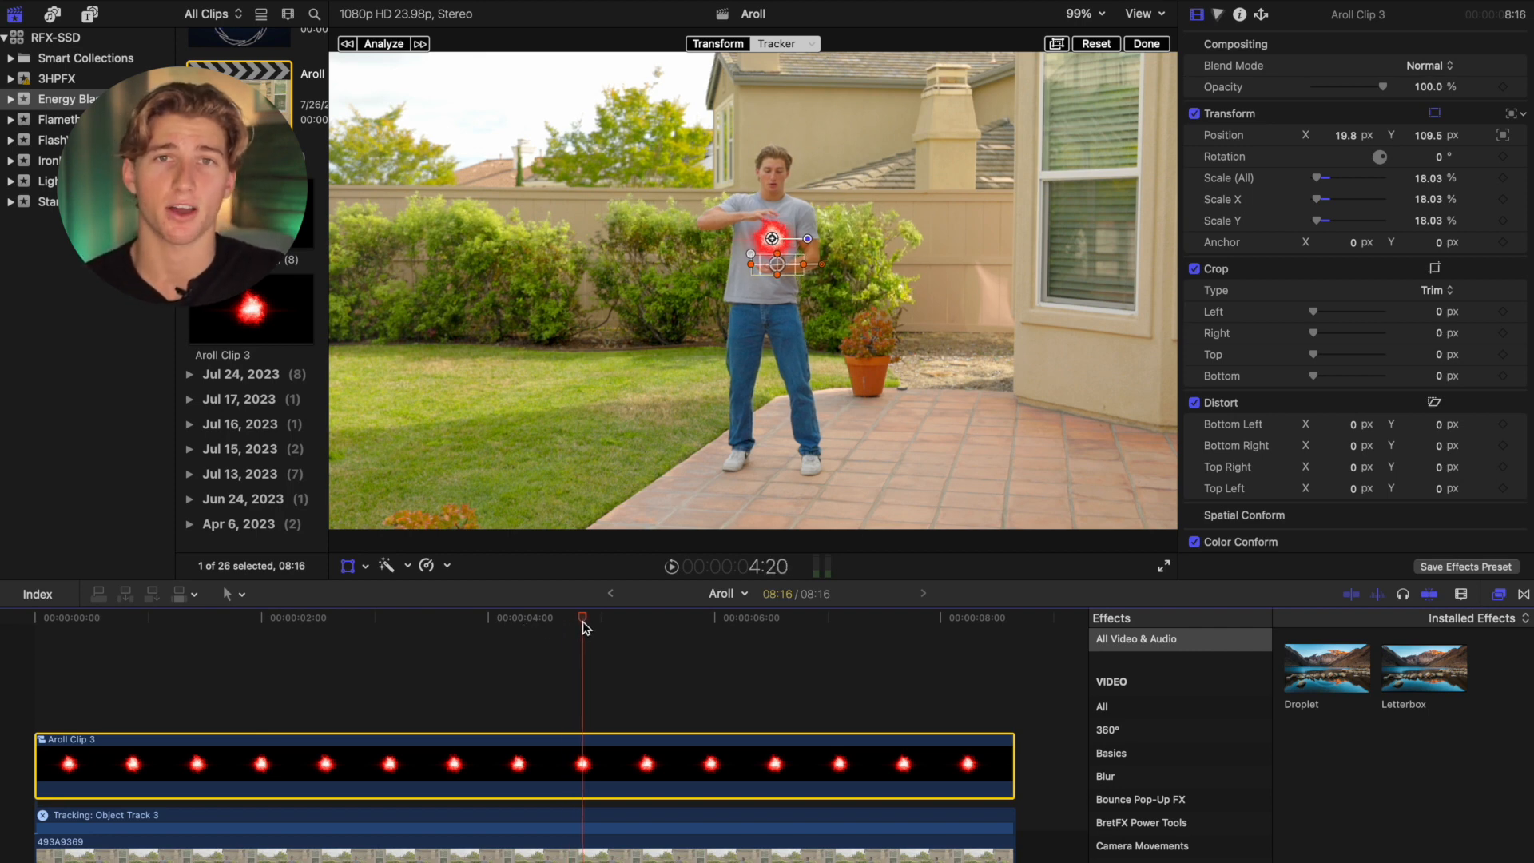
- Set a position keyframe, move to a later frame and zoom the viewer in on the orb
click(670, 630)
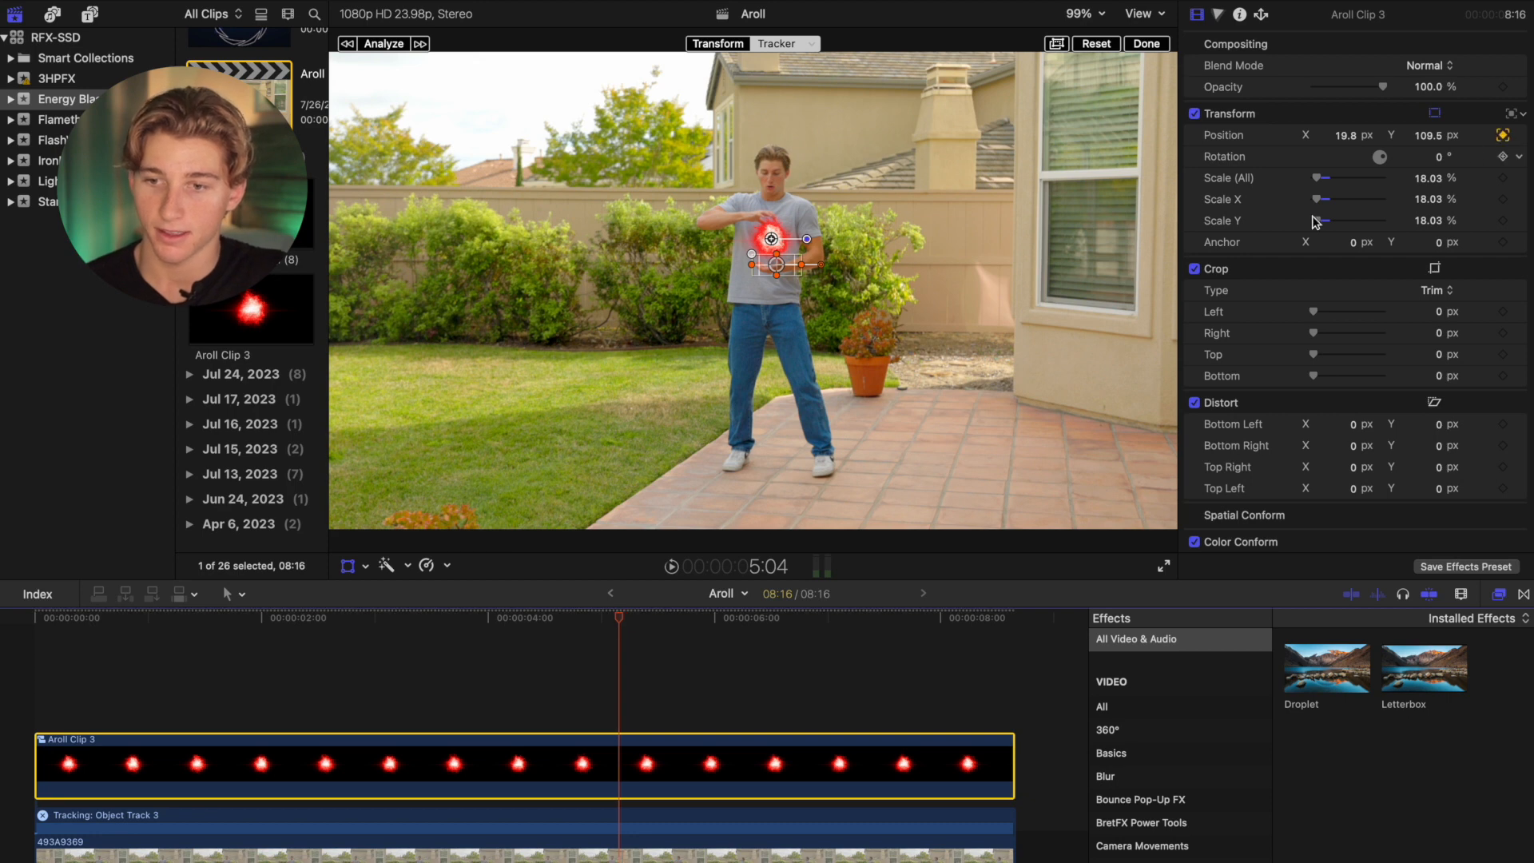
click(617, 618)
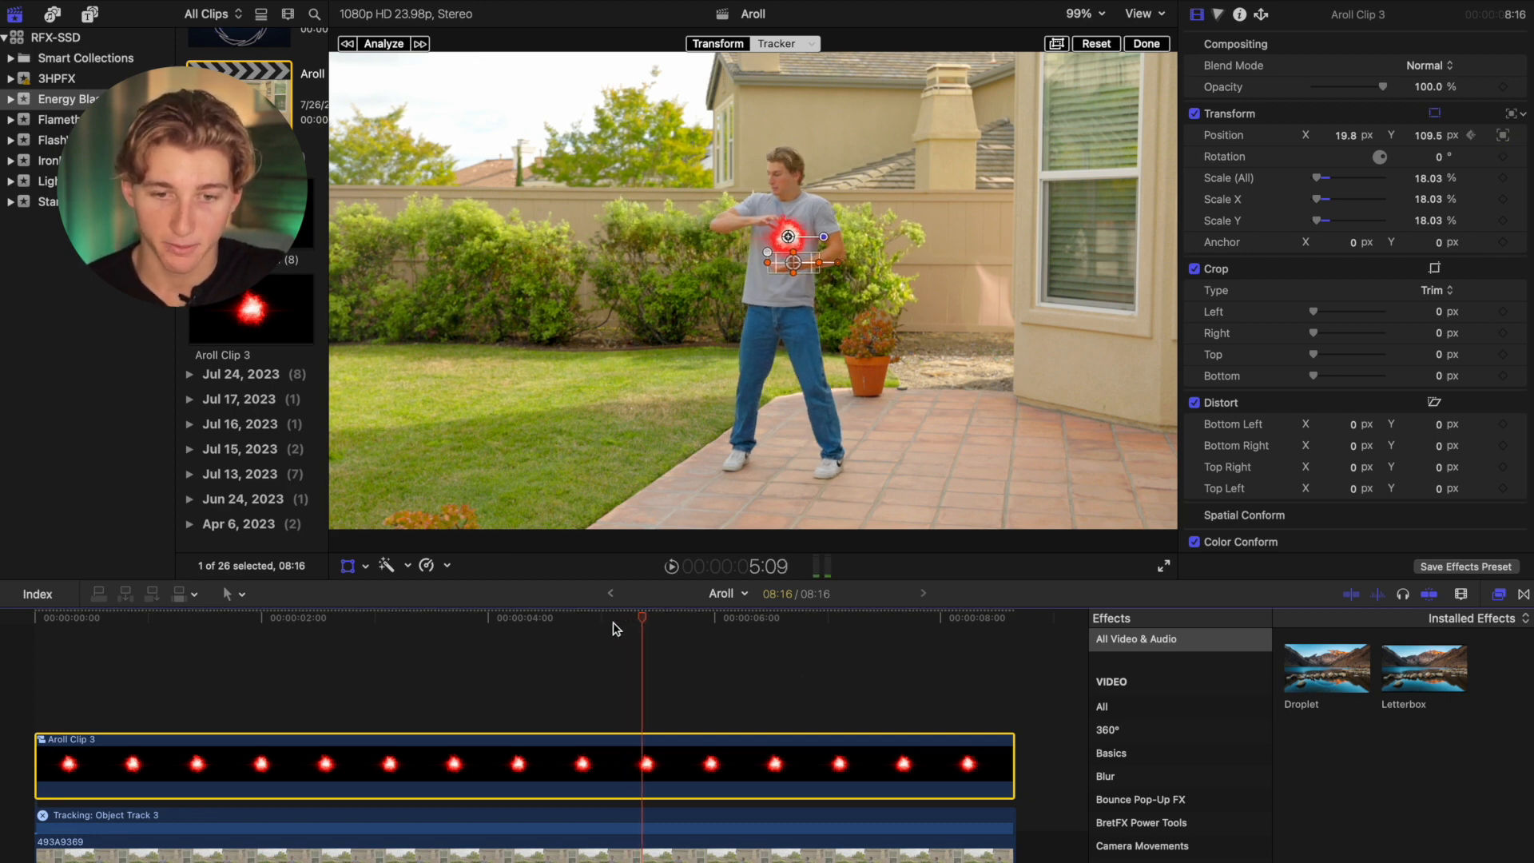
click(1077, 14)
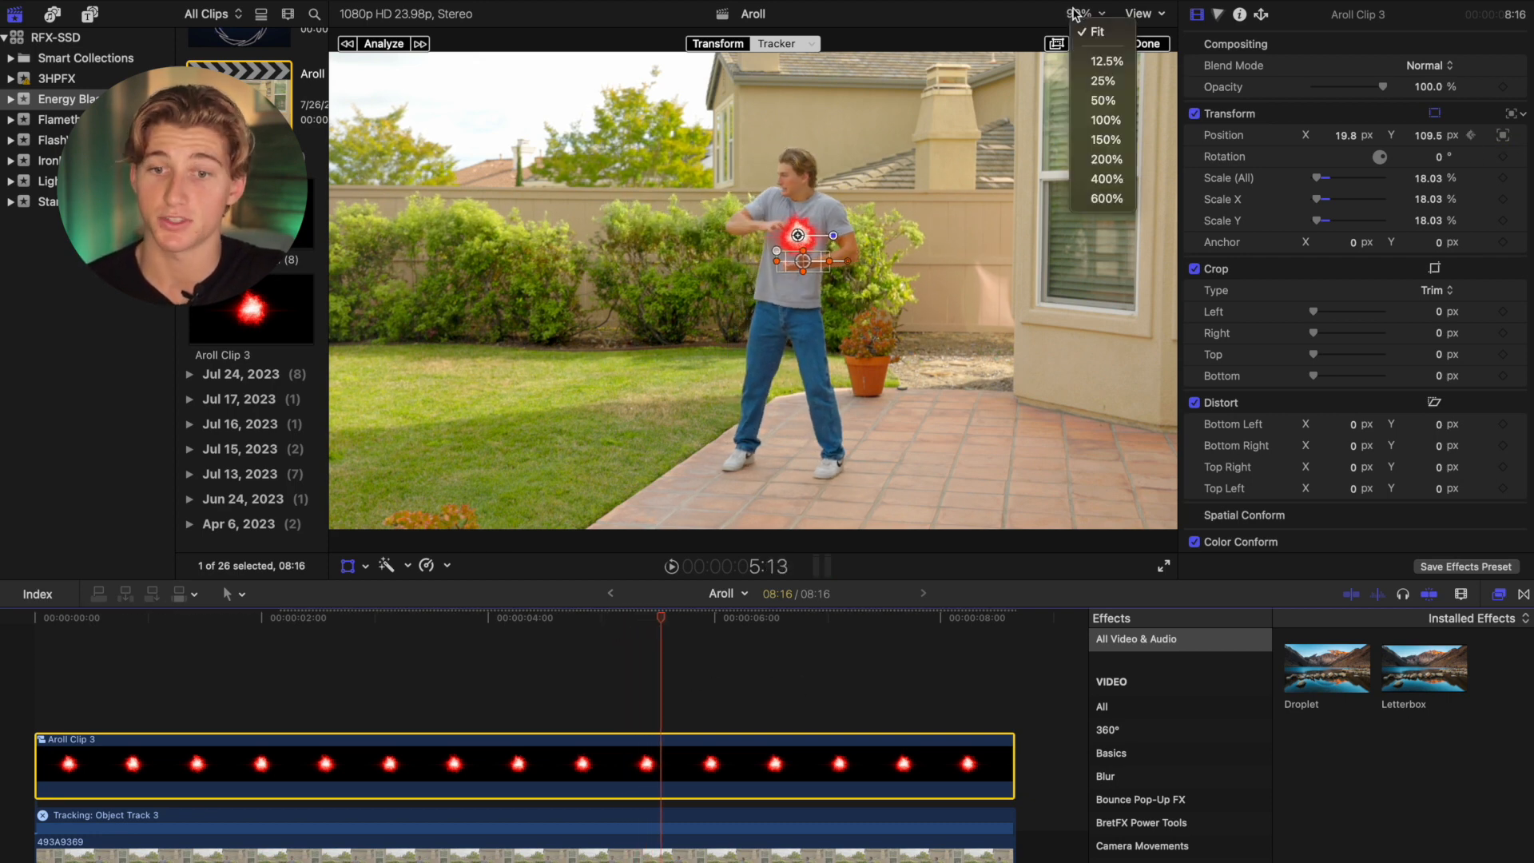
click(1107, 177)
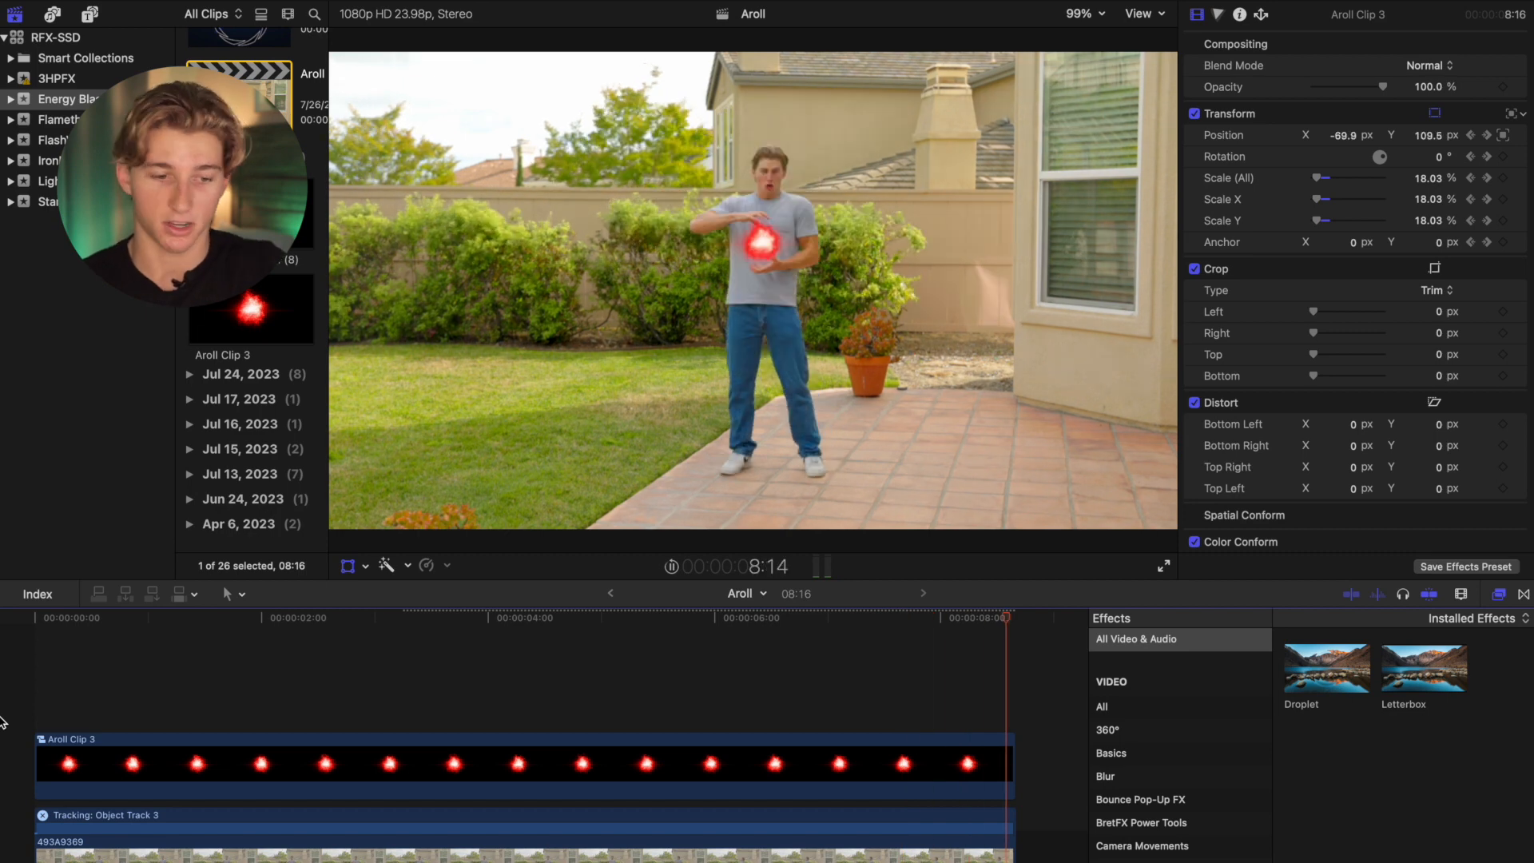
- Set the orb's blend mode to Screen and fit the whole frame back in the viewer
click(1429, 66)
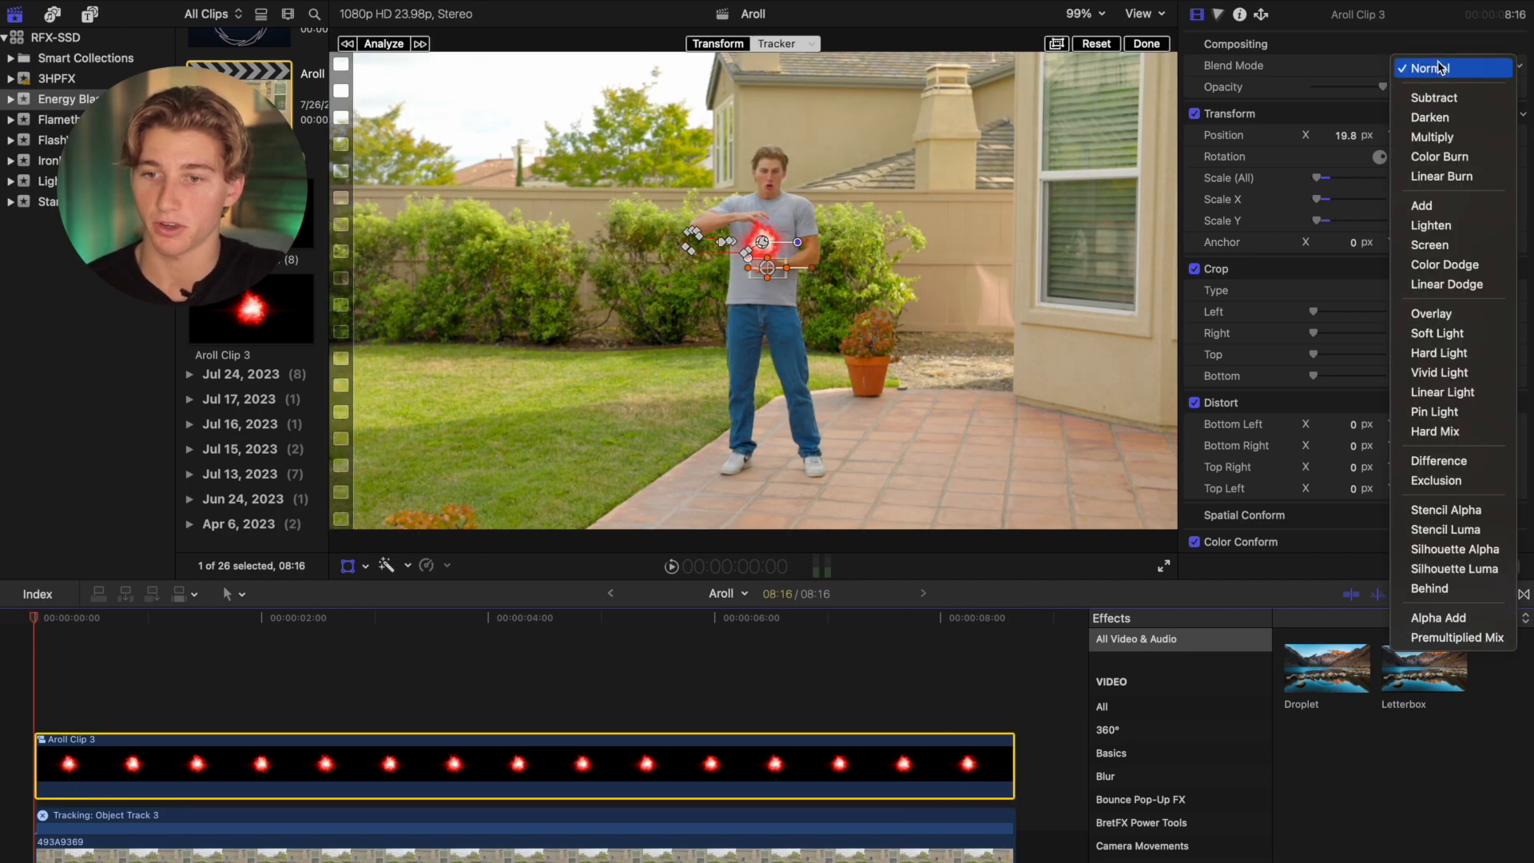
mouse_move(1430, 245)
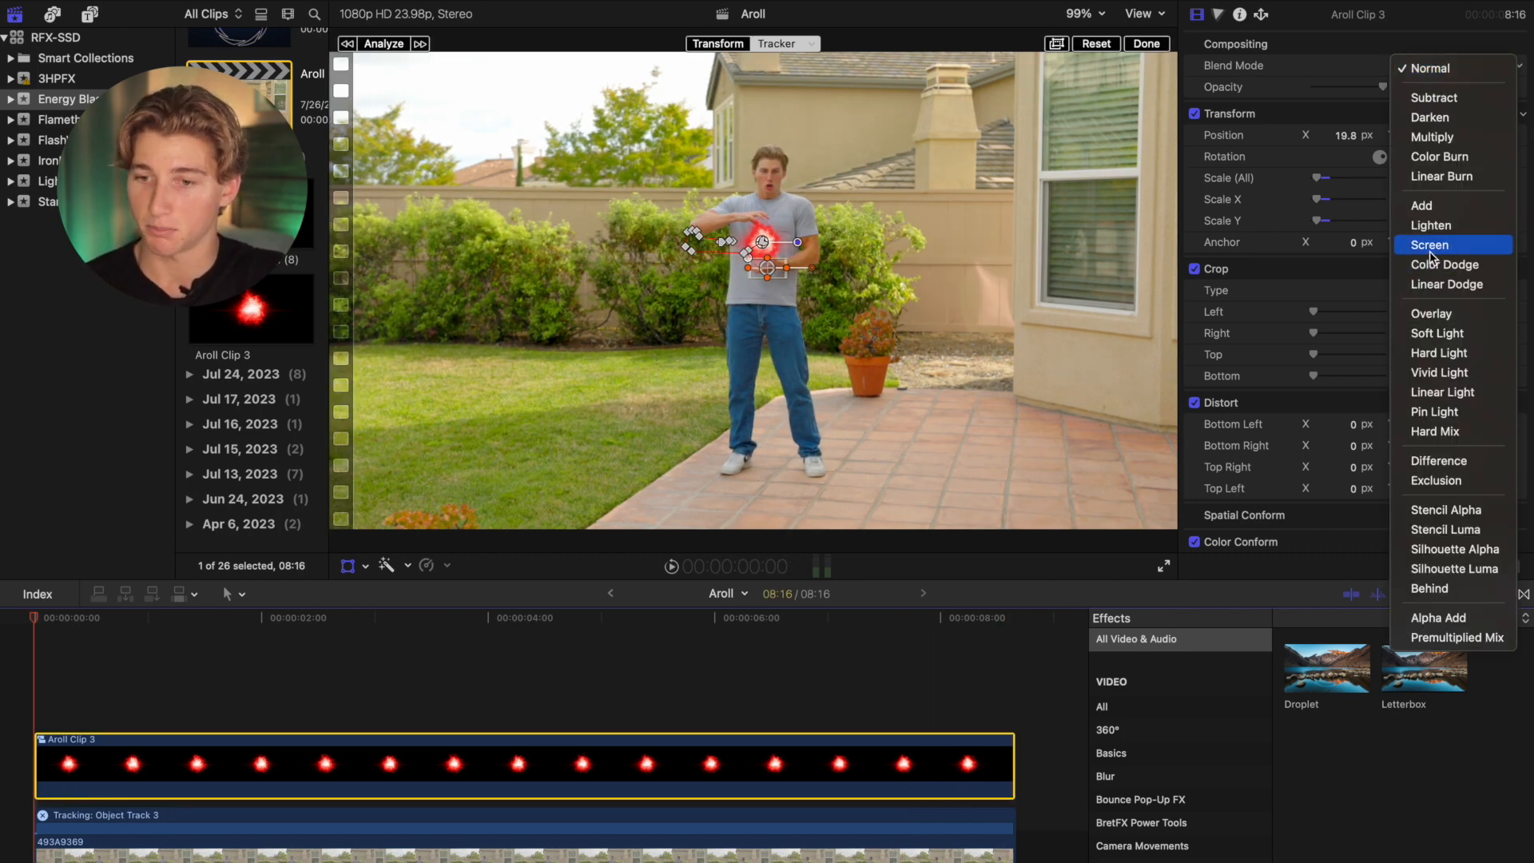
click(1431, 244)
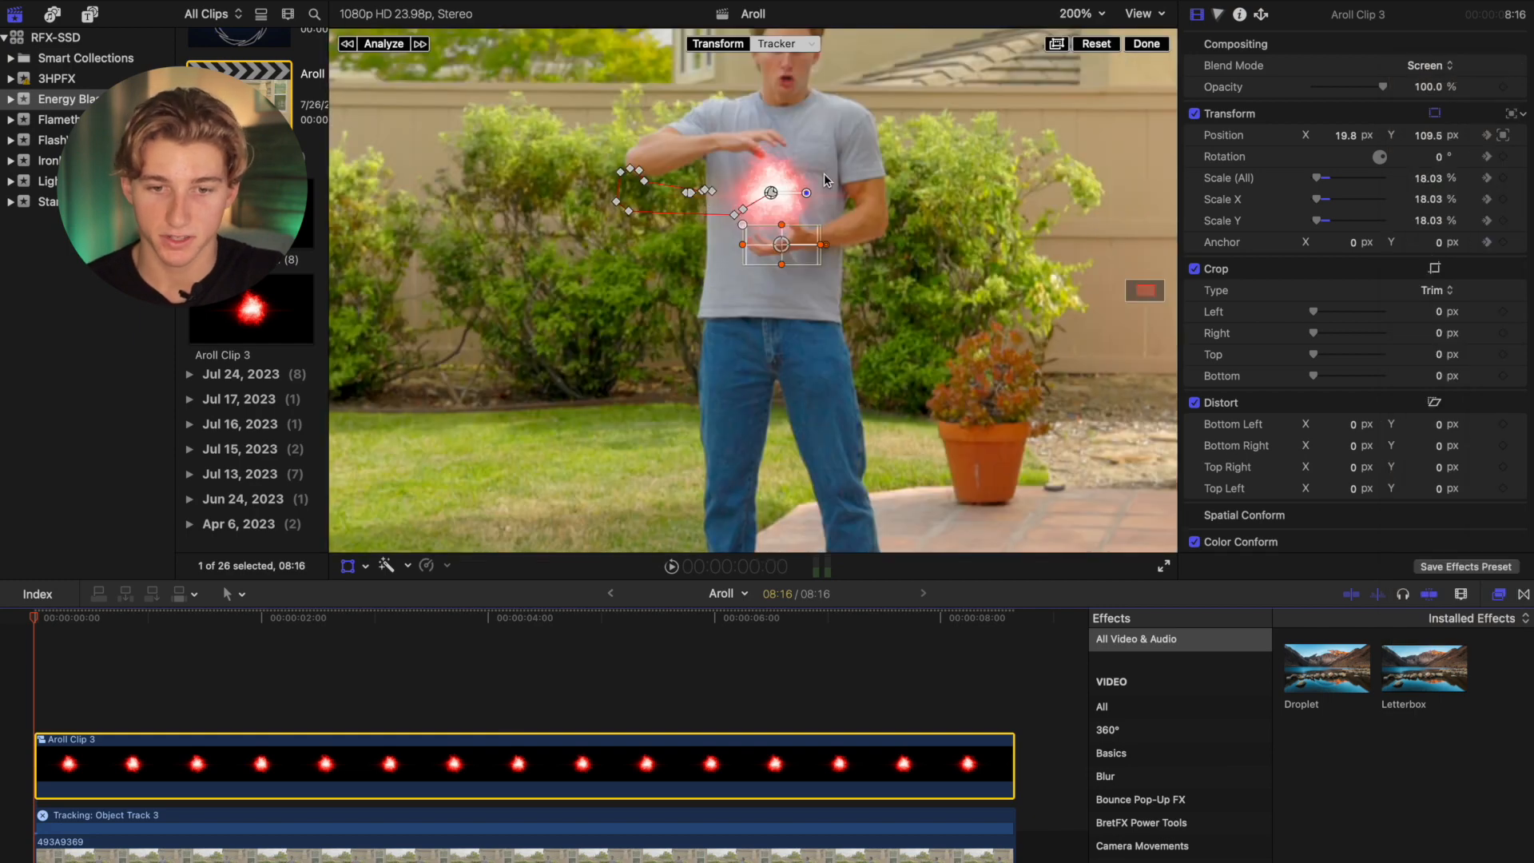
click(1080, 14)
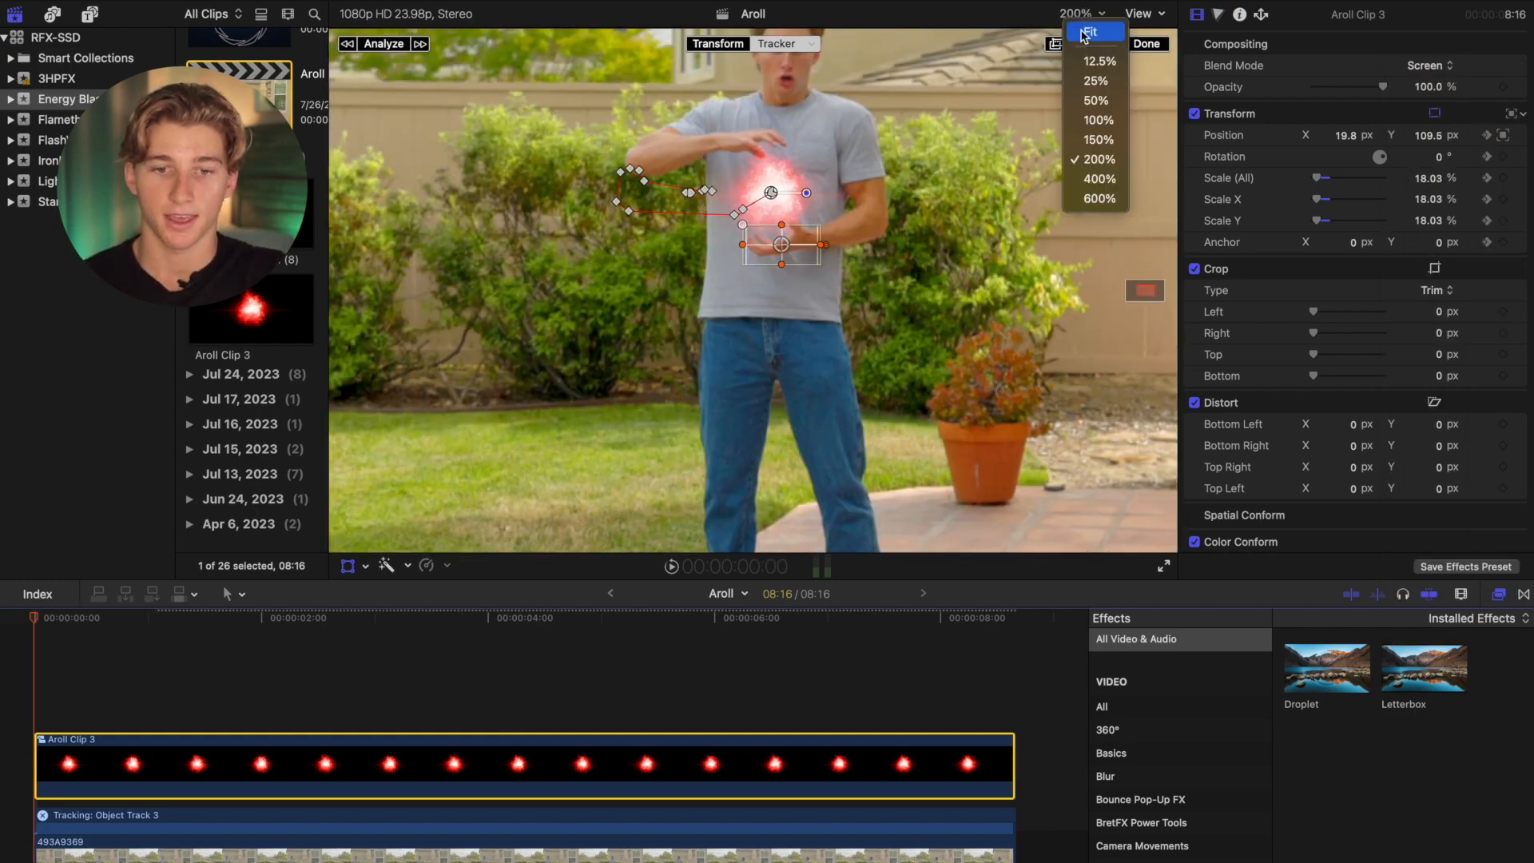
click(1088, 30)
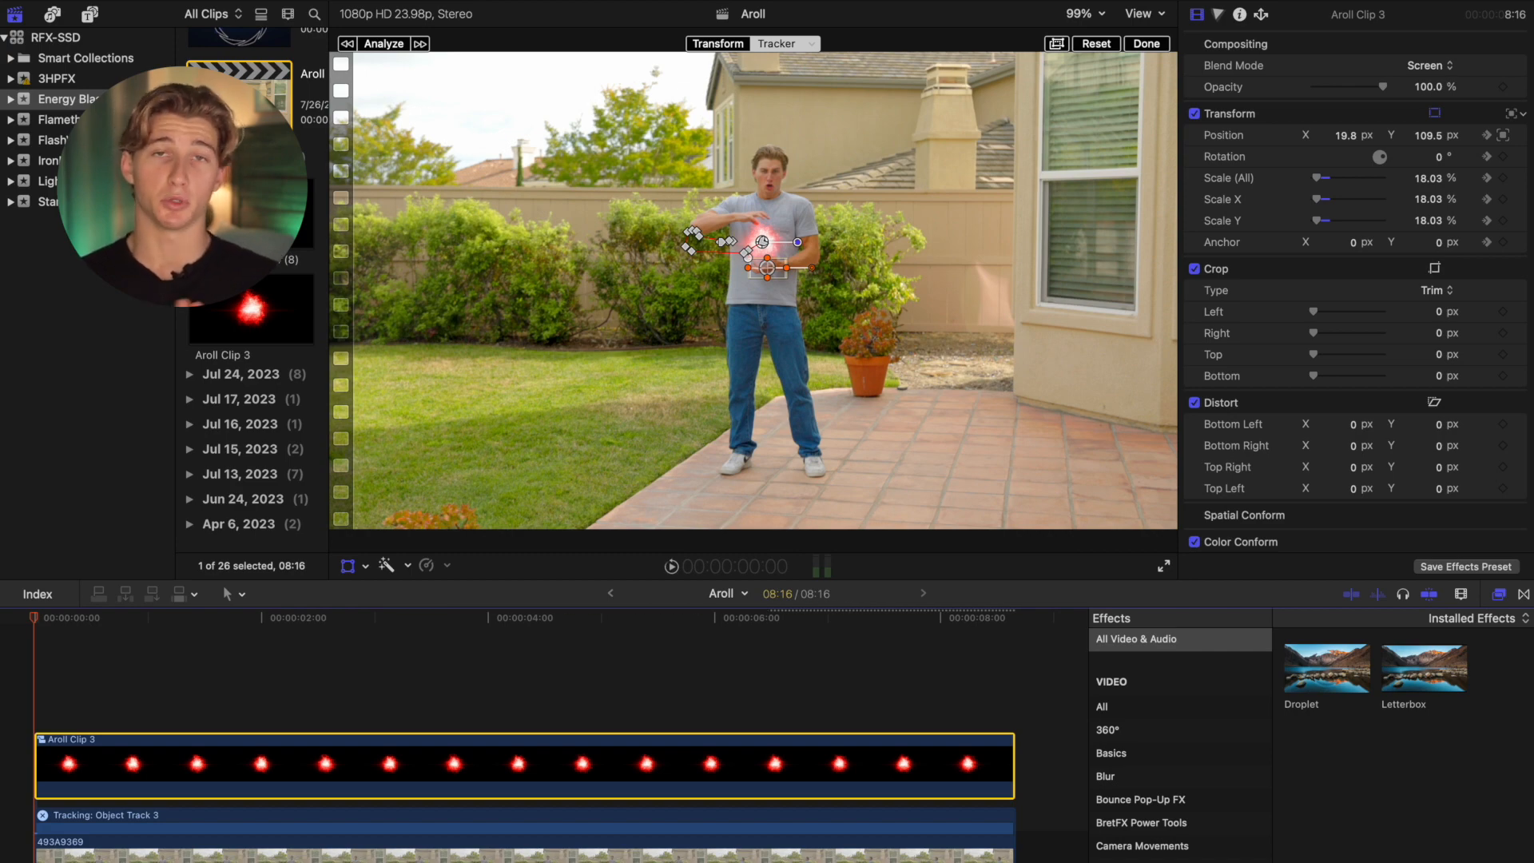
- Zoom to 400% on the orb and reveal the global colour wheel in the Color Inspector
click(1084, 14)
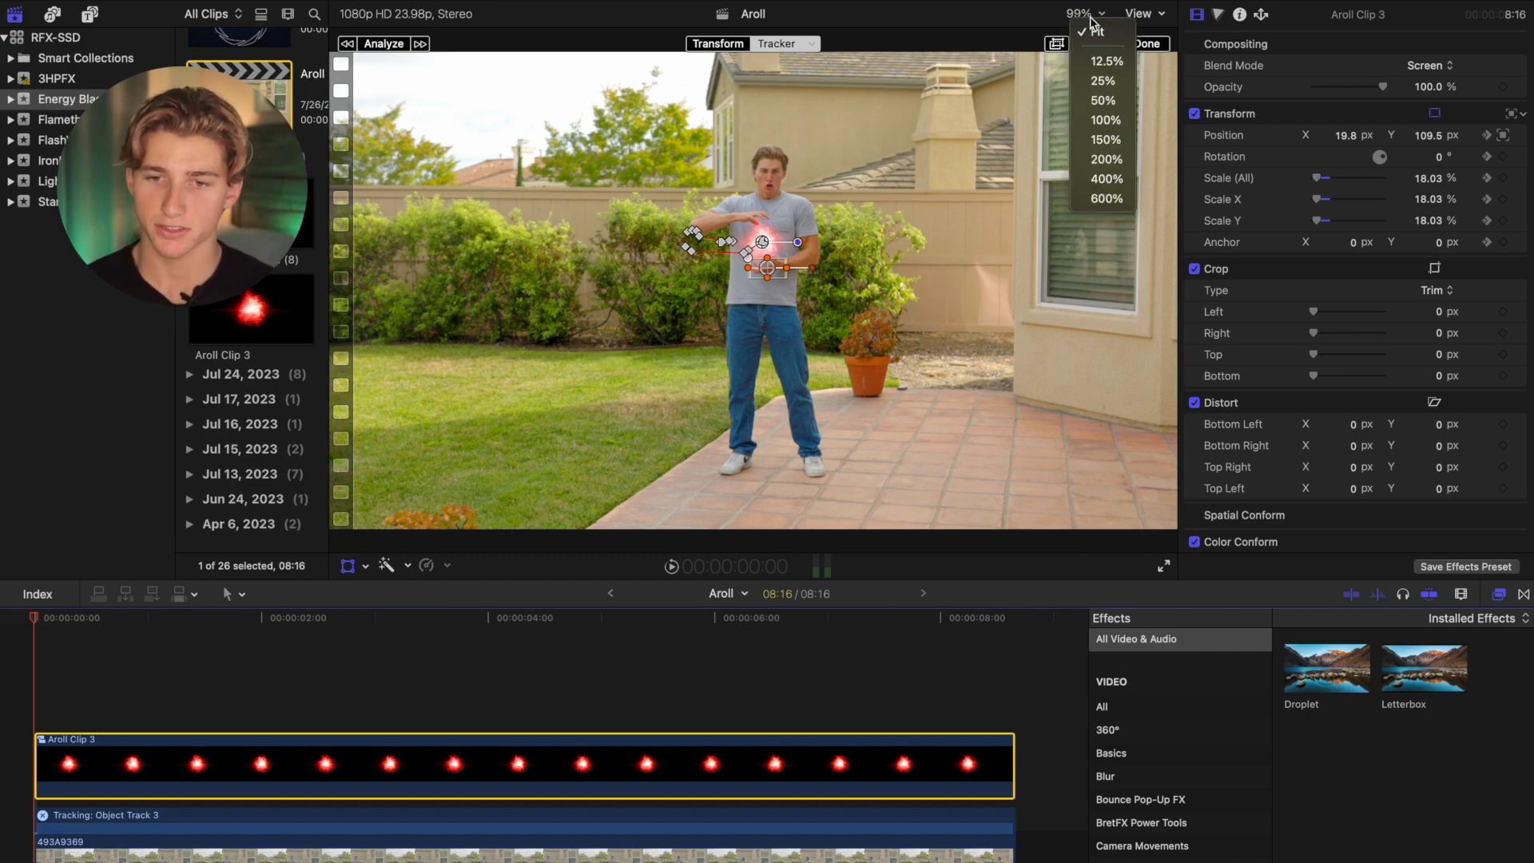
click(1106, 179)
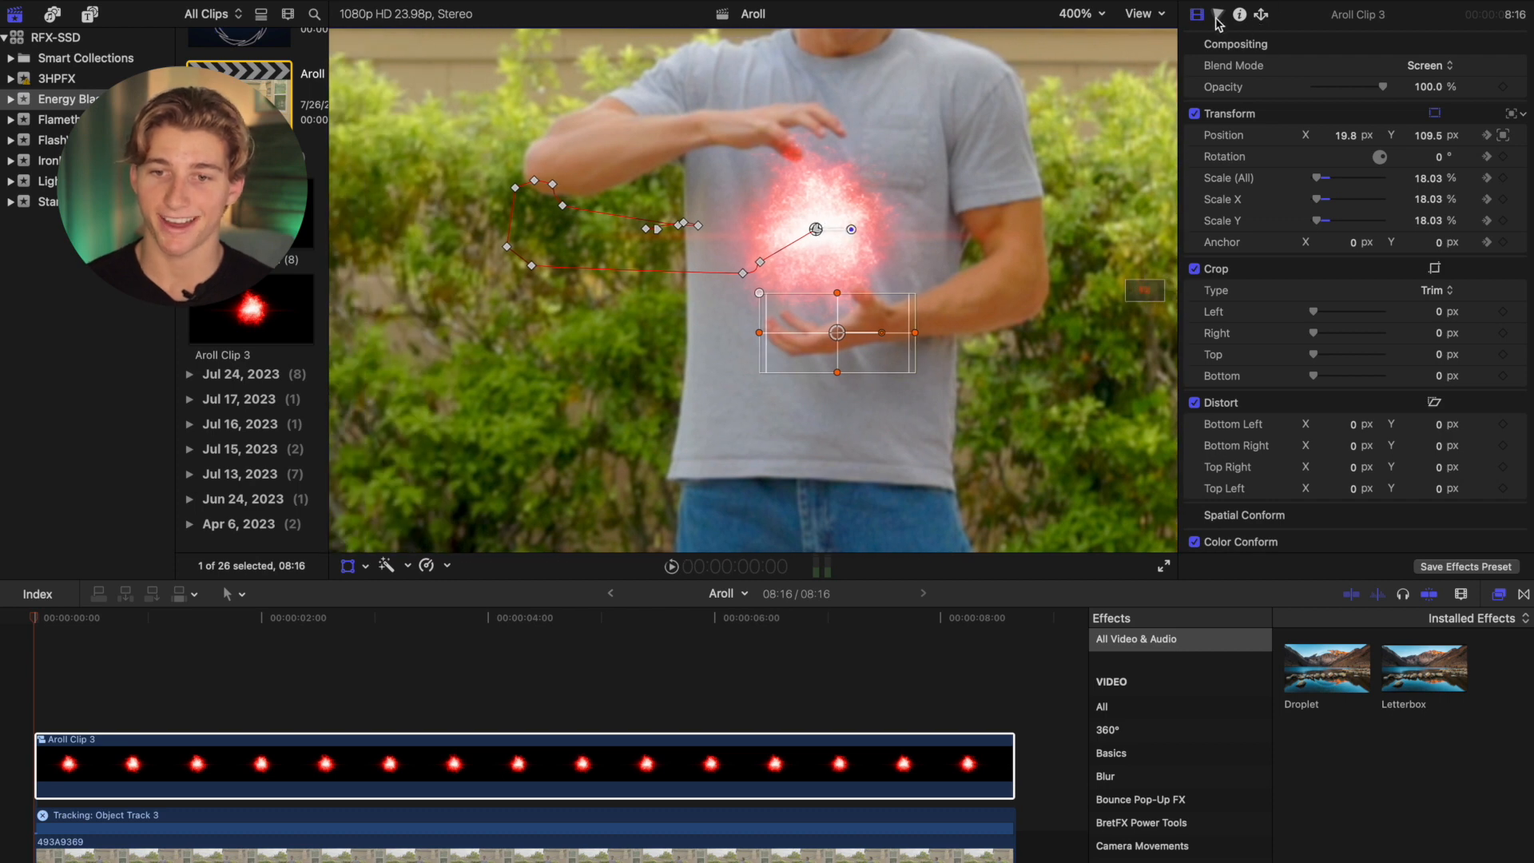
click(1218, 14)
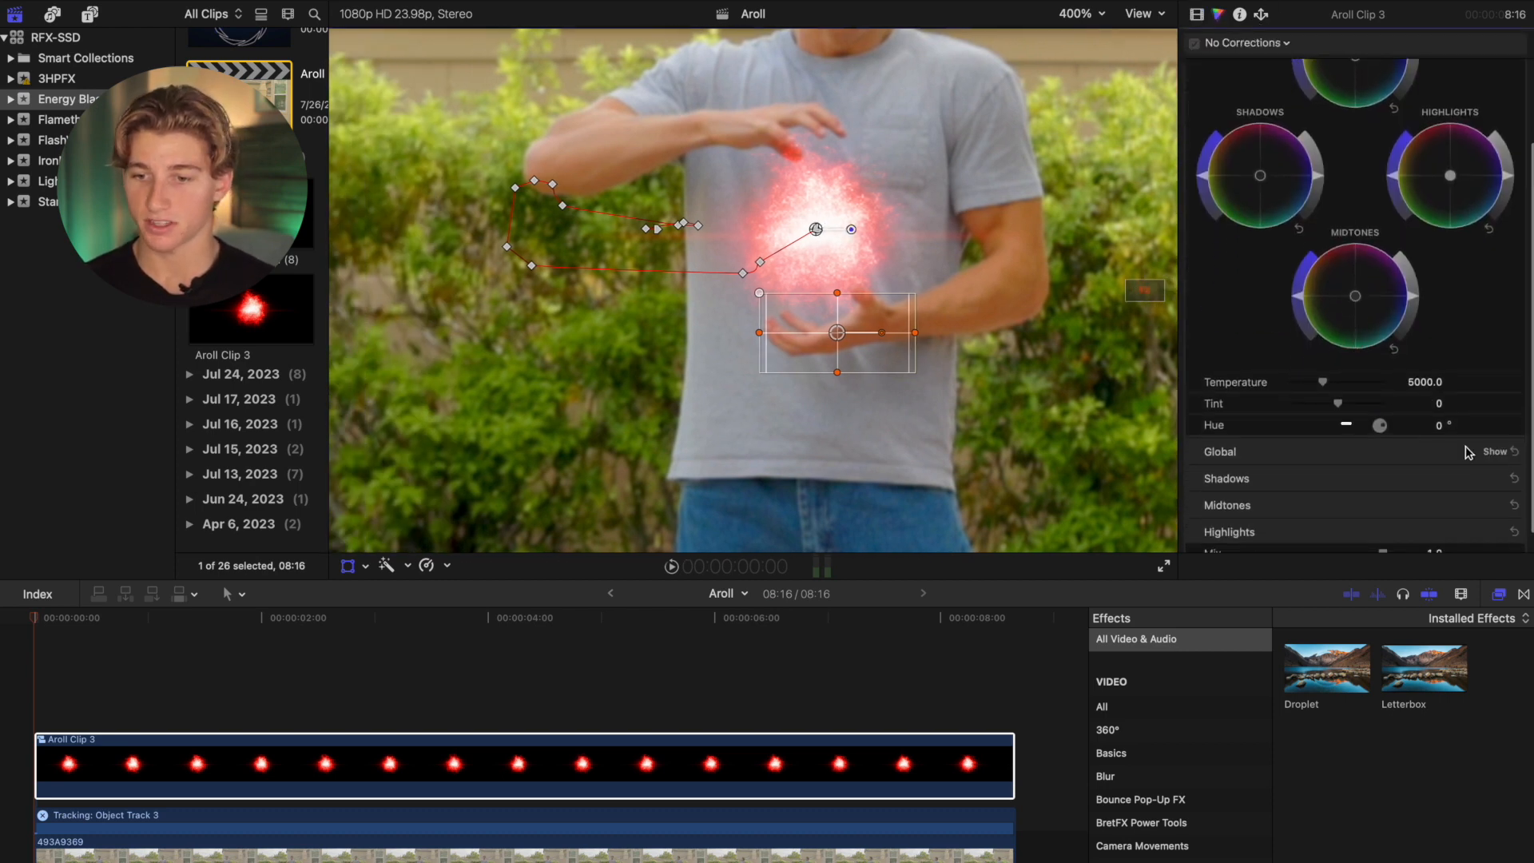
click(1438, 425)
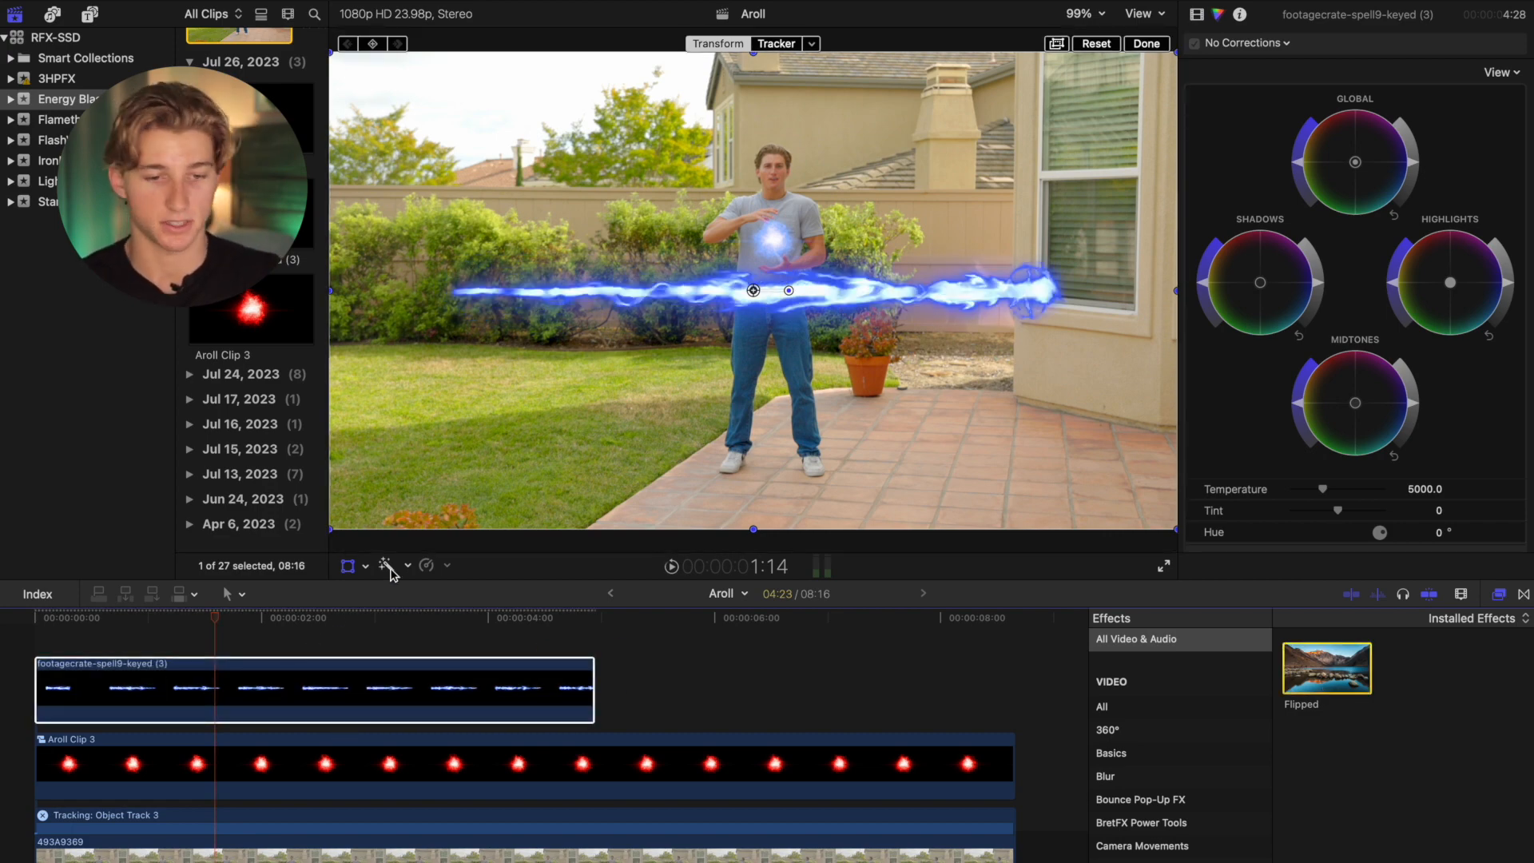
- Select the energy beam clip and check the frames before and after it appears
click(559, 617)
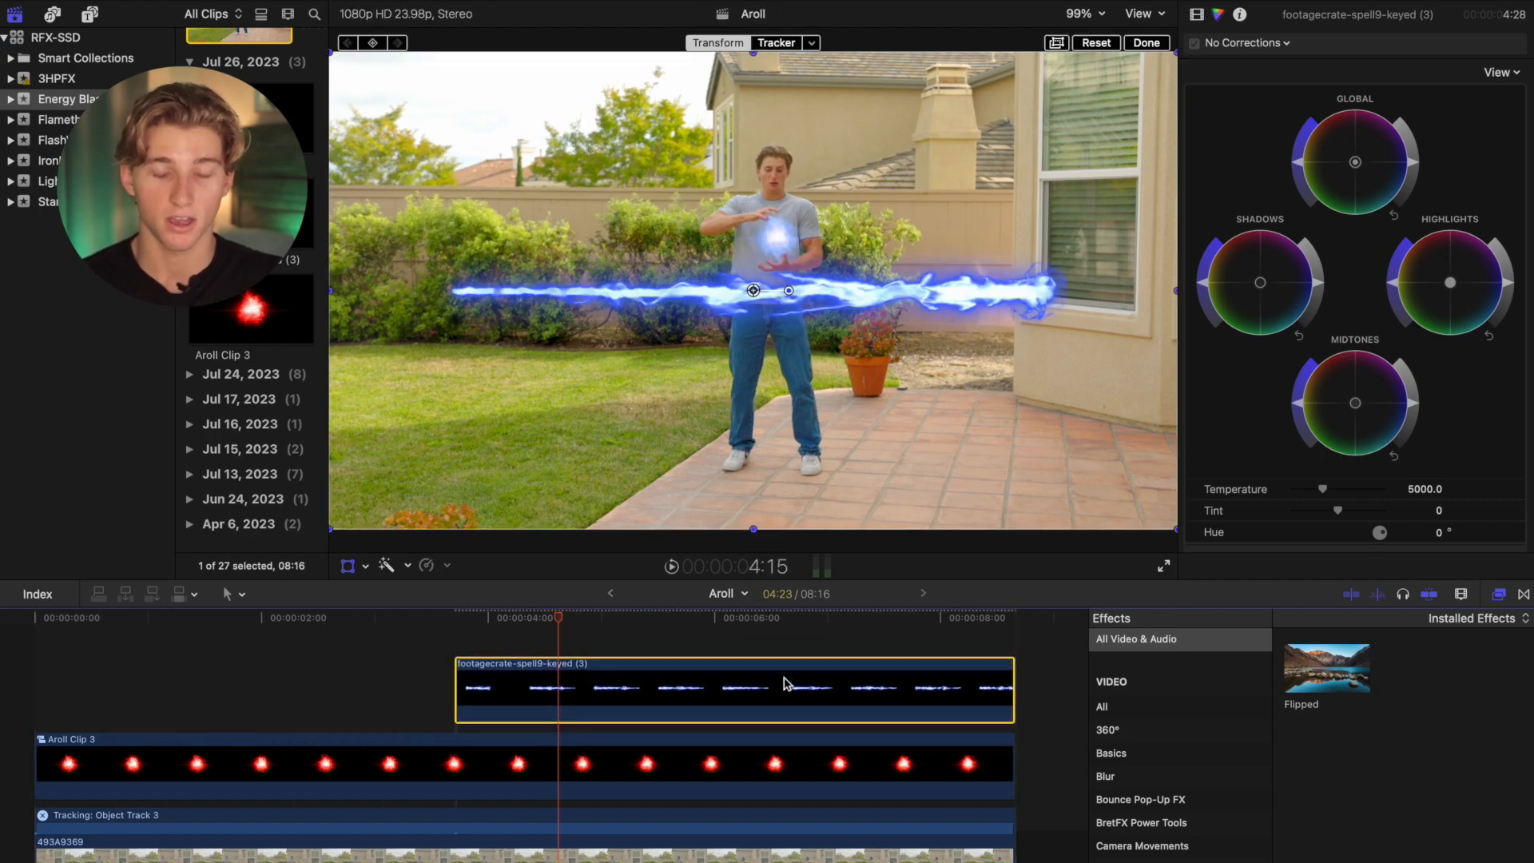
click(385, 621)
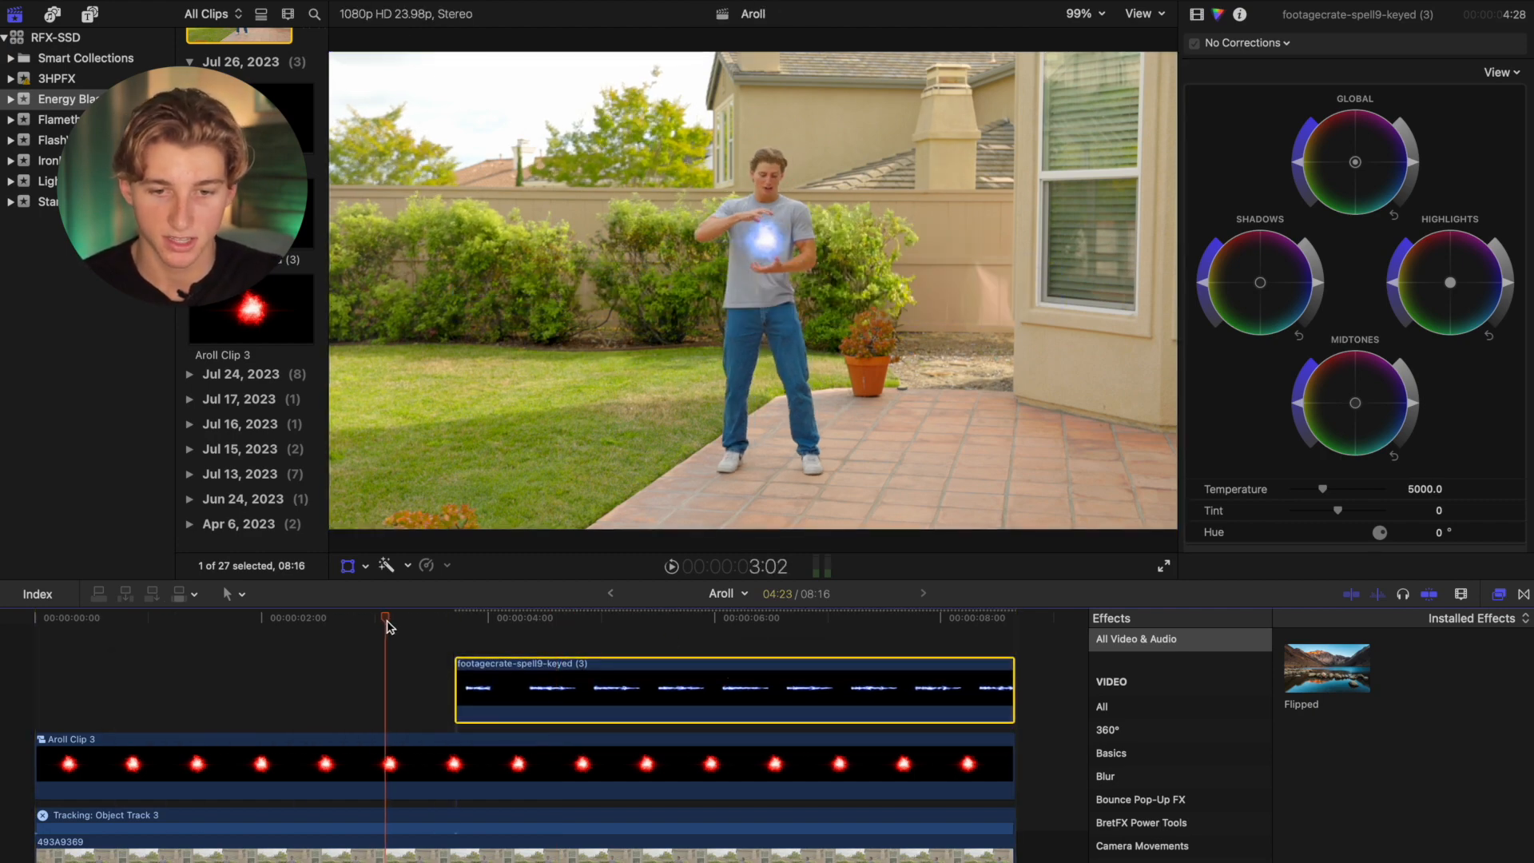
click(642, 617)
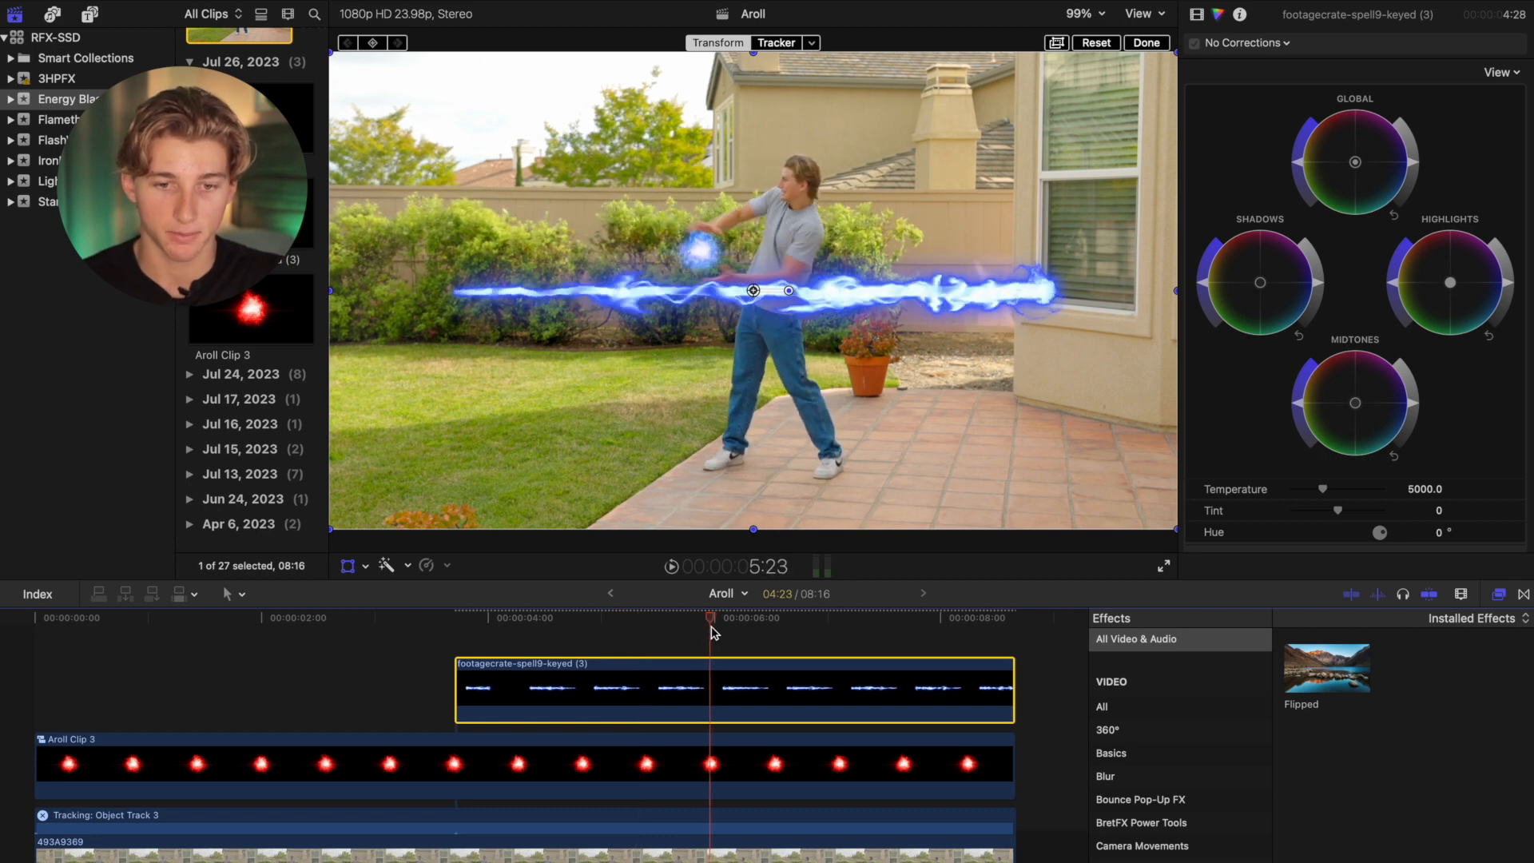
mouse_move(534, 688)
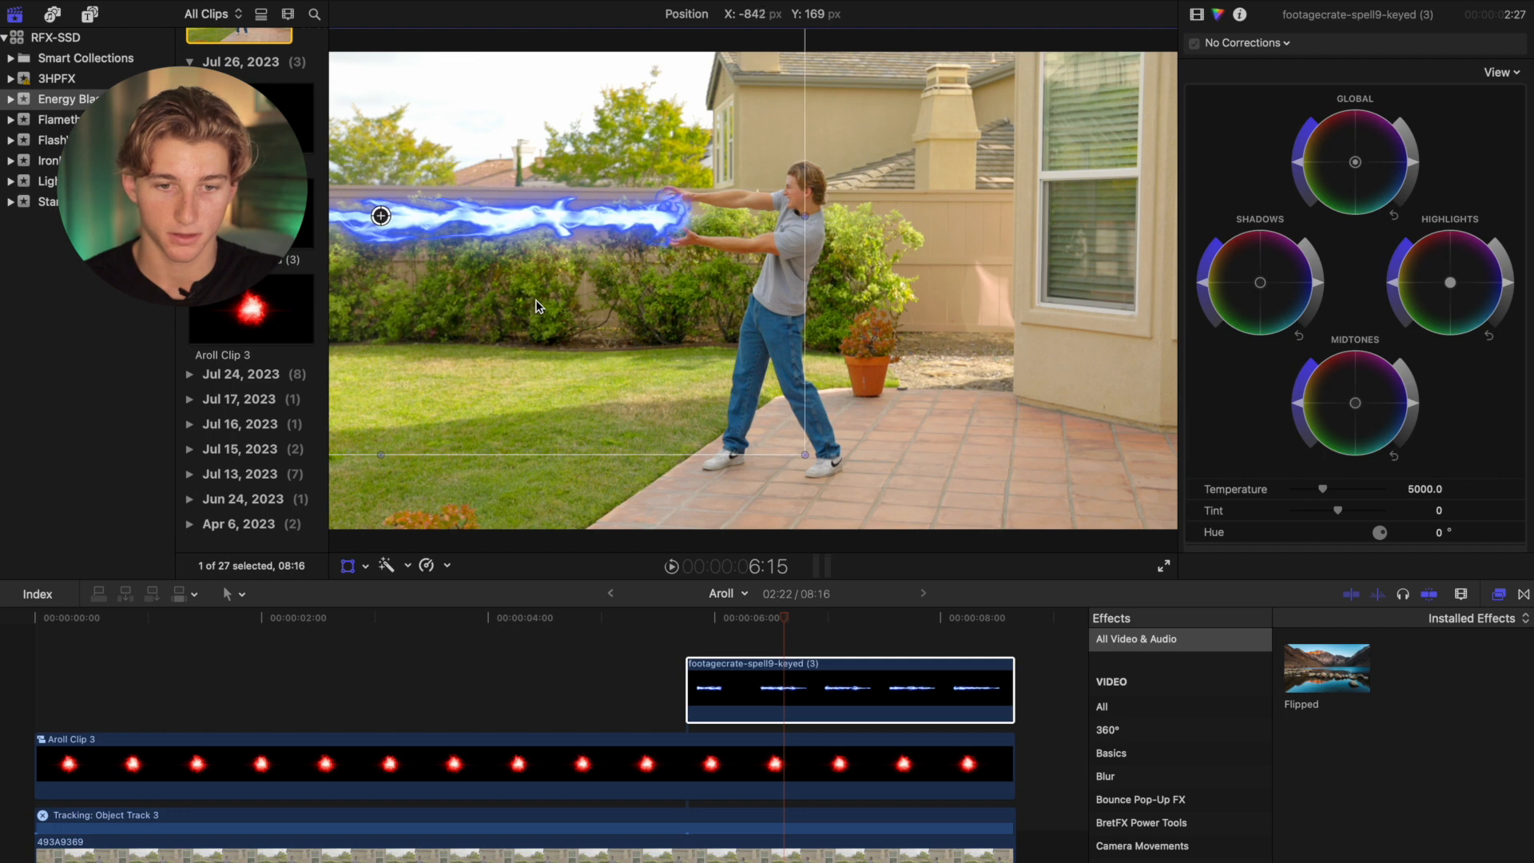
- Show the beam's transform controls and set its blend mode to Screen
click(708, 625)
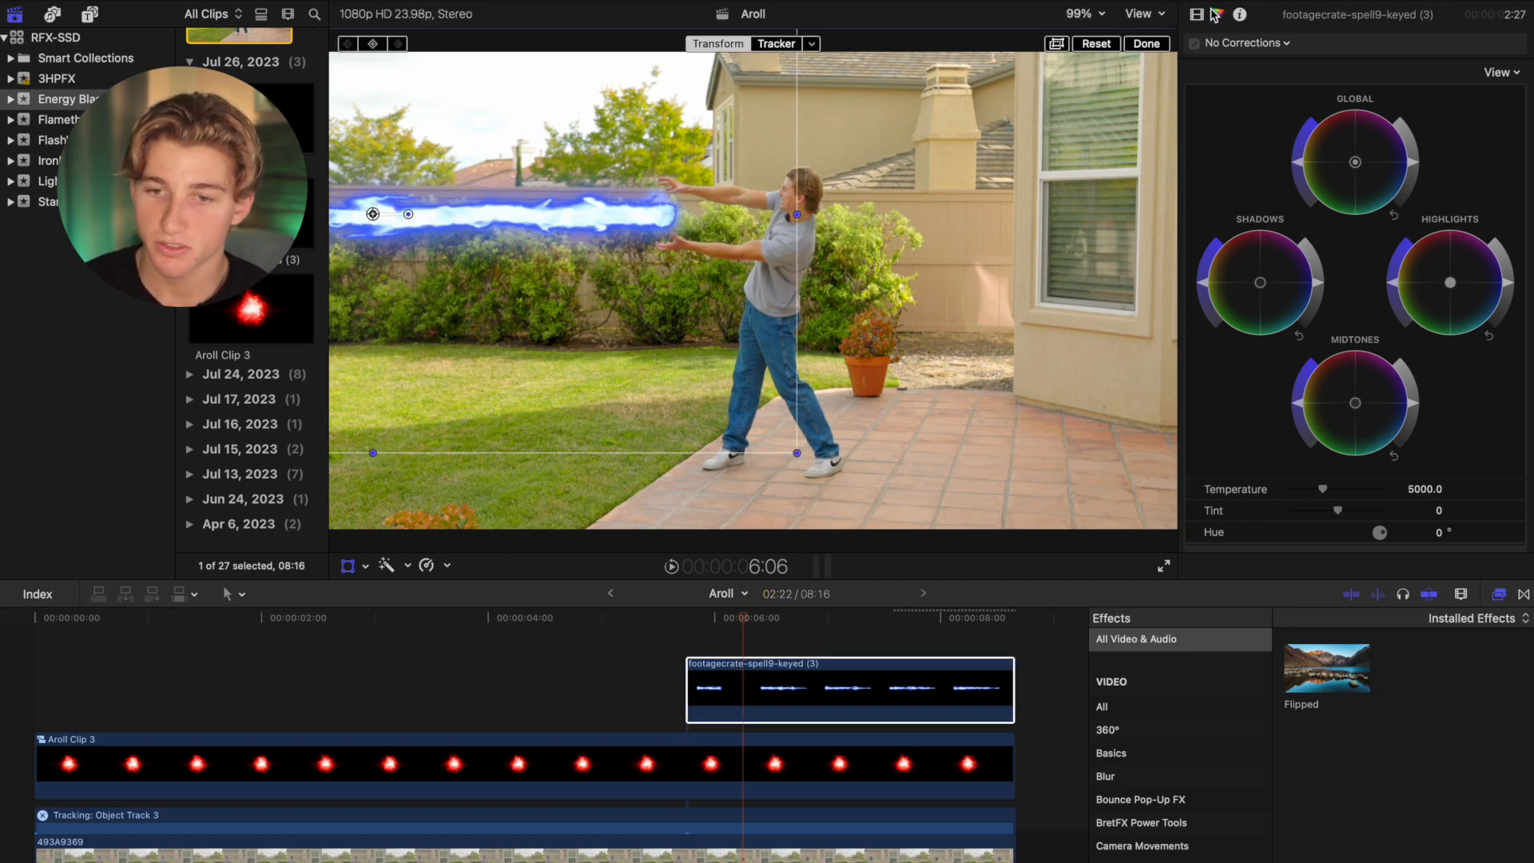
click(1195, 15)
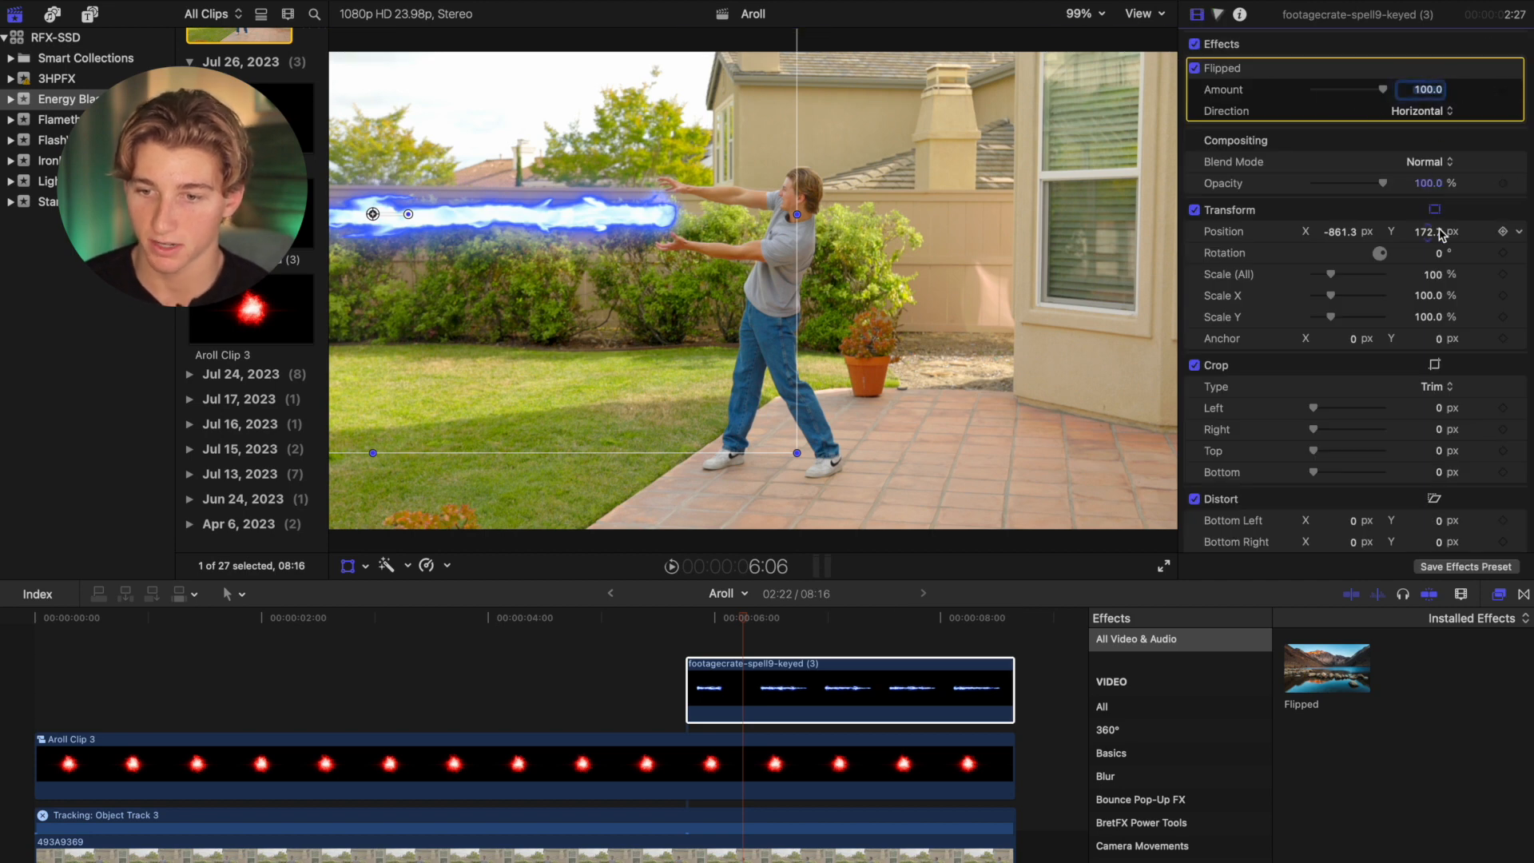
click(1429, 162)
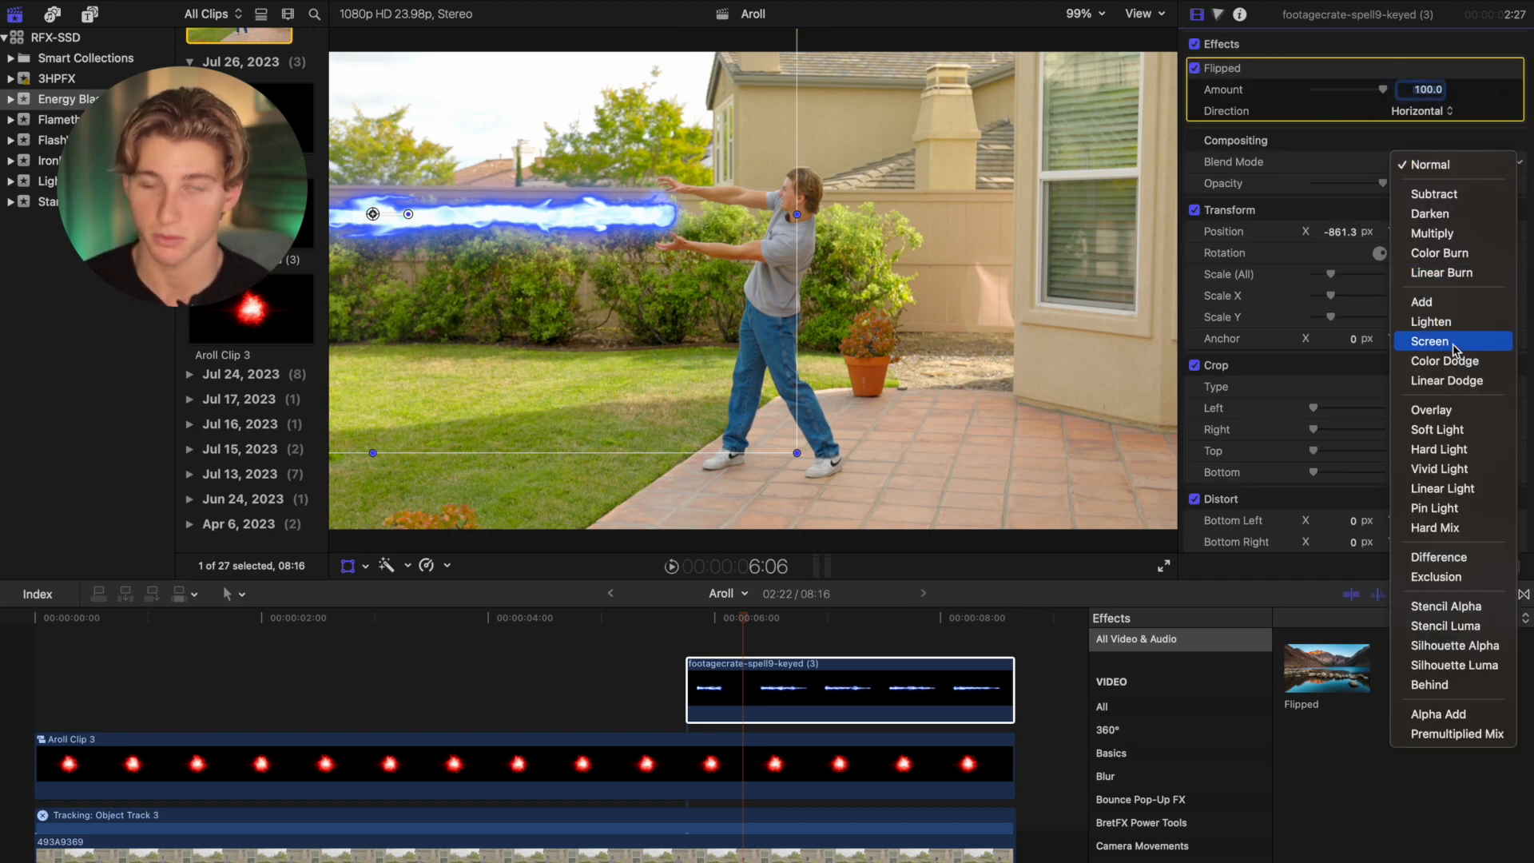
click(1429, 343)
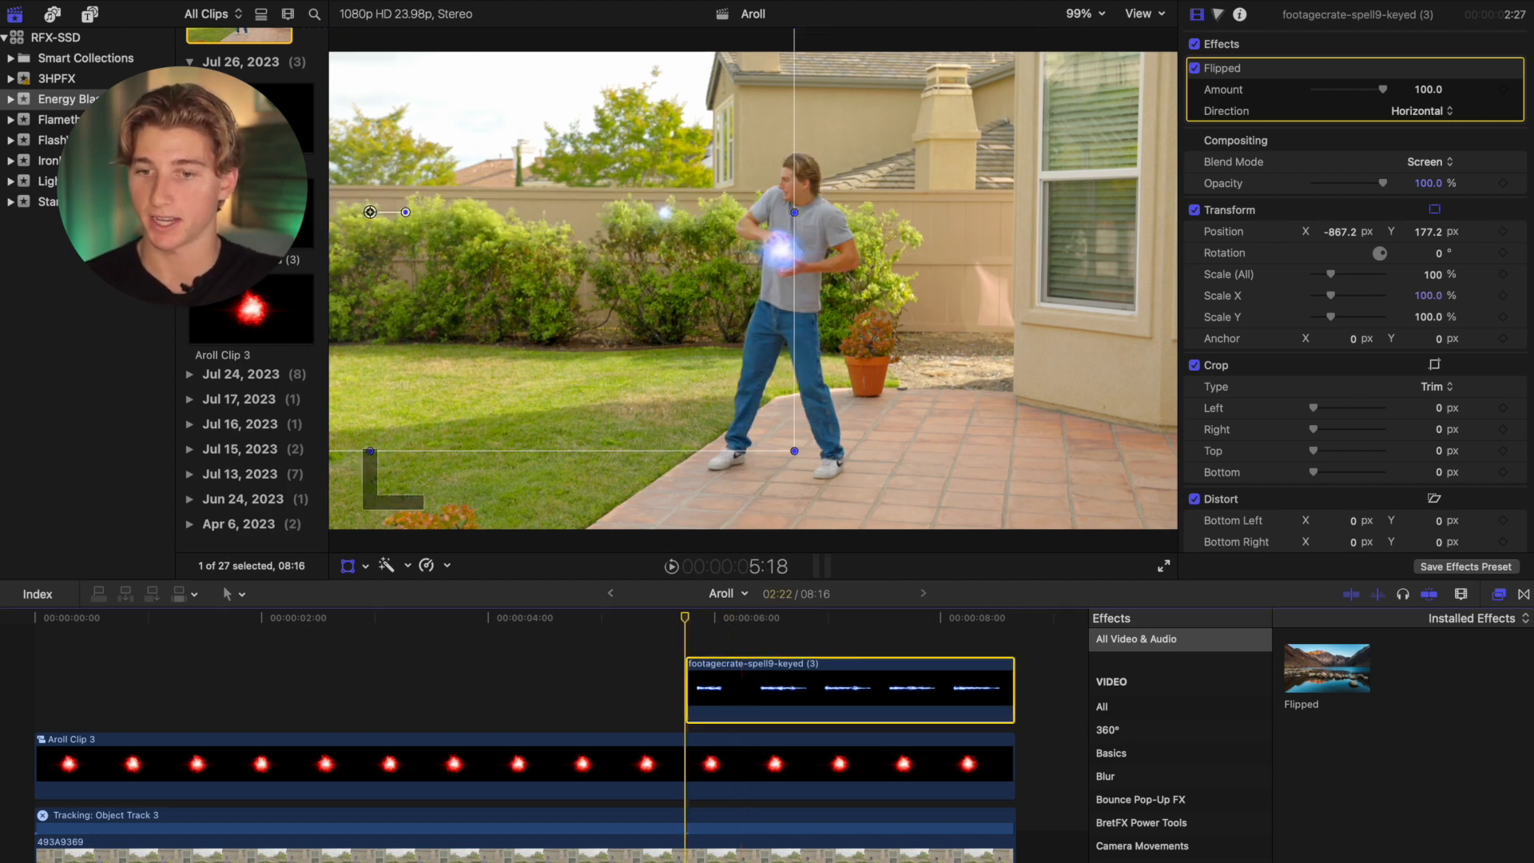
mouse_move(1506, 232)
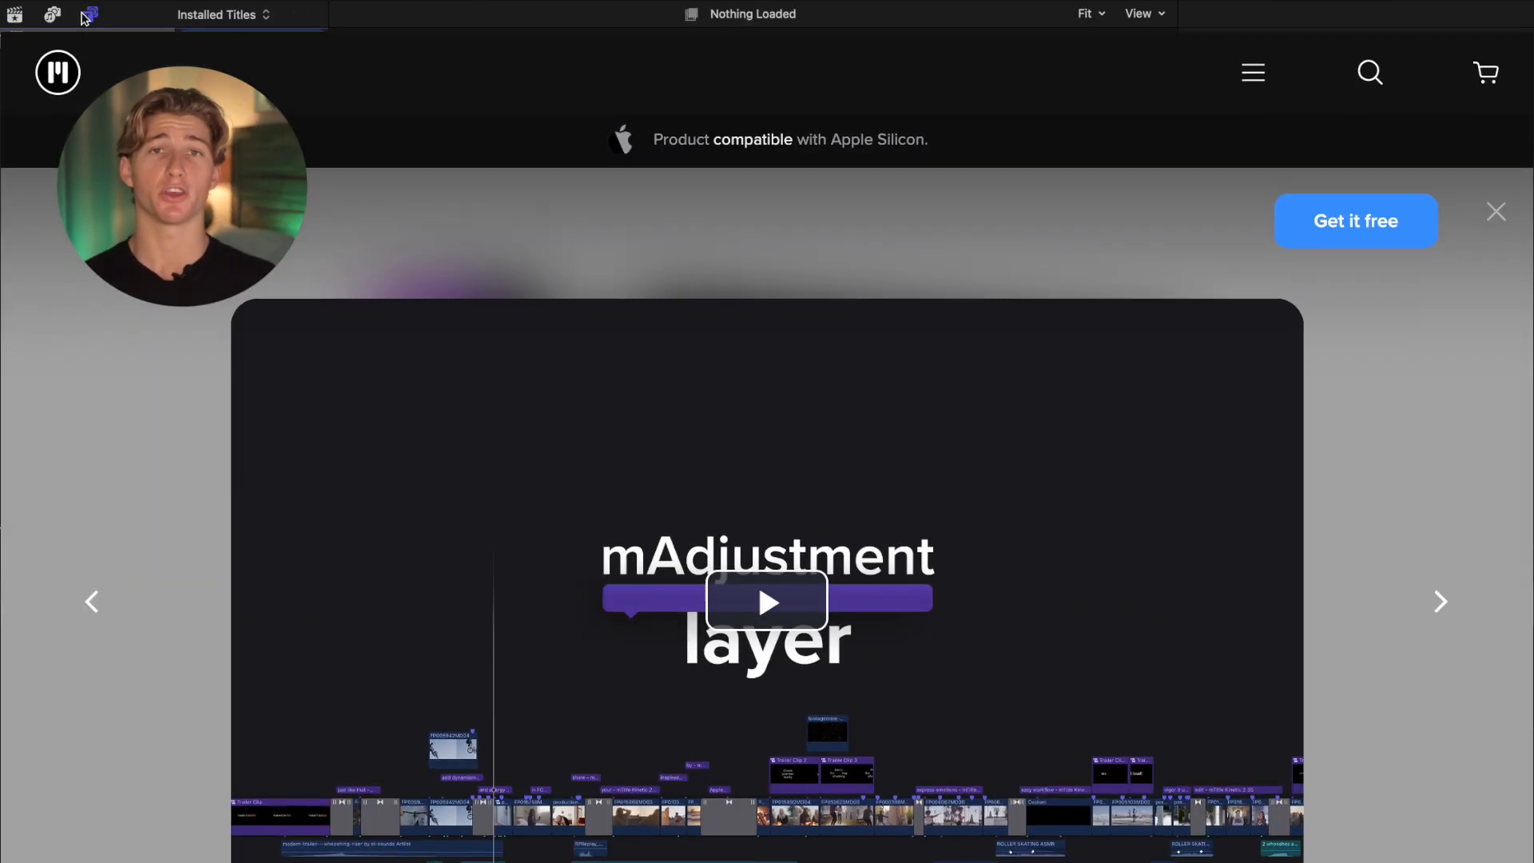
- Scroll down the MotionVFX product page before returning to Final Cut Pro
scroll(down, 3)
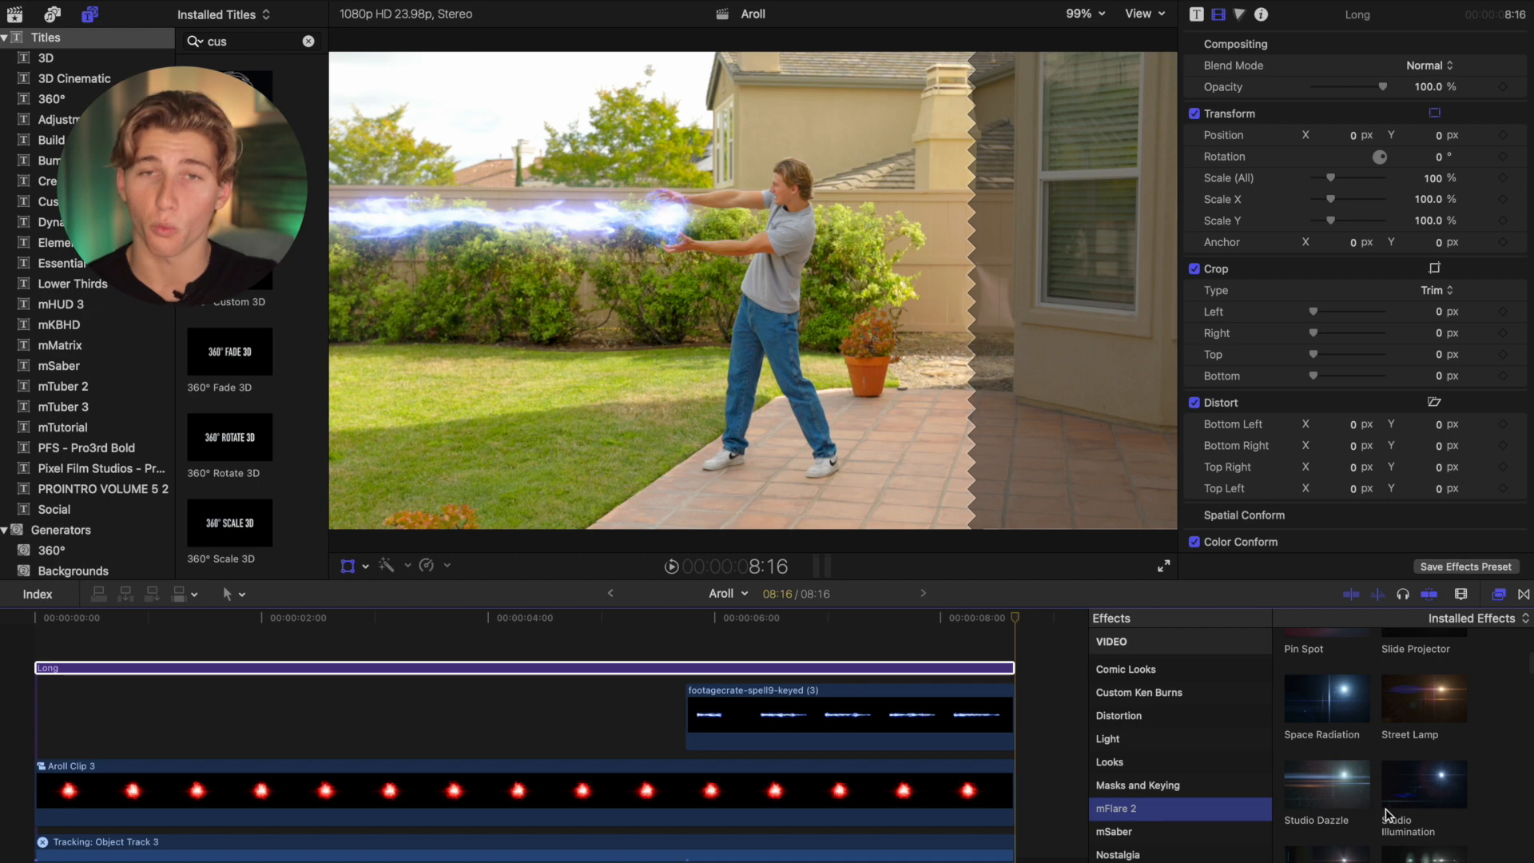
- Apply the mFlare 2 Alien Spotlight flare to the Long adjustment layer over the orb
scroll(down, 3)
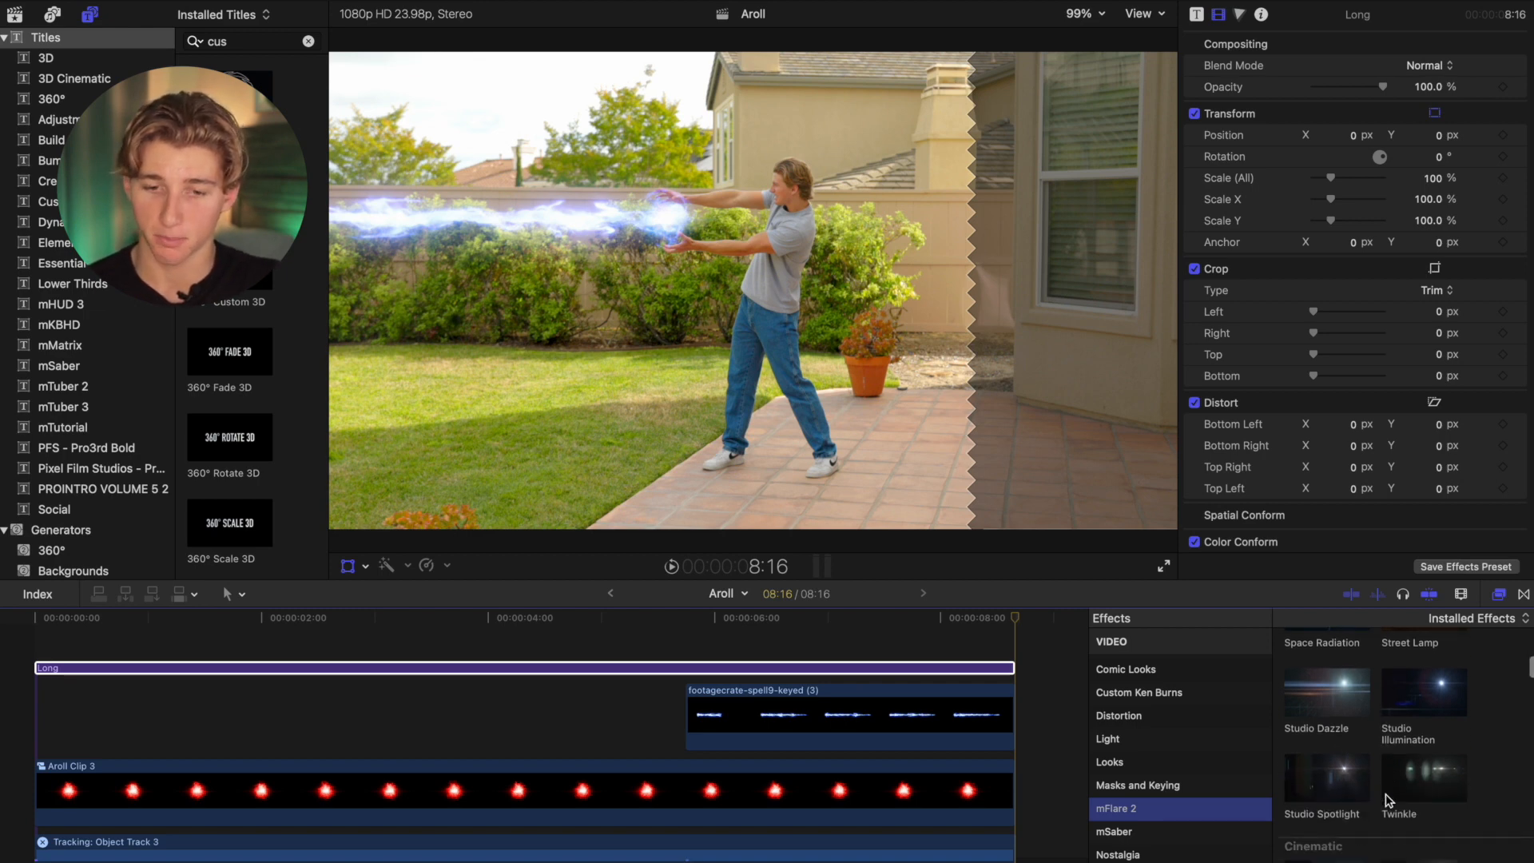
click(1327, 752)
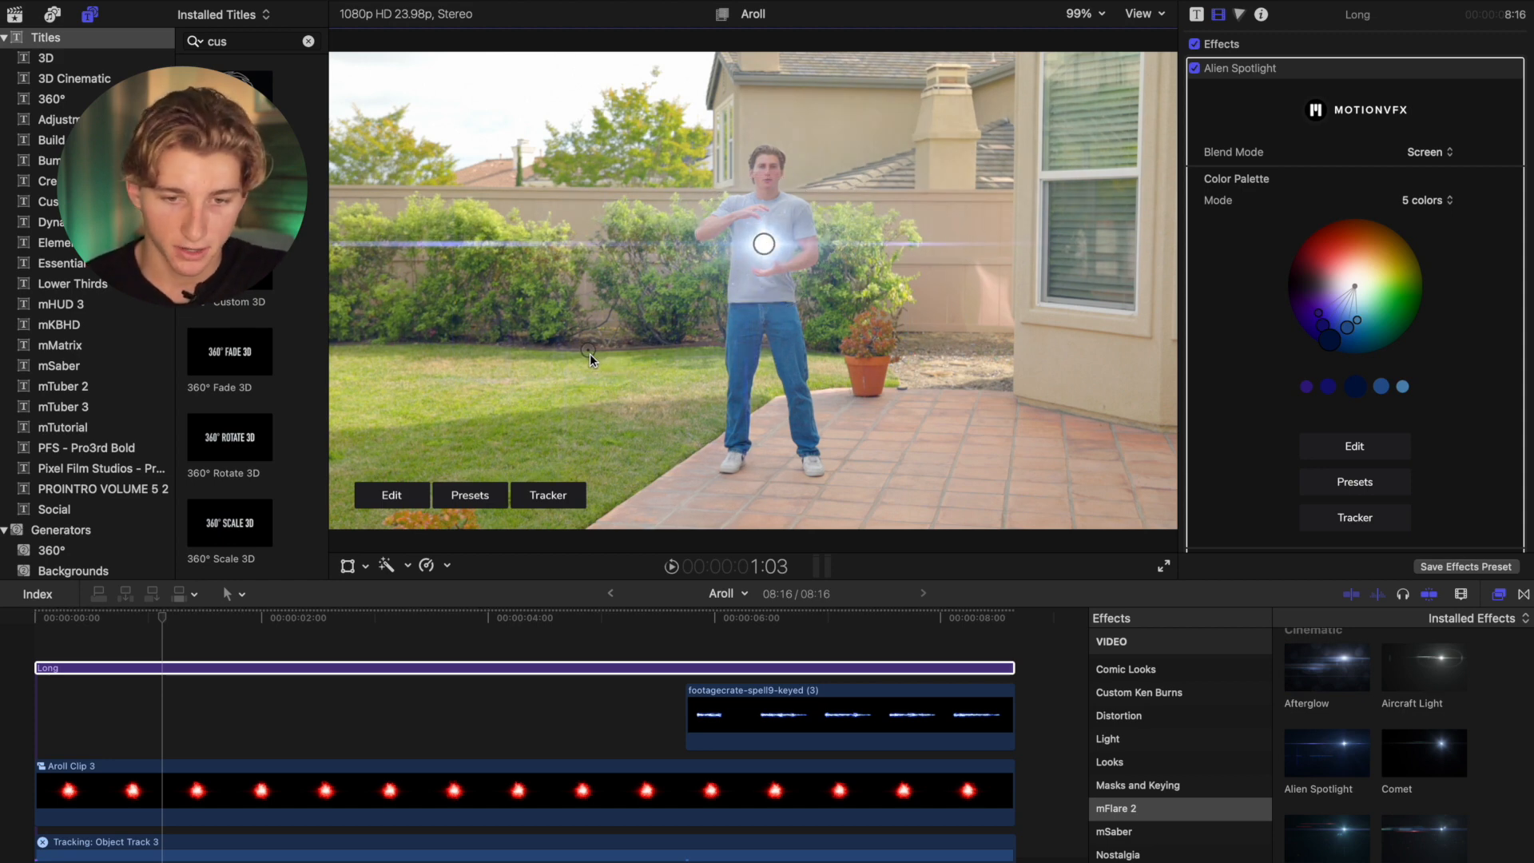
- Switch the Alien Spotlight Color Palette Mode to 3 colors and zoom the viewer to 400%
click(1424, 200)
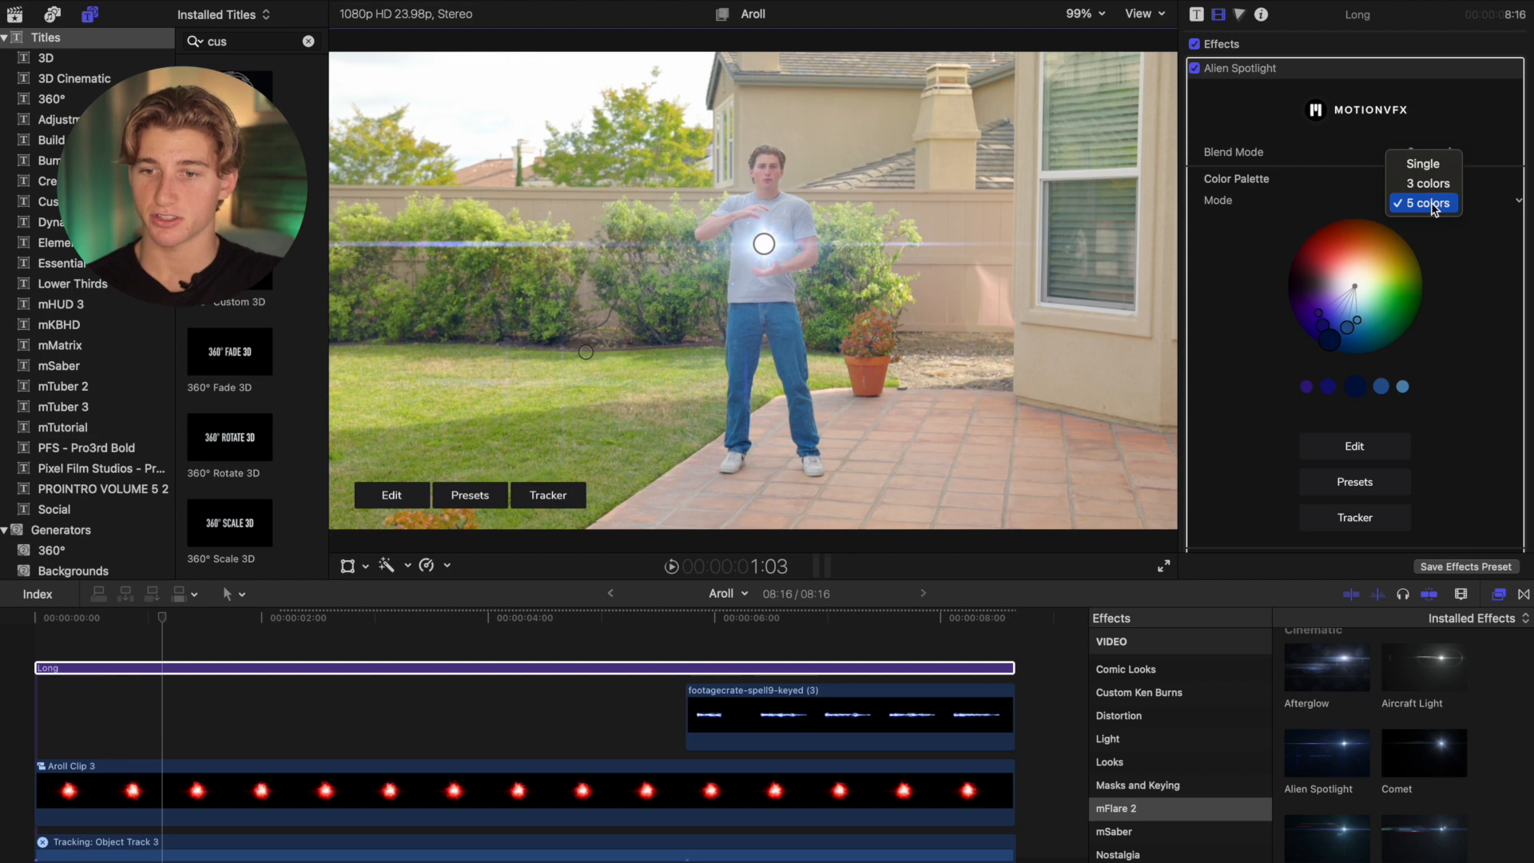
click(1426, 182)
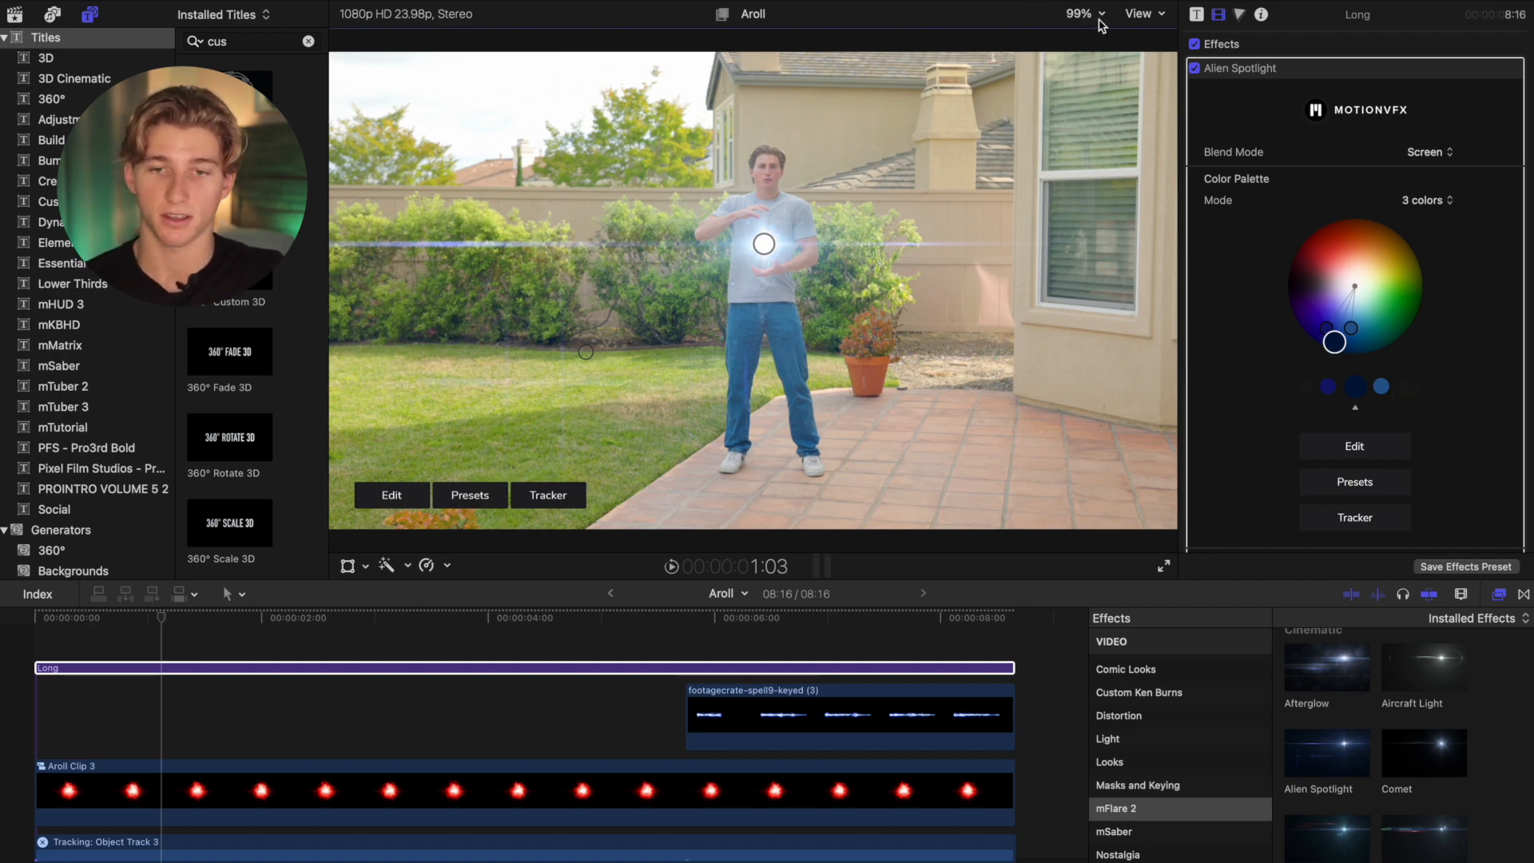
click(1100, 15)
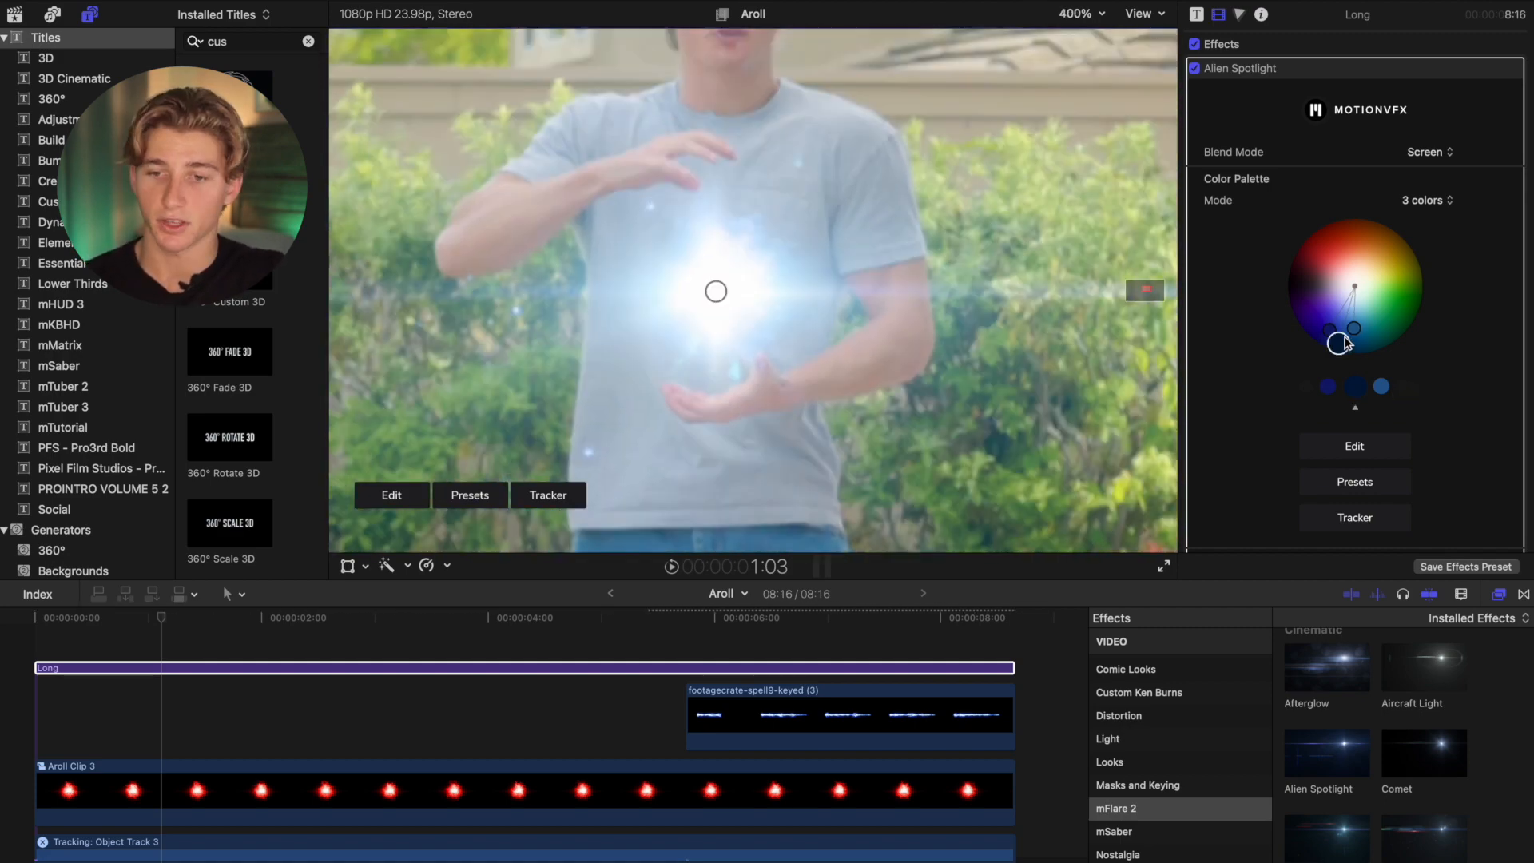
scroll(down, 3)
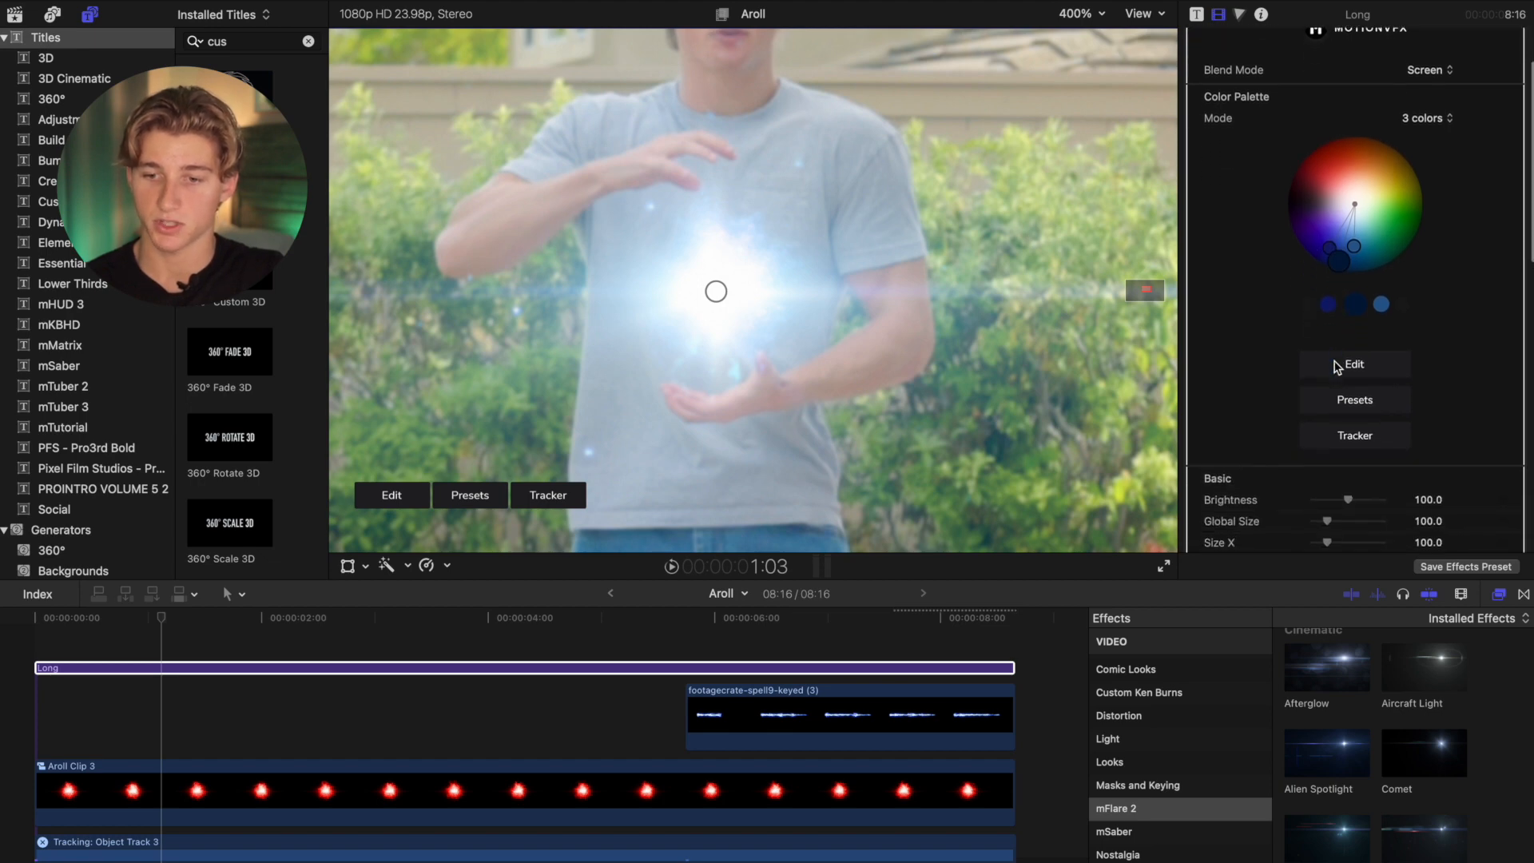
- Scroll the inspector down to the flare's Brightness and Post Effects Saturation controls
scroll(down, 3)
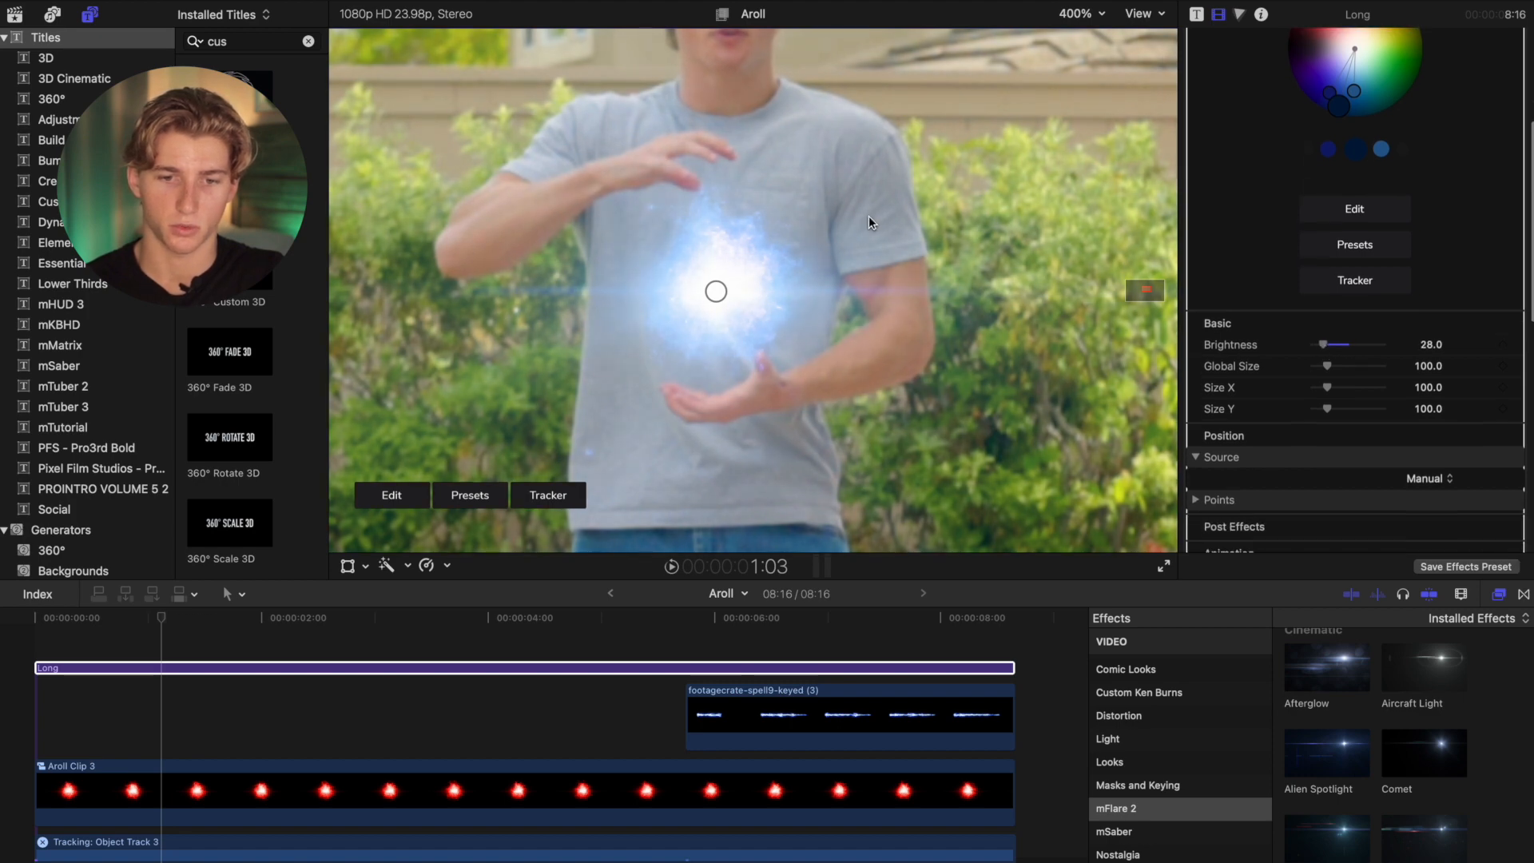
scroll(down, 3)
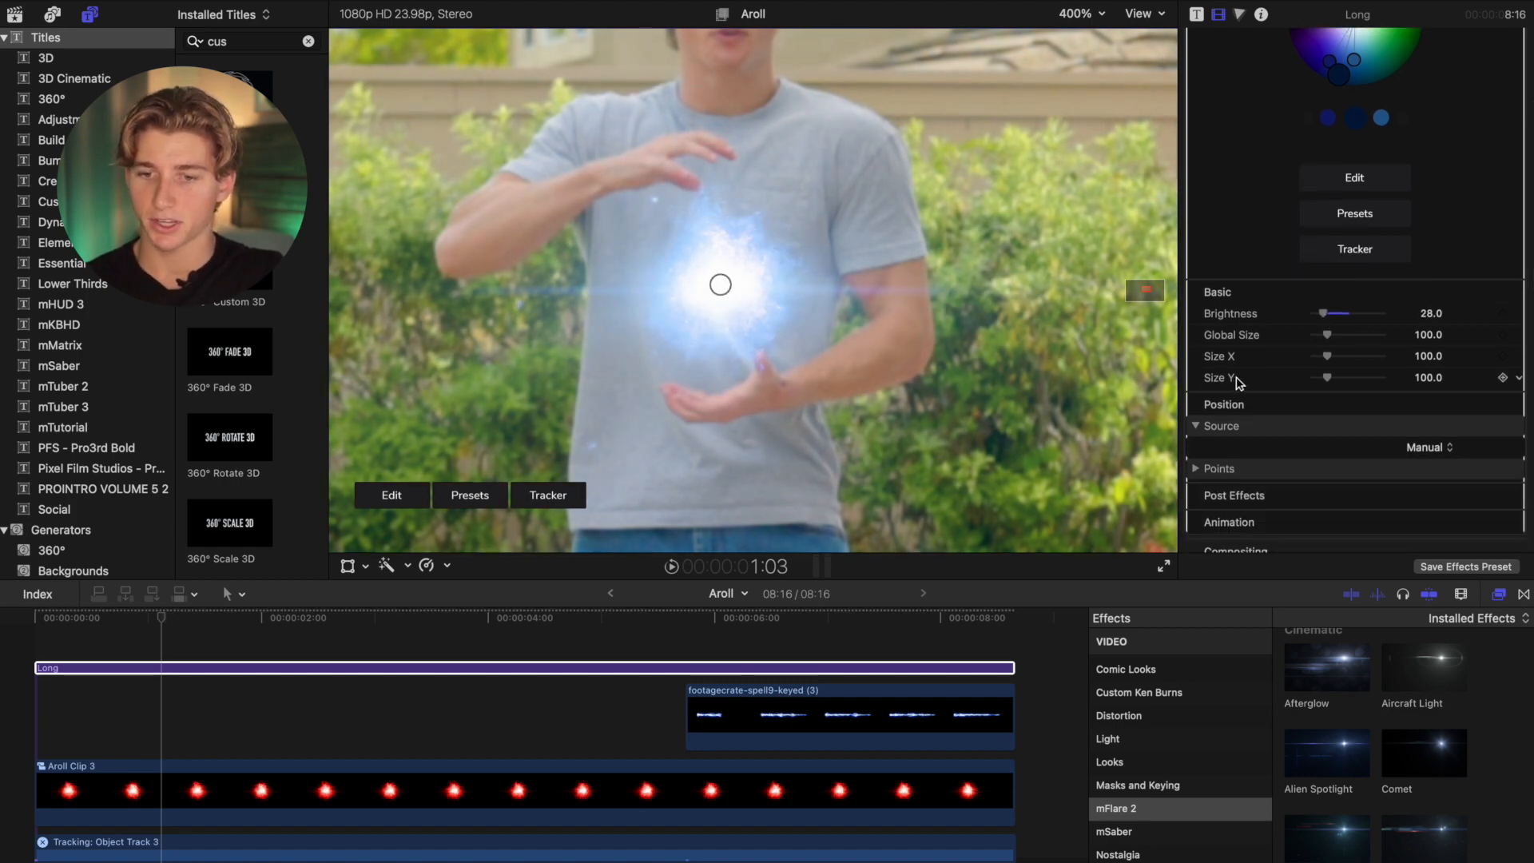
scroll(down, 3)
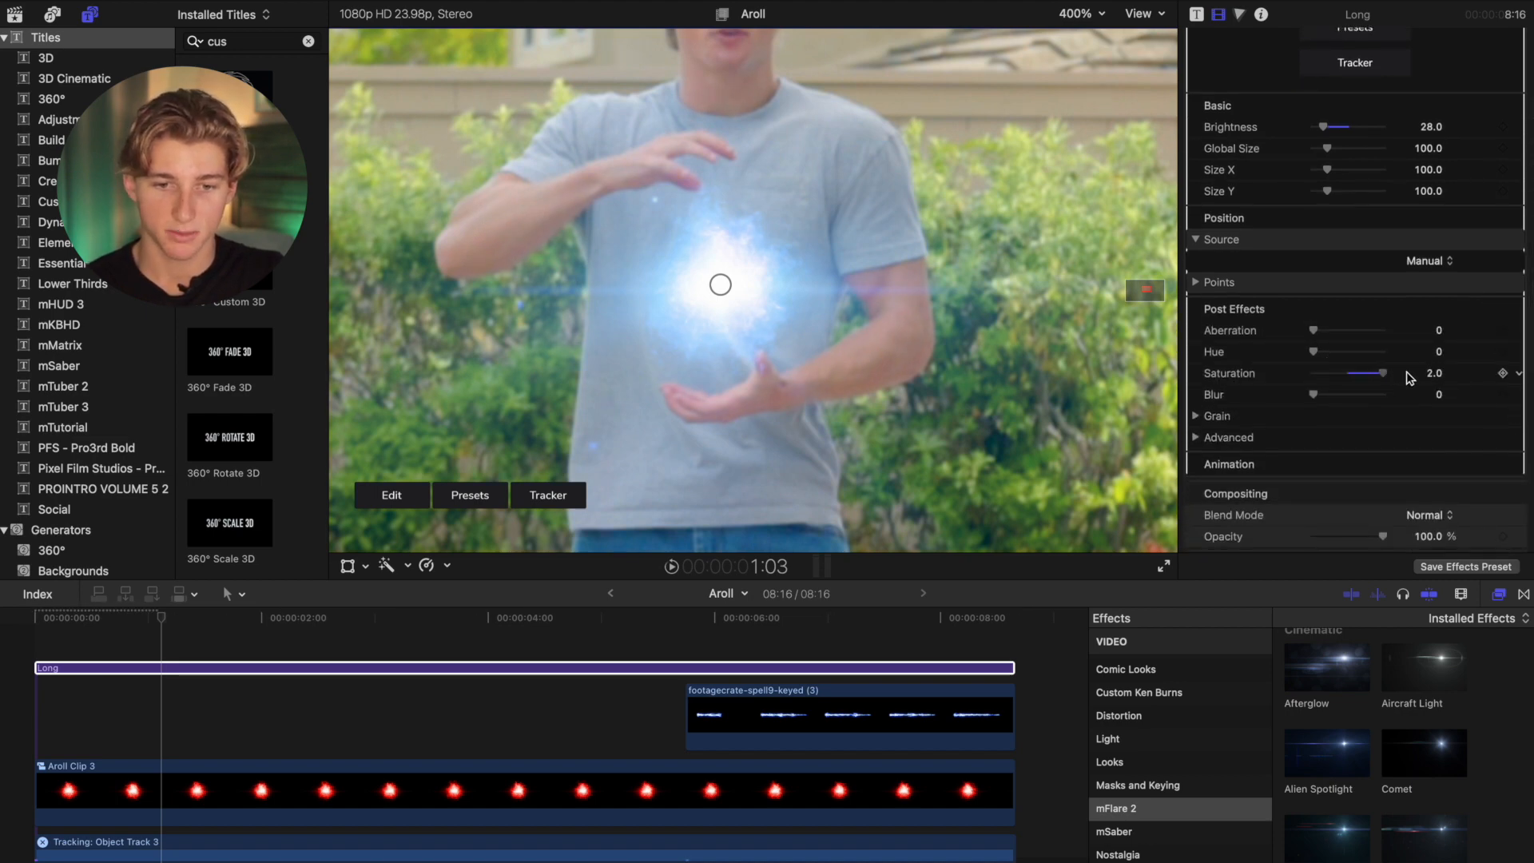
mouse_move(1202, 8)
text(40)
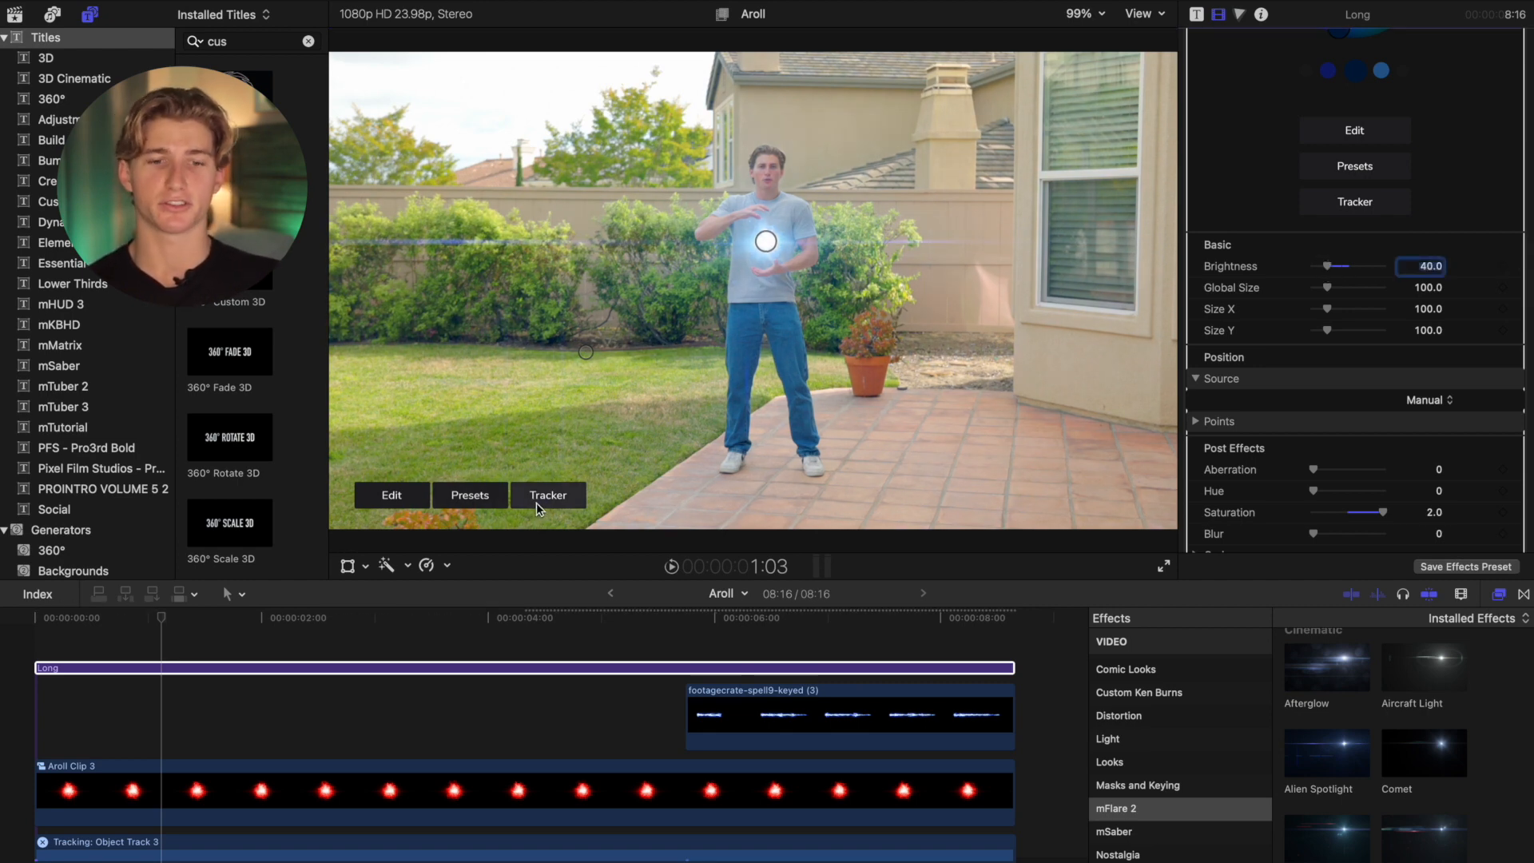
- Attach the flare to a tracker on the orb and enable Reverse tracking
click(548, 494)
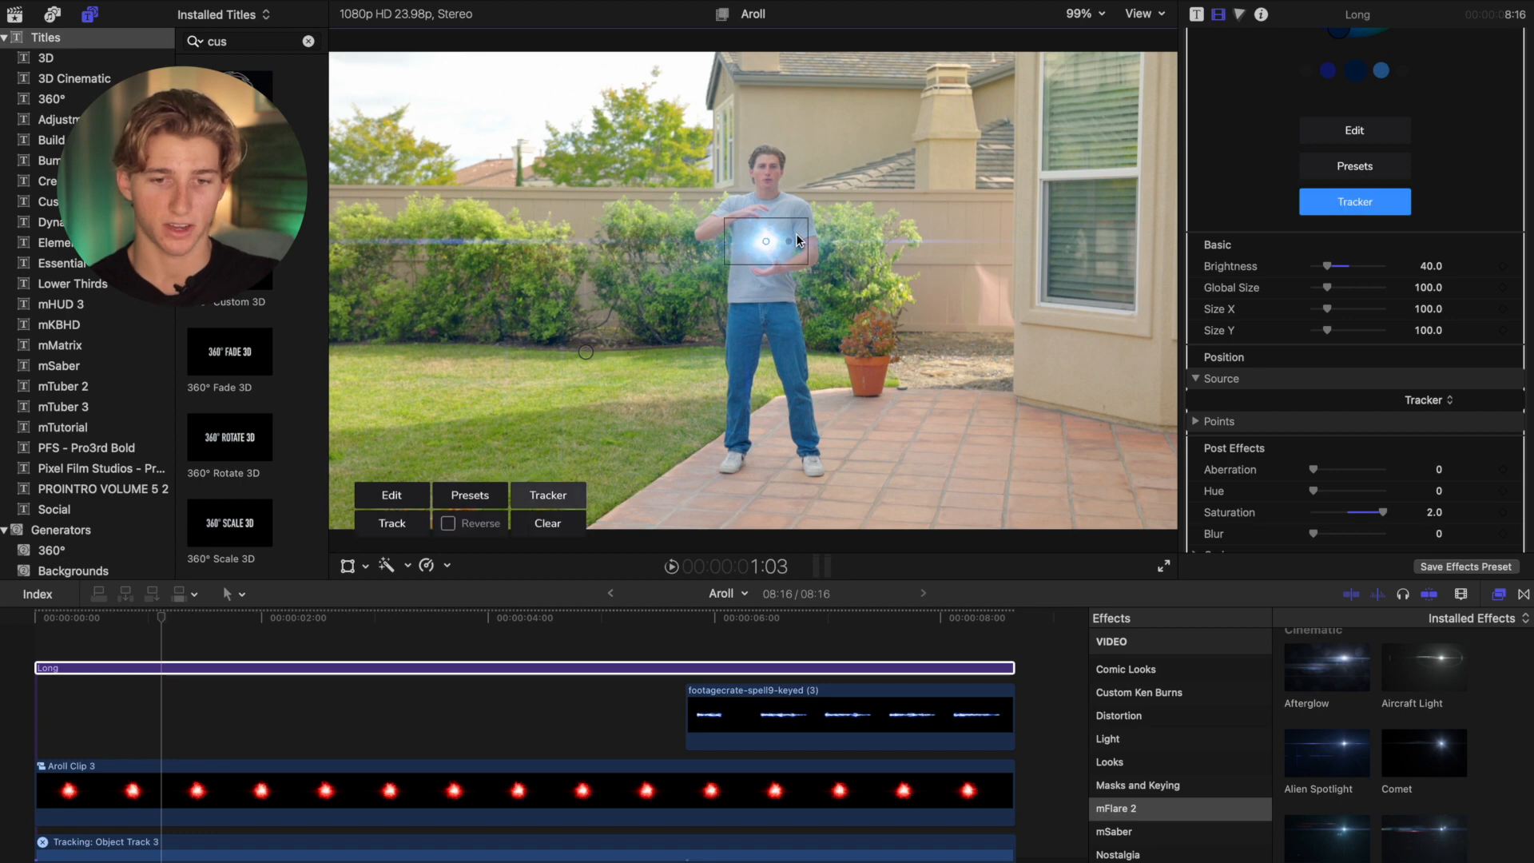
mouse_move(807, 244)
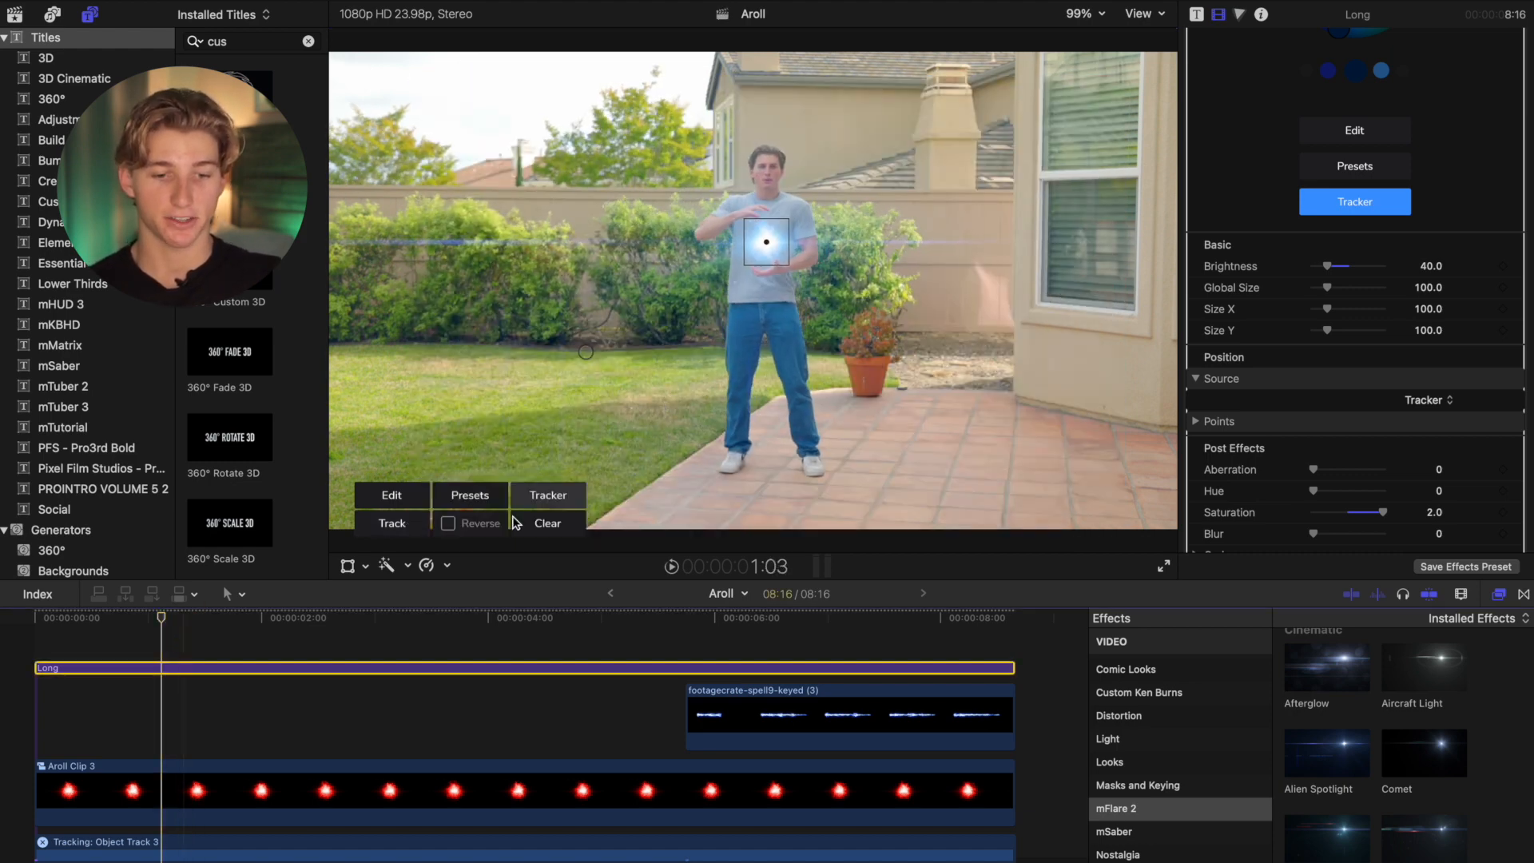
click(447, 523)
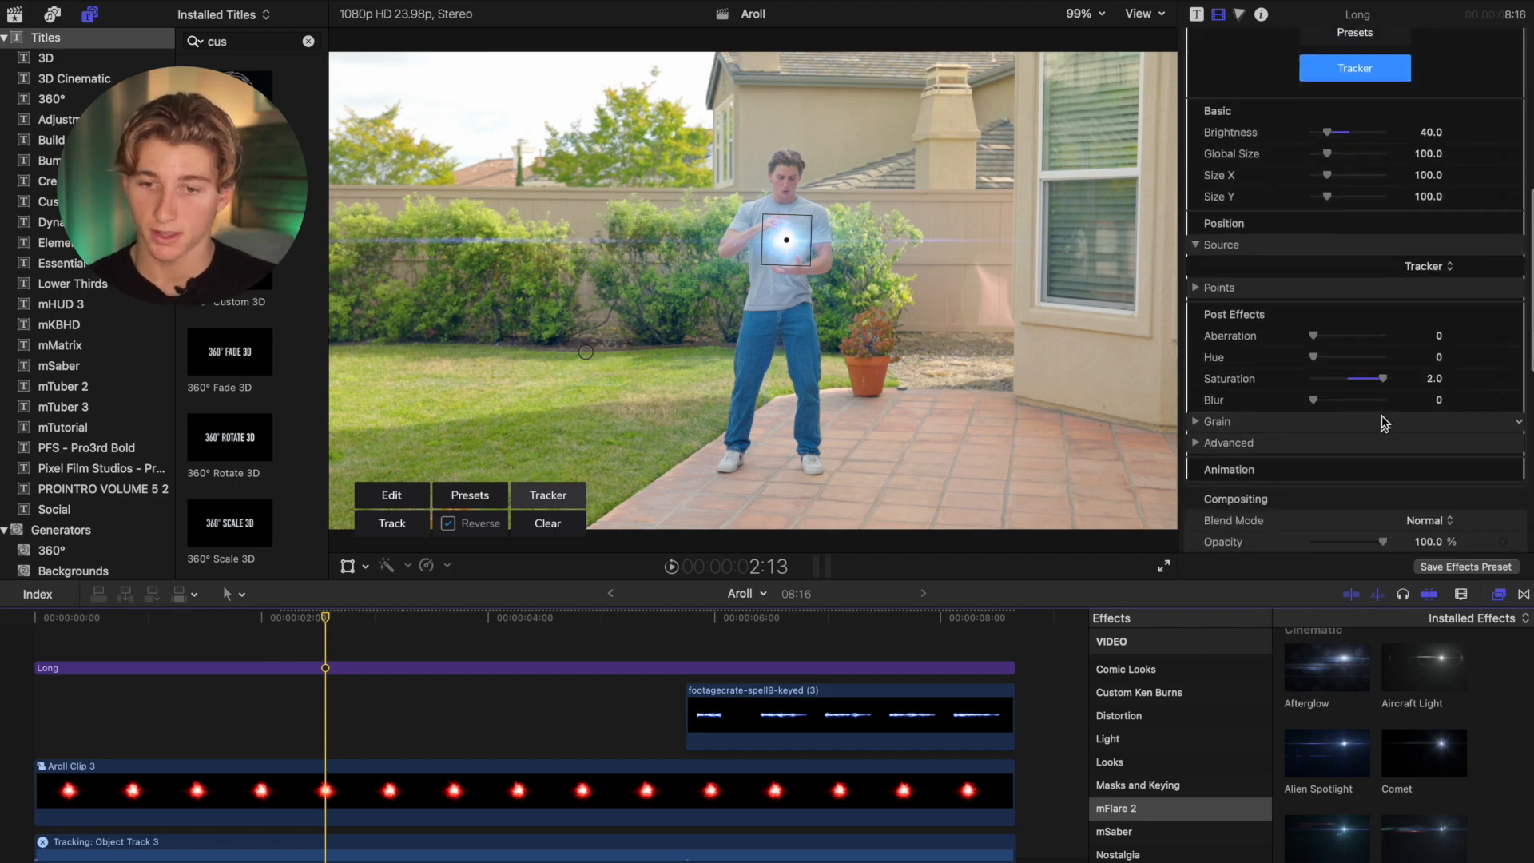
- Expand the flare's Flicker animation settings in the inspector
scroll(down, 3)
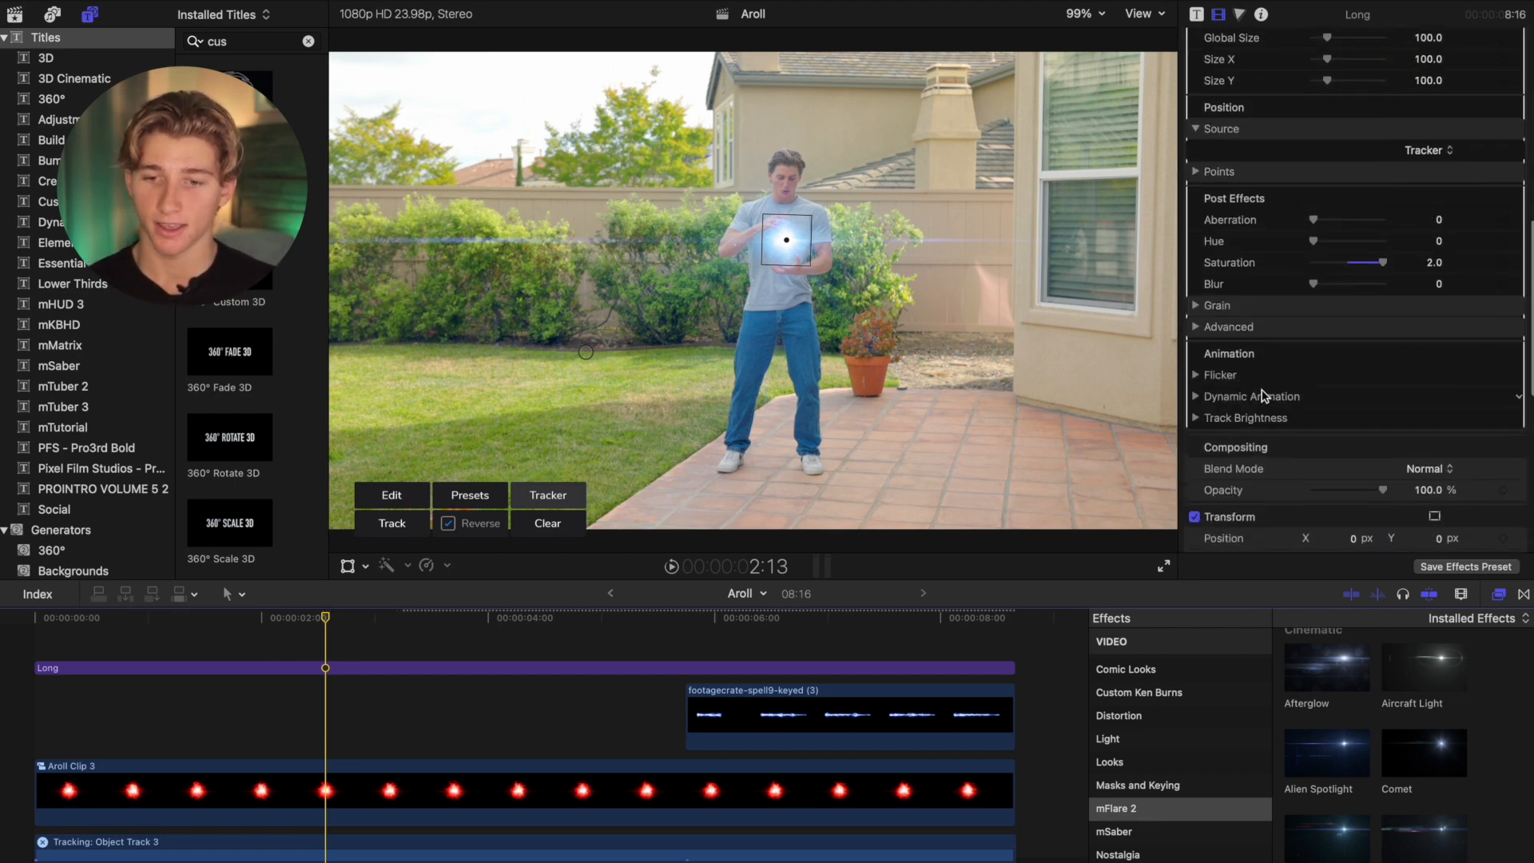
click(1196, 374)
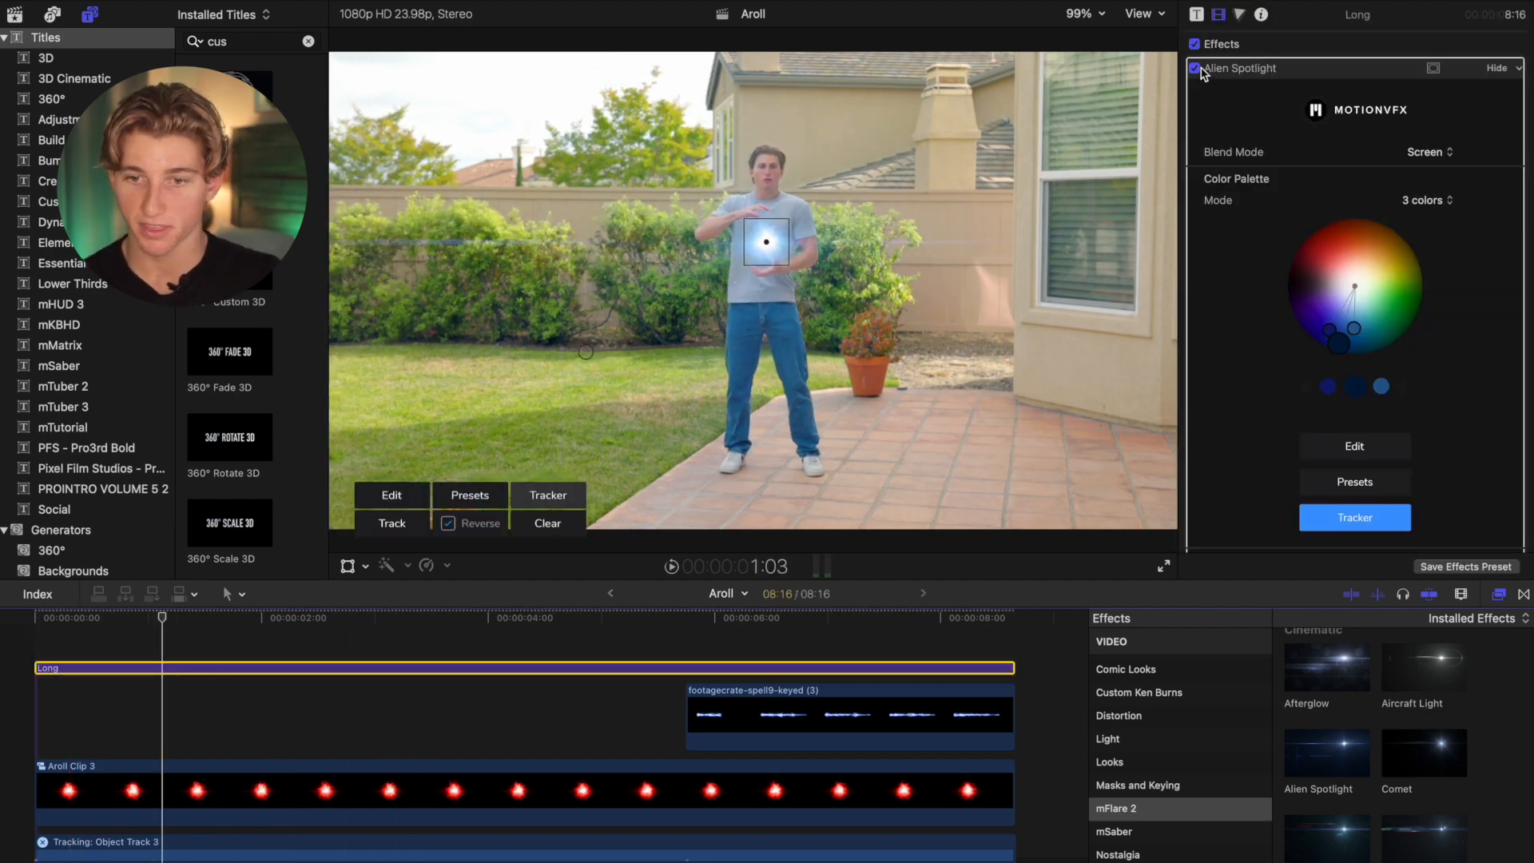
- Hide the Alien Spotlight overlay and track the orb backward to the shot's first frame
click(1196, 69)
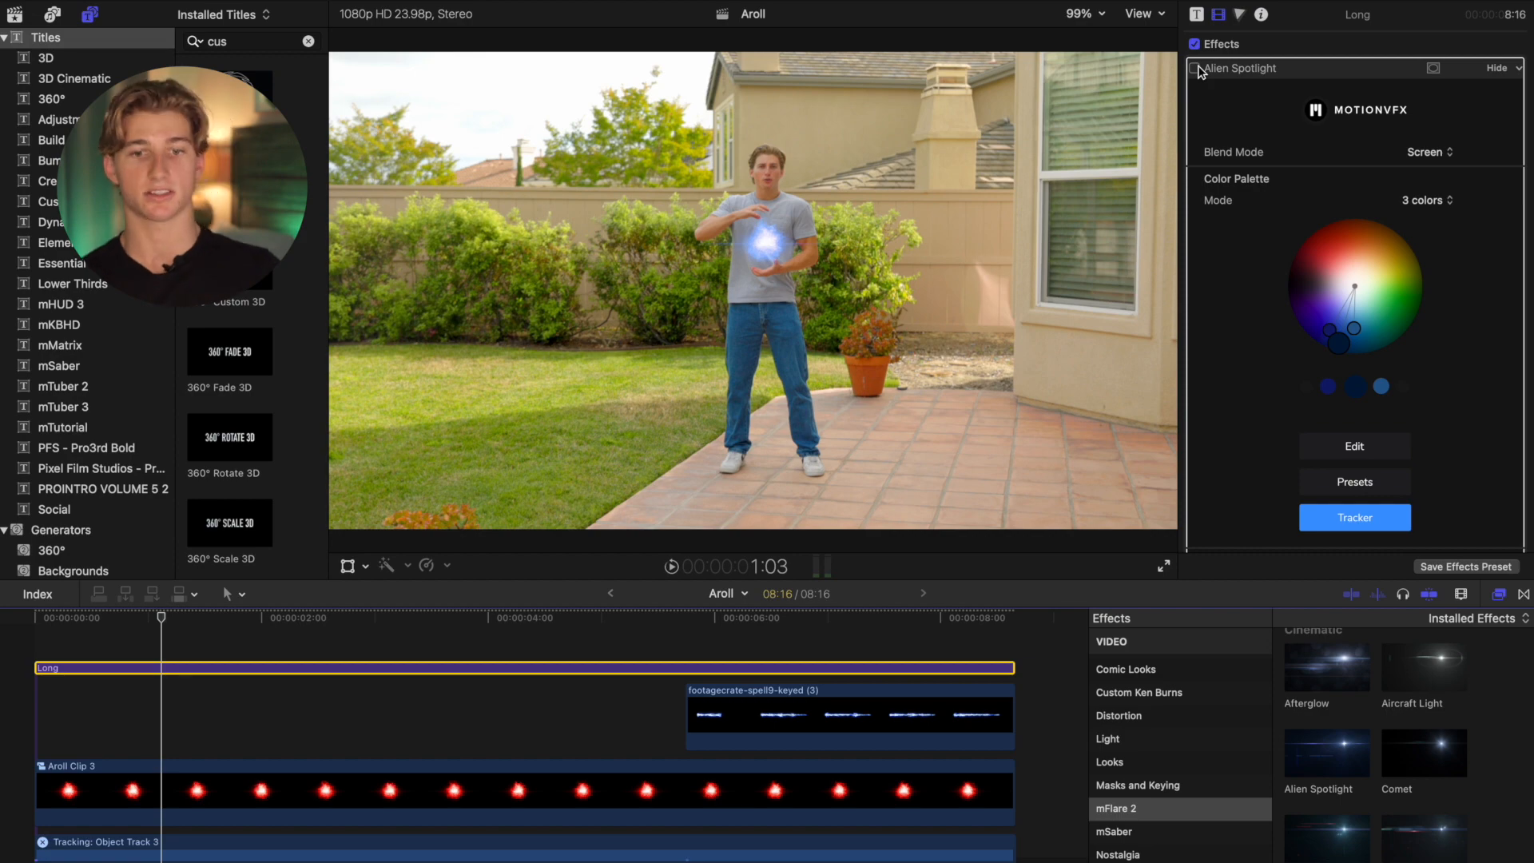
click(1356, 518)
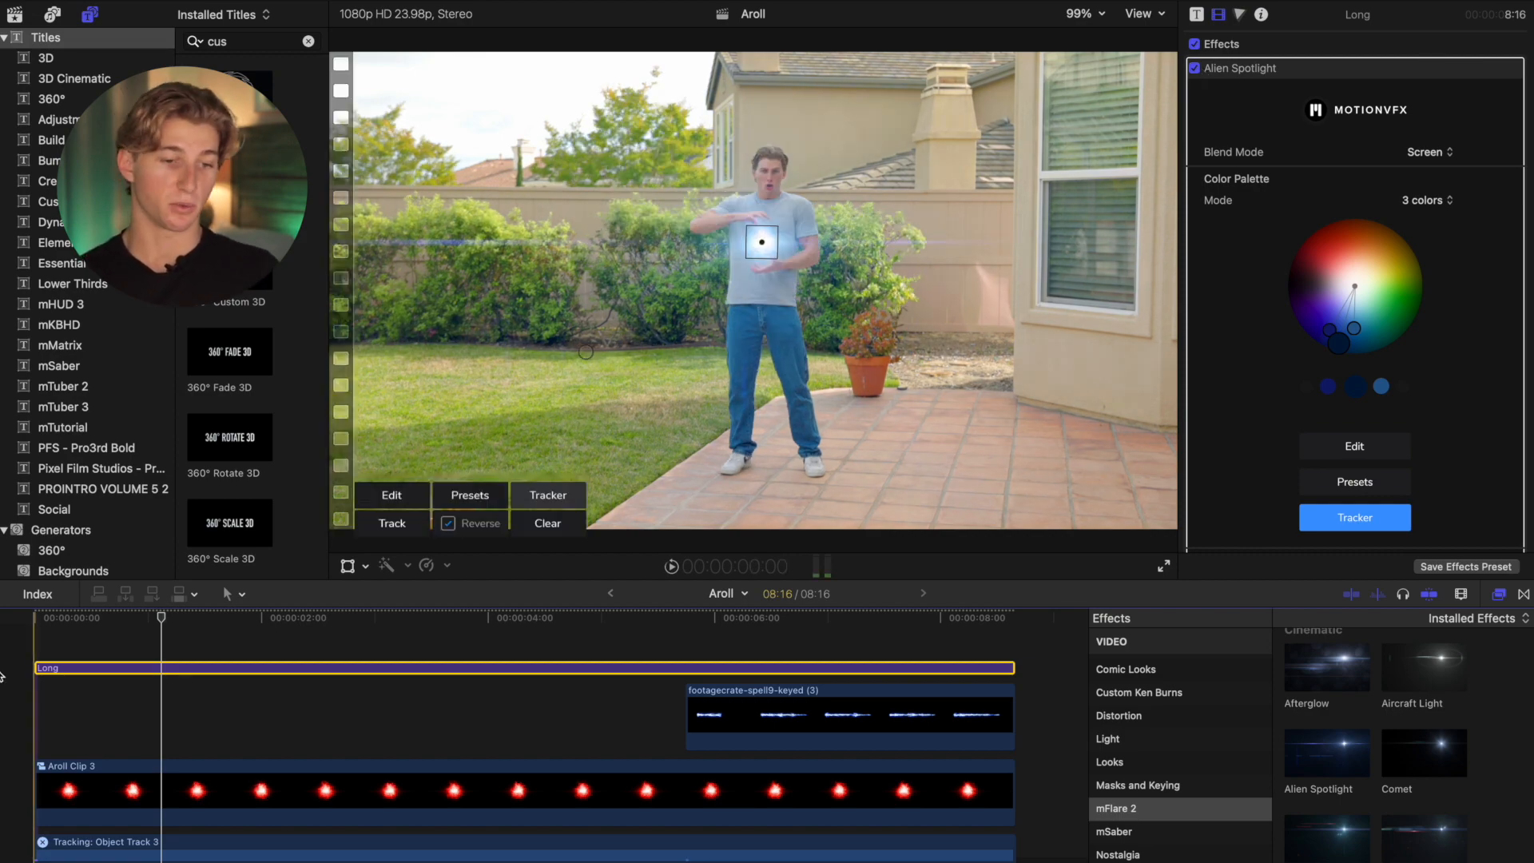